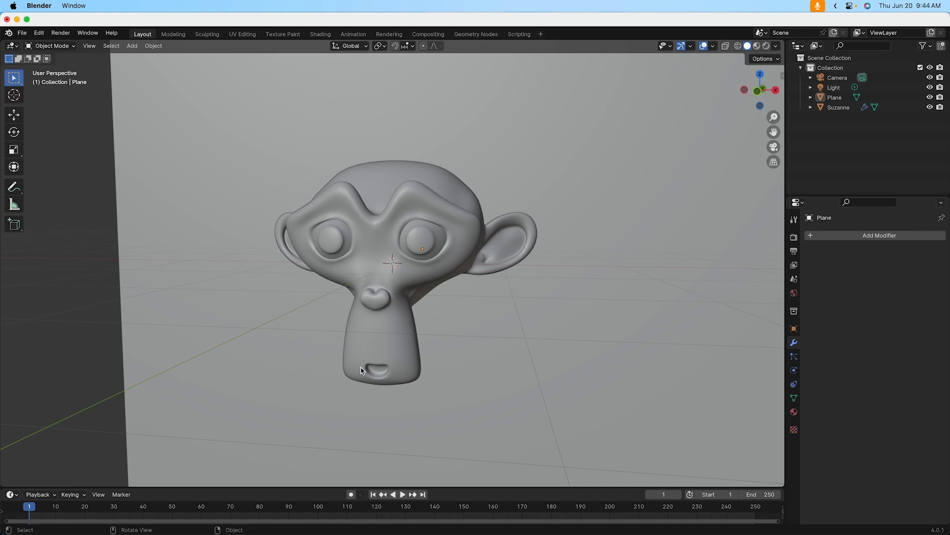
{"action": "mouse_move", "coordinate": [364, 332]}
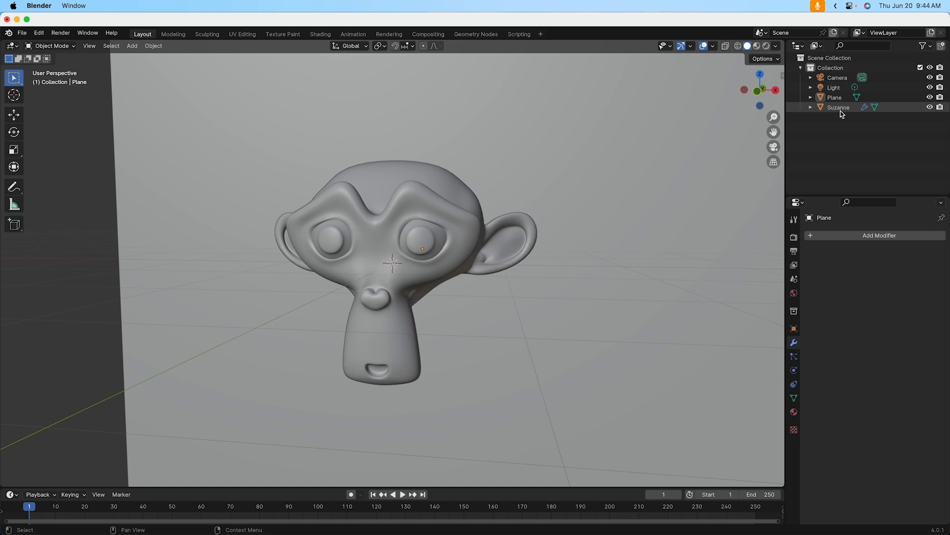
{"action": "mouse_move", "coordinate": [839, 114]}
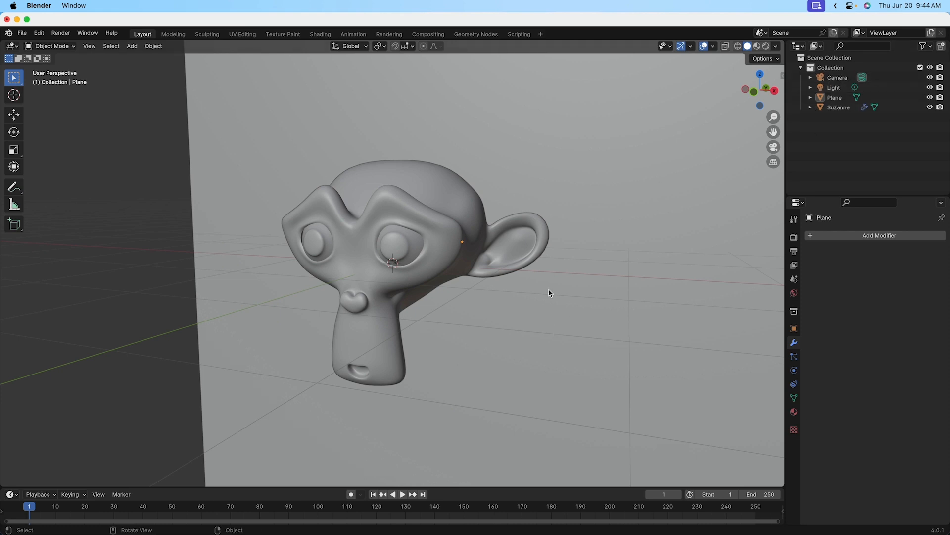
- Zoom out so the whole scene with Suzanne, plane, camera and light is visible
{"action": "scroll", "scroll_direction": "down", "scroll_amount": 3}
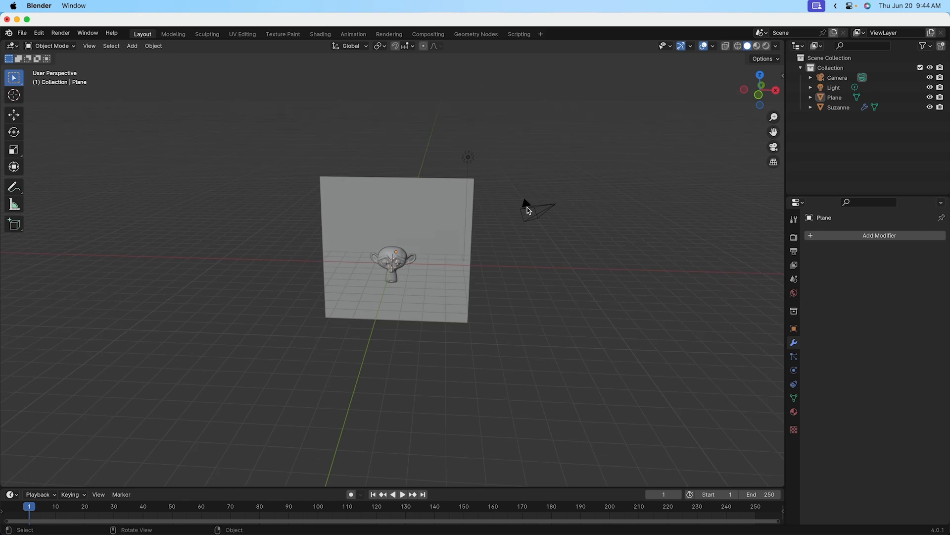
{"action": "mouse_move", "coordinate": [548, 232]}
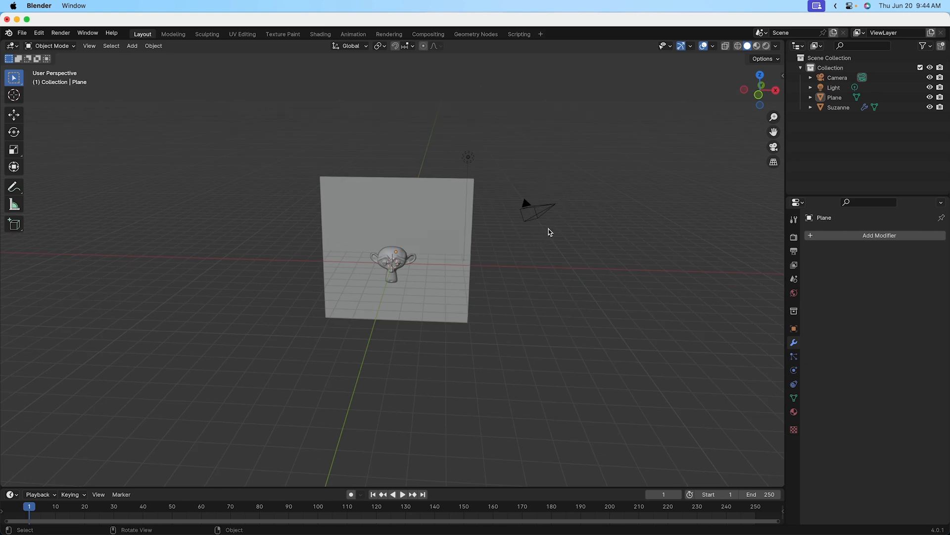
{"action": "mouse_move", "coordinate": [536, 221]}
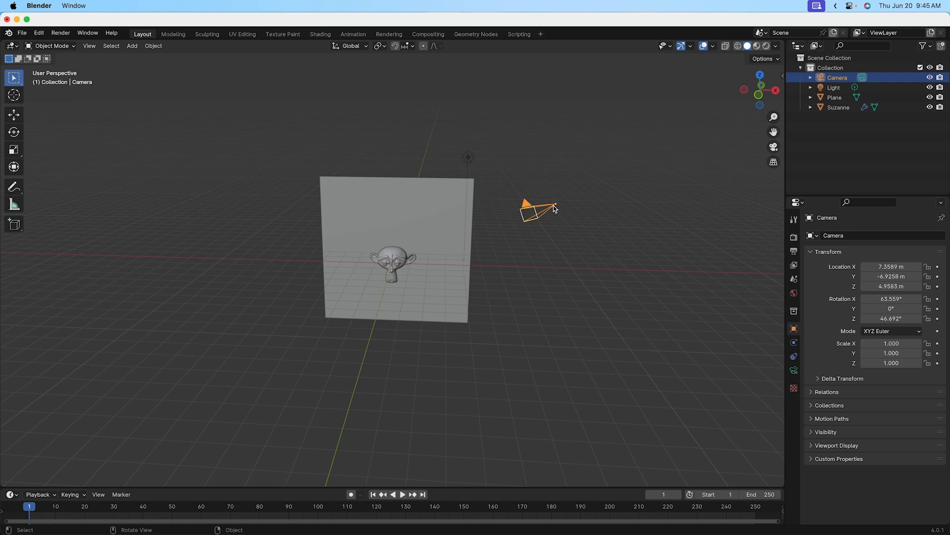
{"action": "mouse_move", "coordinate": [399, 263]}
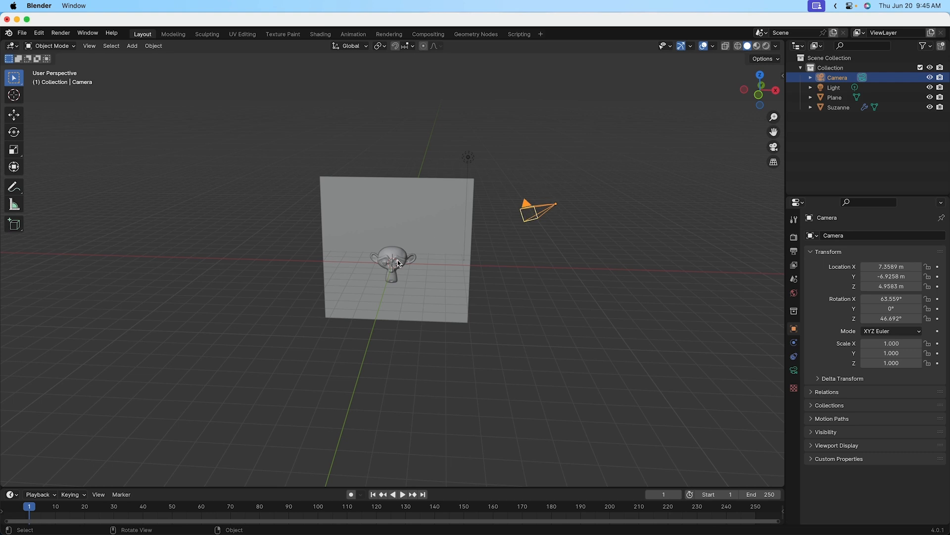
{"action": "mouse_move", "coordinate": [761, 152]}
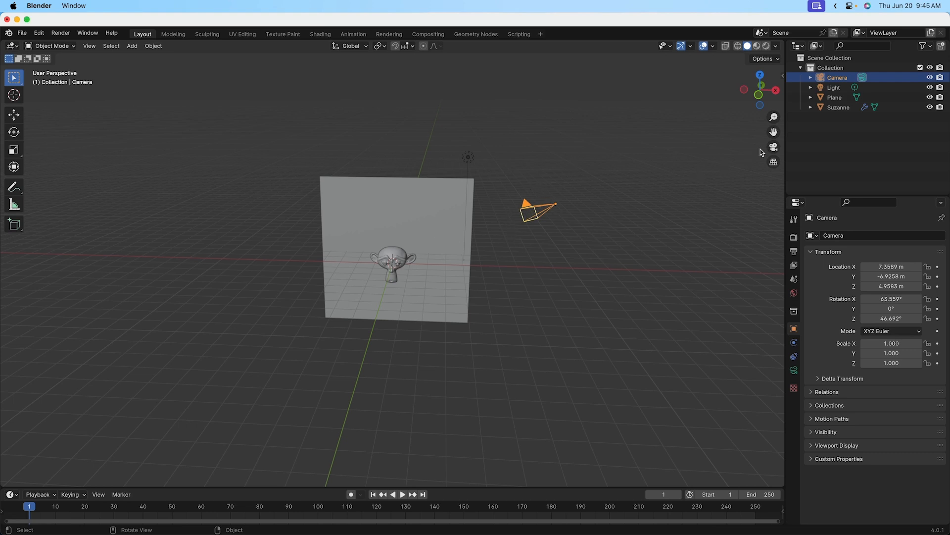
{"action": "mouse_move", "coordinate": [773, 148]}
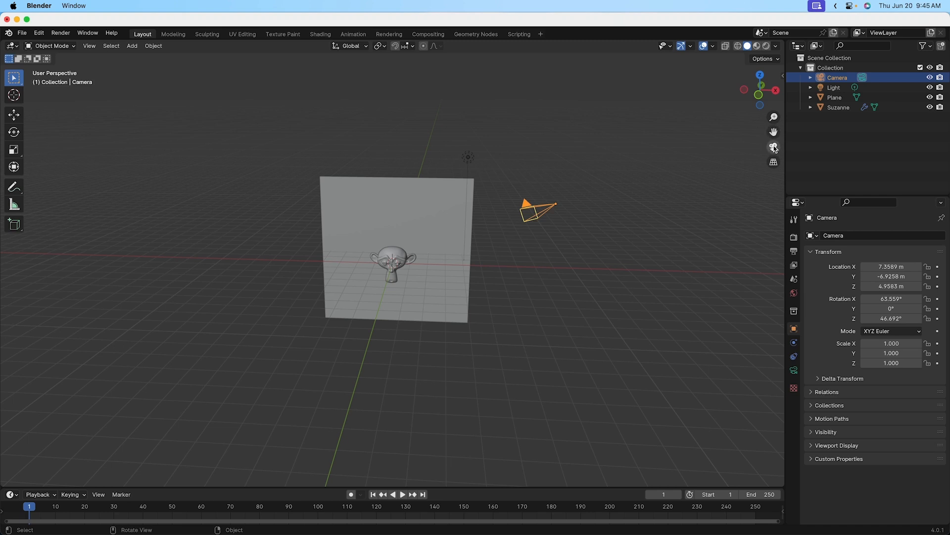
{"action": "mouse_move", "coordinate": [774, 146]}
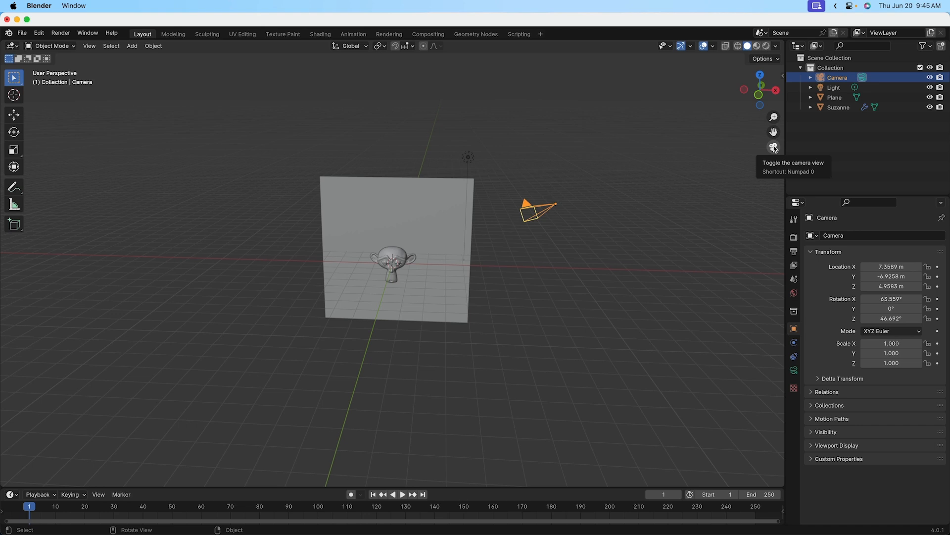
- Look through the camera at Suzanne and the plane, then dismiss the Render menu without rendering
{"action": "left_click", "coordinate": [773, 147]}
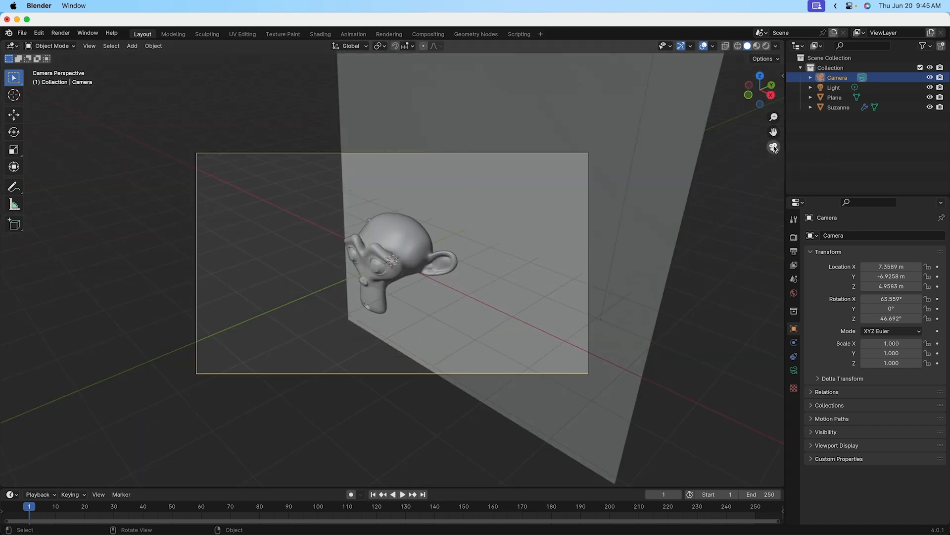
{"action": "mouse_move", "coordinate": [413, 143]}
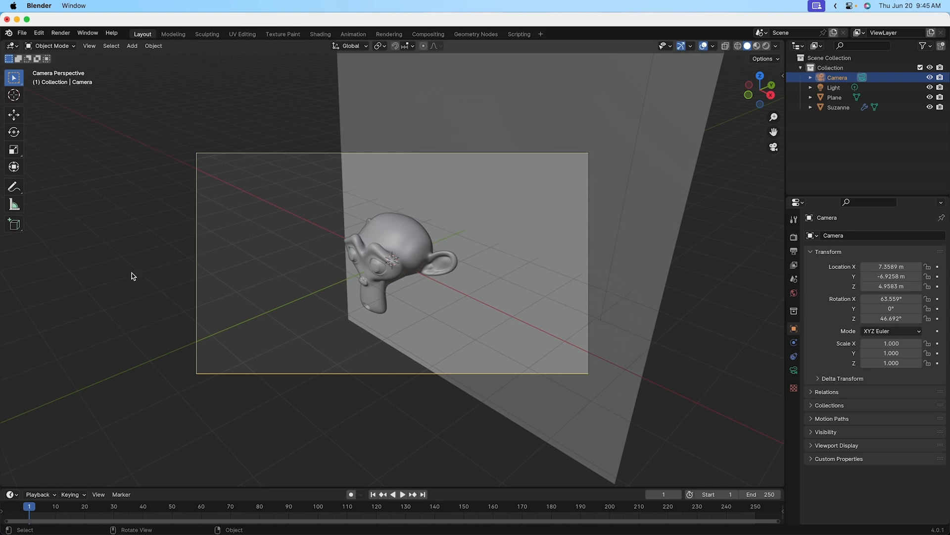
{"action": "mouse_move", "coordinate": [292, 178]}
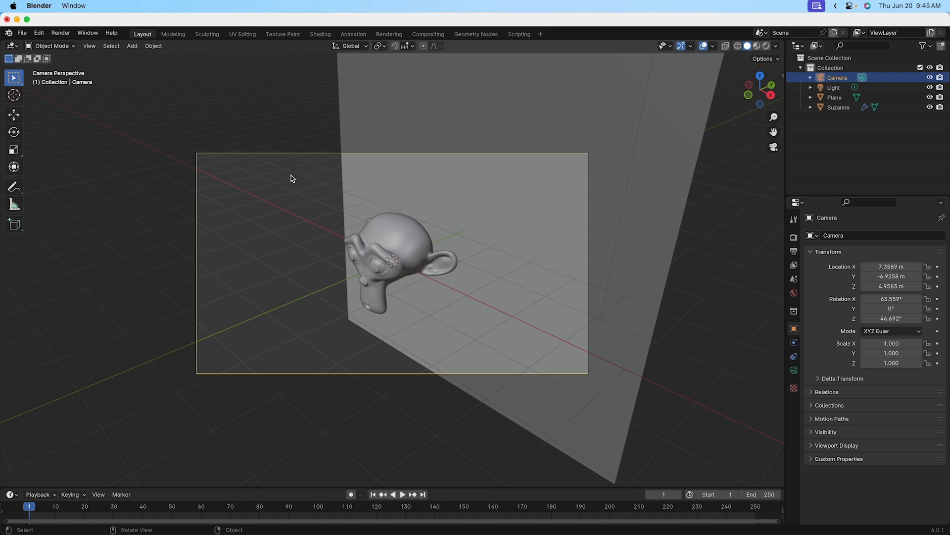
{"action": "mouse_move", "coordinate": [330, 342]}
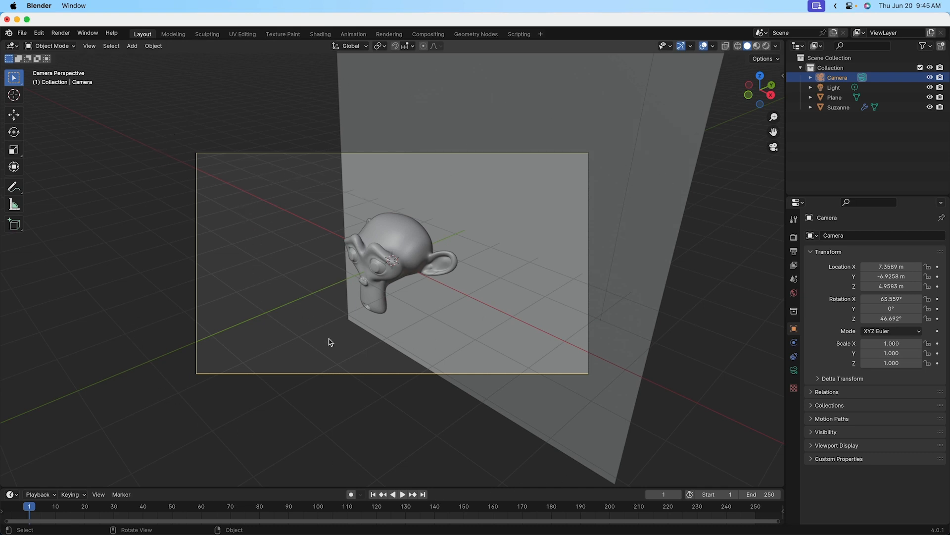
{"action": "mouse_move", "coordinate": [535, 351]}
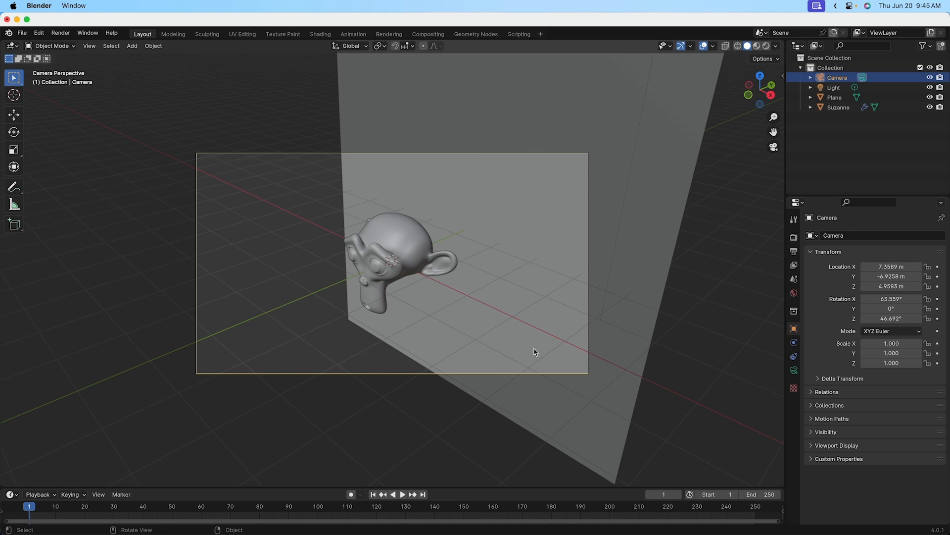
{"action": "mouse_move", "coordinate": [587, 159]}
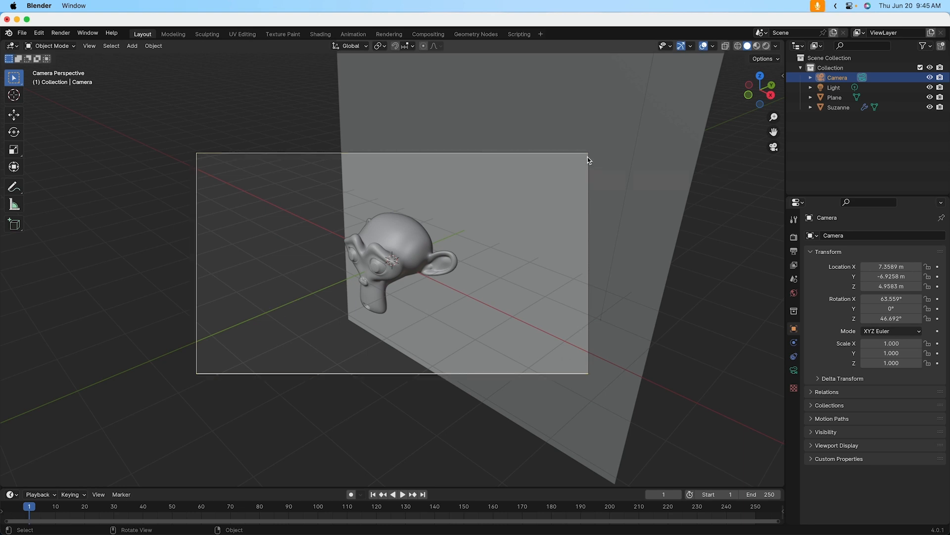
{"action": "left_click", "coordinate": [181, 368]}
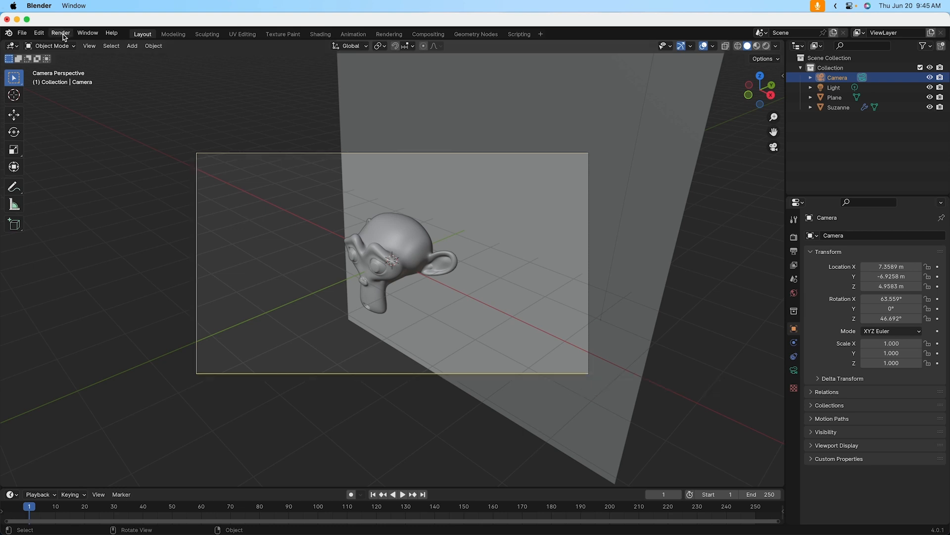
{"action": "left_click", "coordinate": [60, 32]}
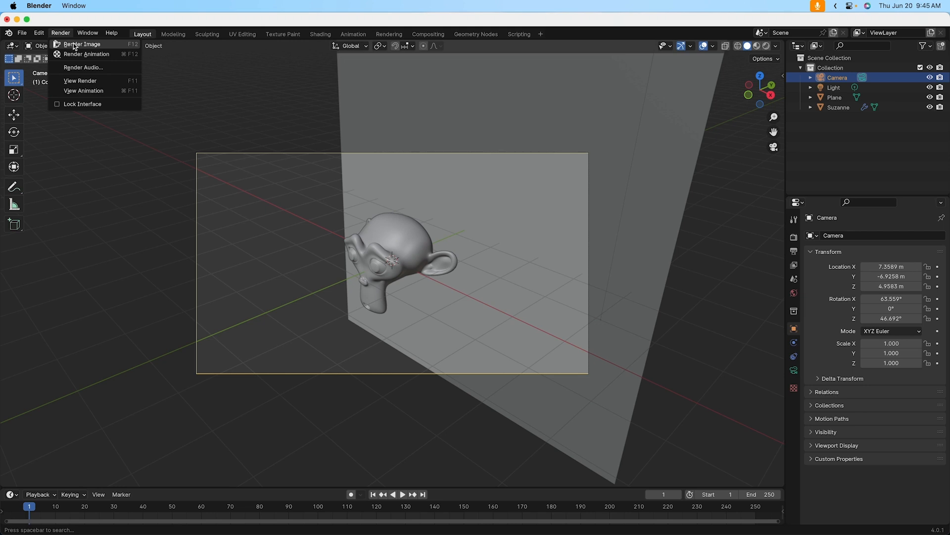
{"action": "left_click", "coordinate": [432, 394]}
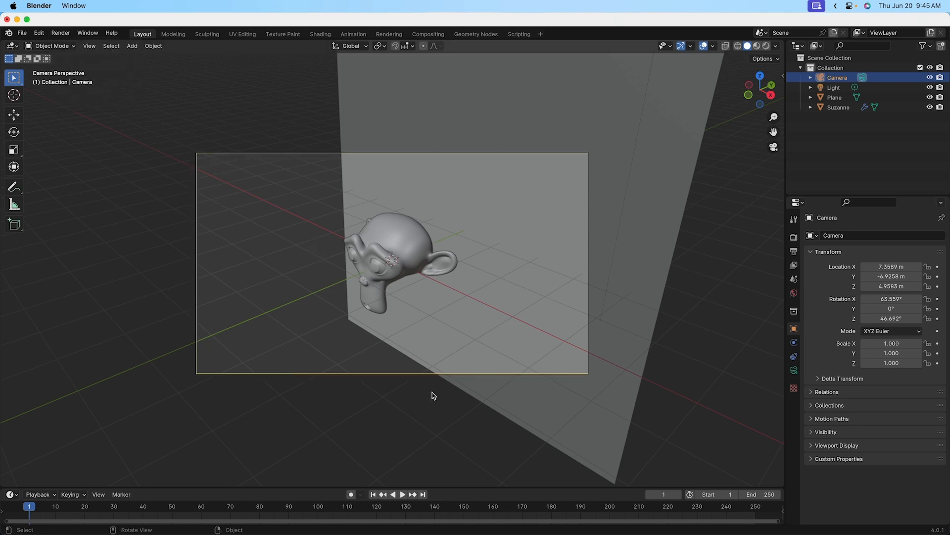
{"action": "mouse_move", "coordinate": [500, 287]}
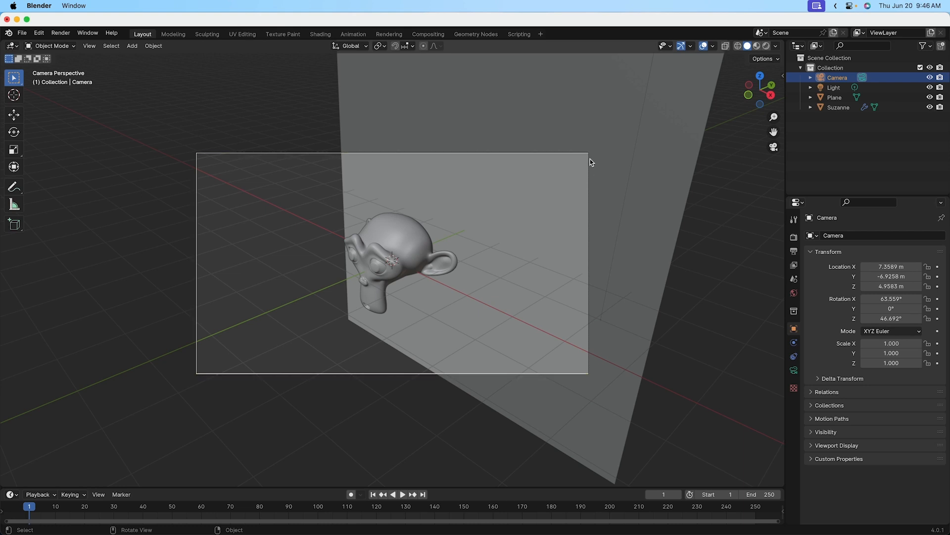
{"action": "mouse_move", "coordinate": [195, 353]}
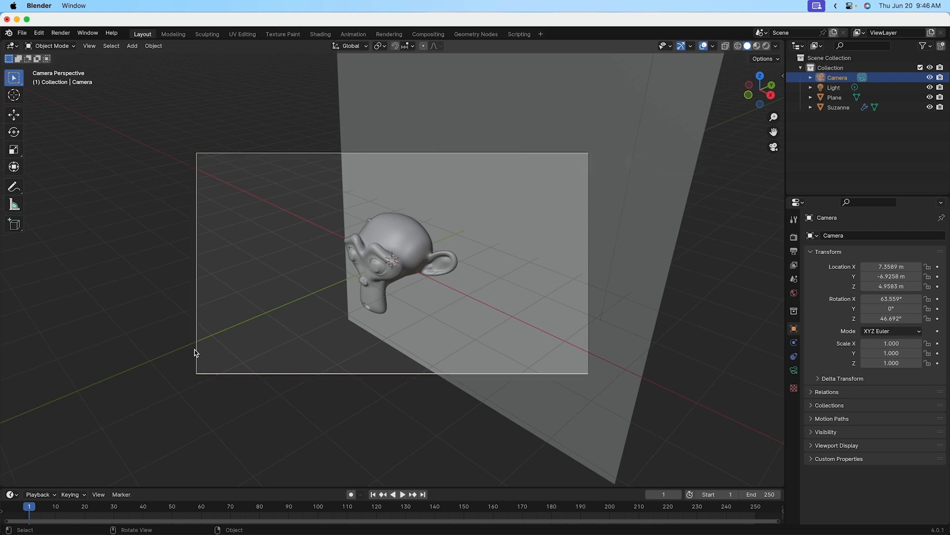
{"action": "mouse_move", "coordinate": [608, 224]}
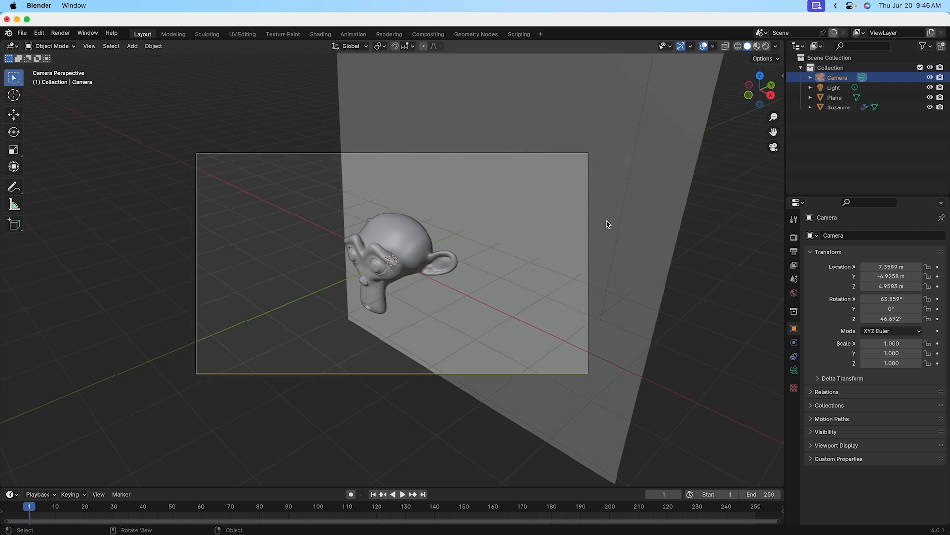
{"action": "mouse_move", "coordinate": [609, 391]}
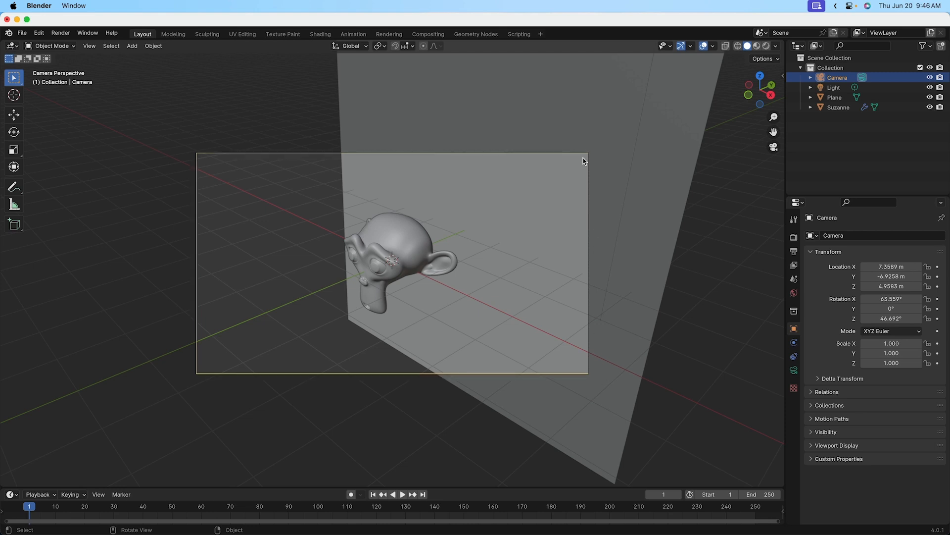
{"action": "mouse_move", "coordinate": [591, 337]}
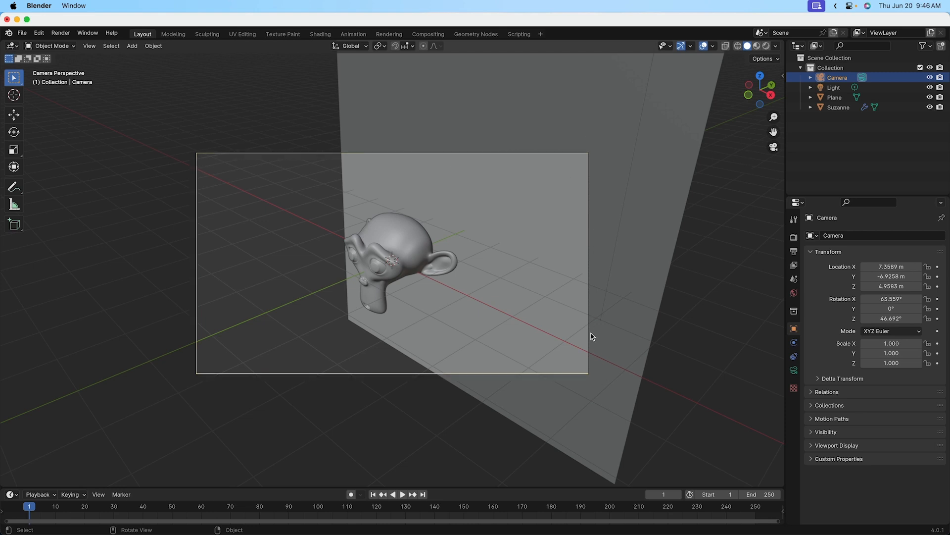
{"action": "mouse_move", "coordinate": [589, 383]}
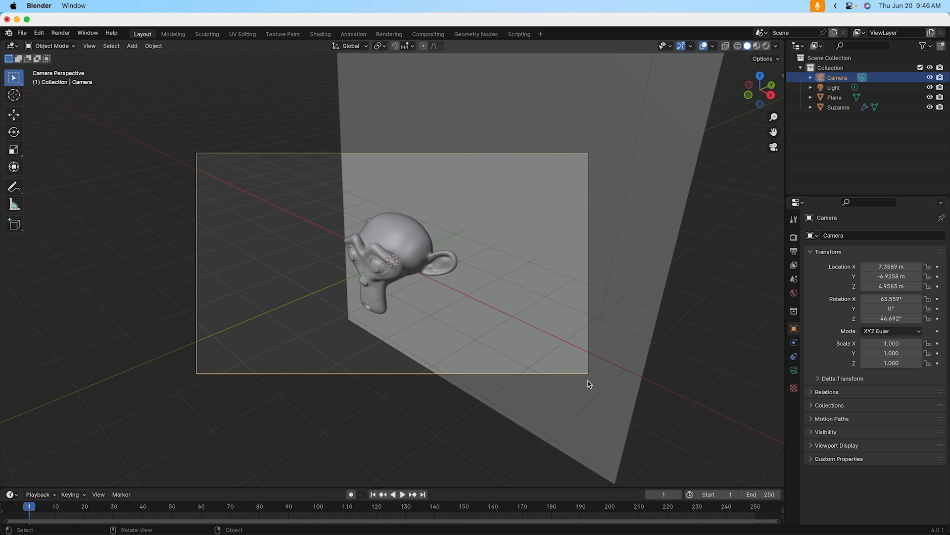
{"action": "mouse_move", "coordinate": [198, 241]}
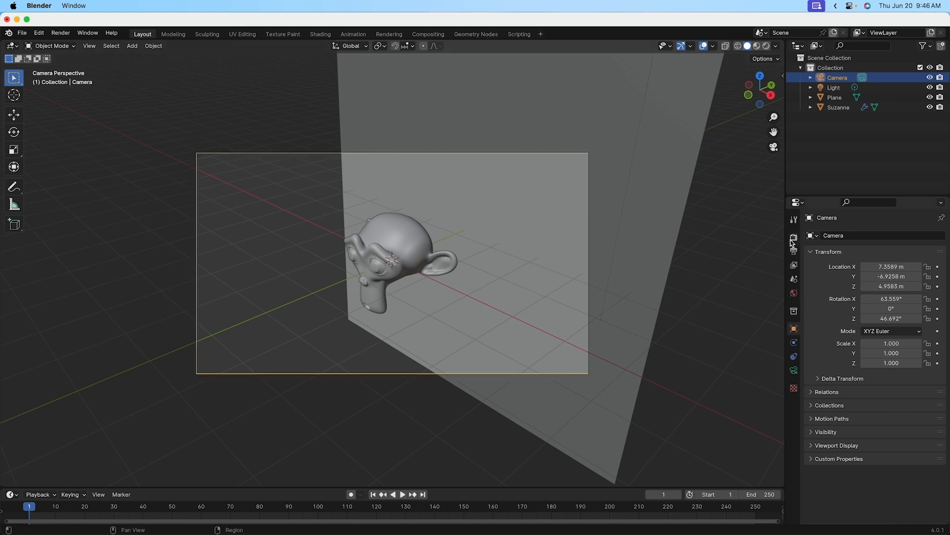
{"action": "mouse_move", "coordinate": [790, 380]}
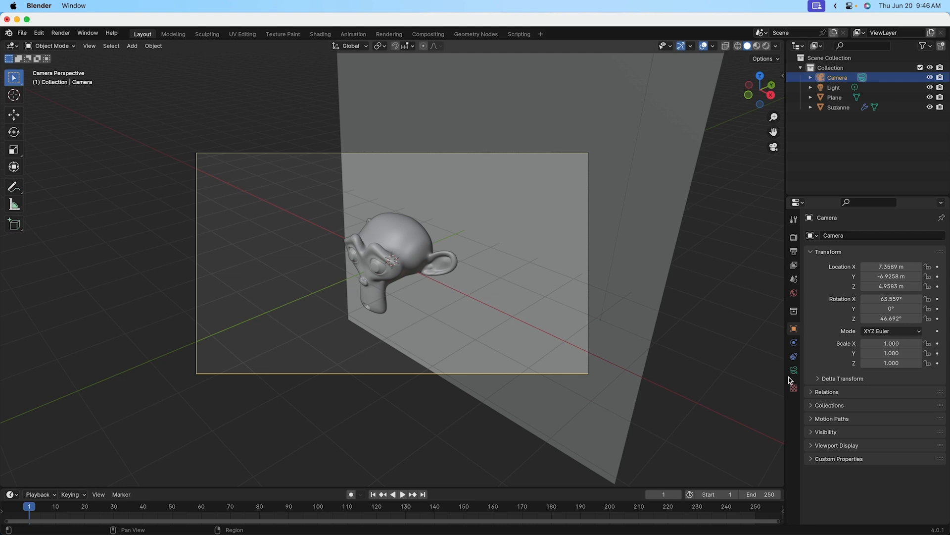
{"action": "mouse_move", "coordinate": [794, 237]}
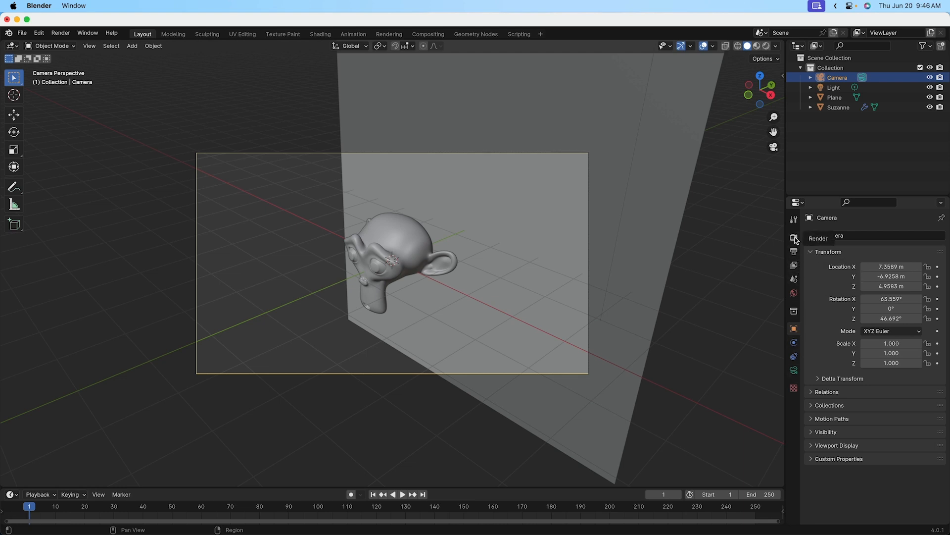
{"action": "mouse_move", "coordinate": [794, 252]}
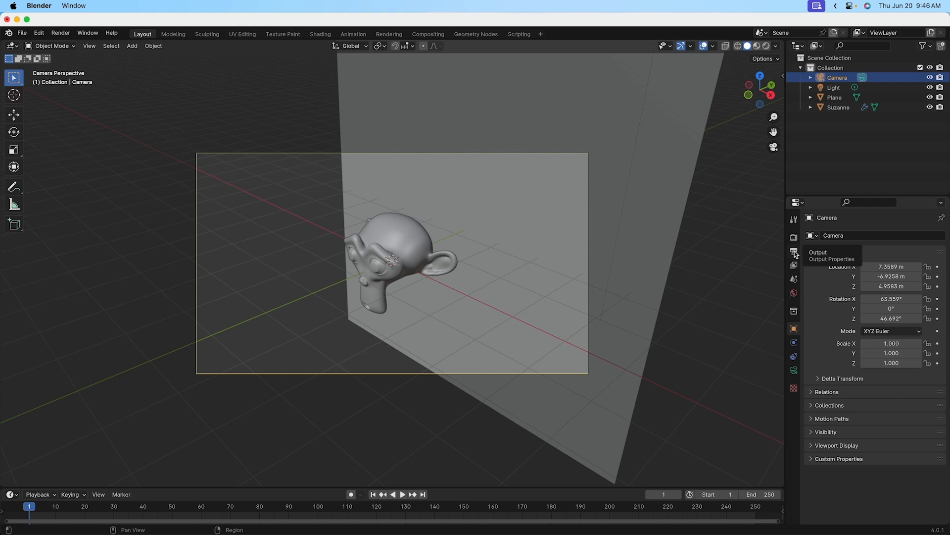
- Show the Output Properties with the 1920 × 1080 render resolution
{"action": "left_click", "coordinate": [794, 252]}
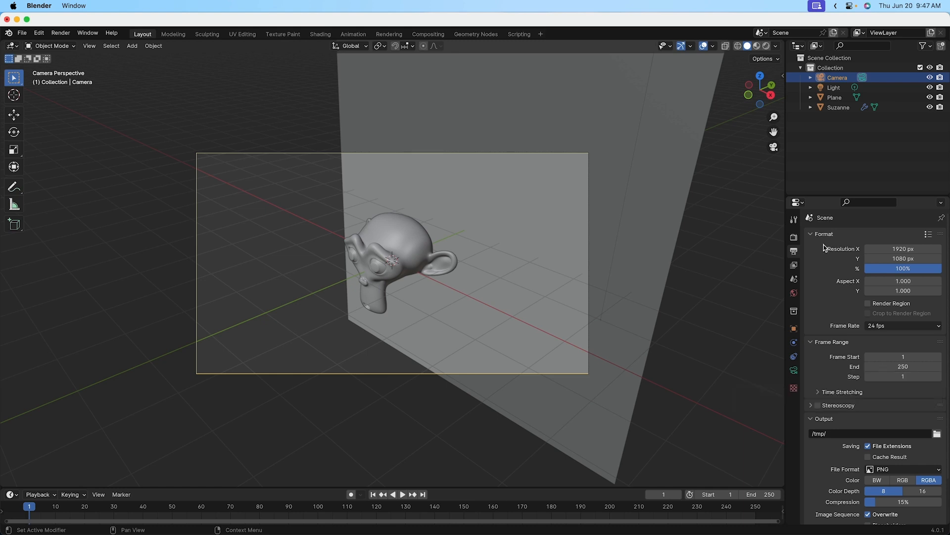
{"action": "mouse_move", "coordinate": [823, 252]}
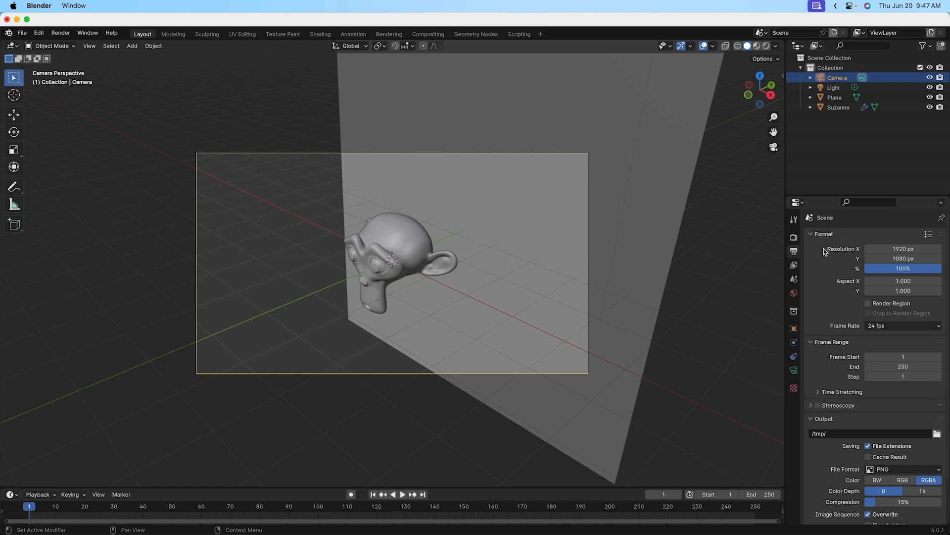
{"action": "mouse_move", "coordinate": [853, 286]}
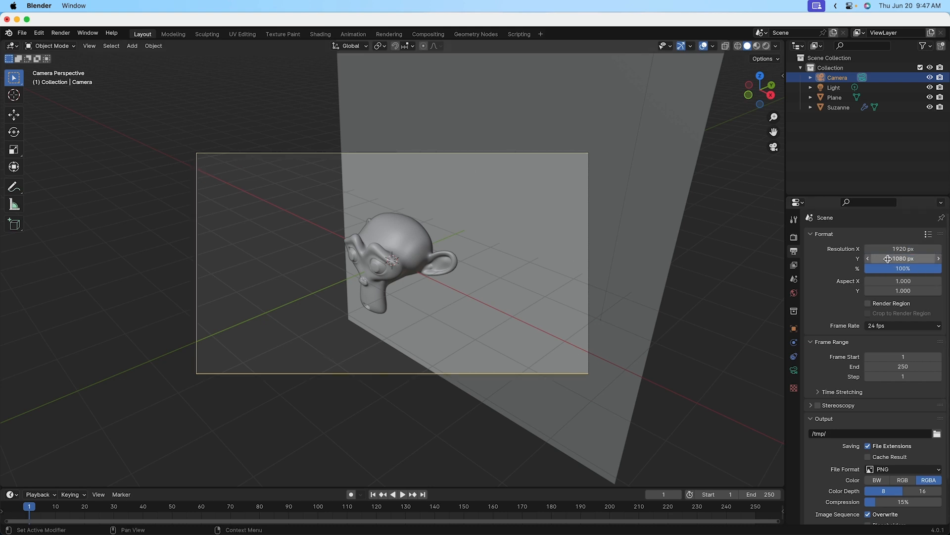
{"action": "mouse_move", "coordinate": [626, 265]}
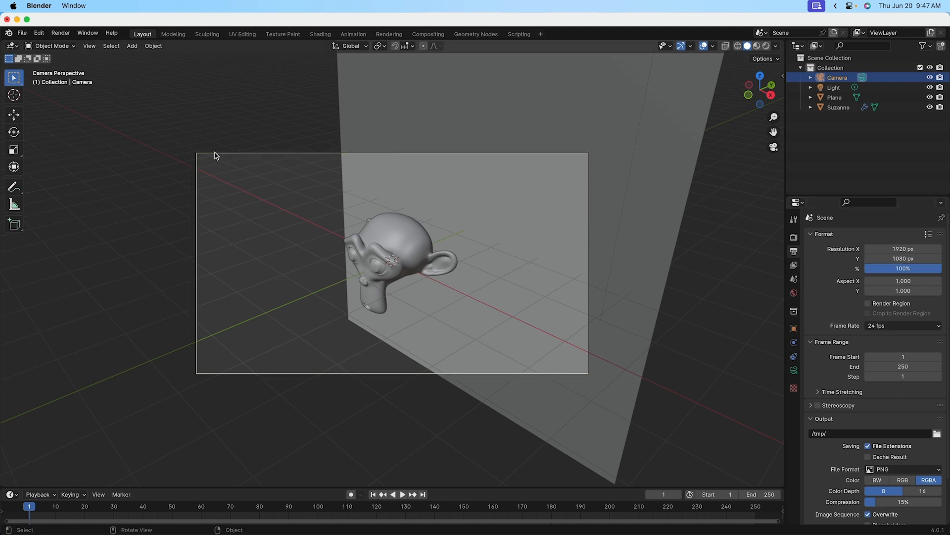
{"action": "mouse_move", "coordinate": [574, 378]}
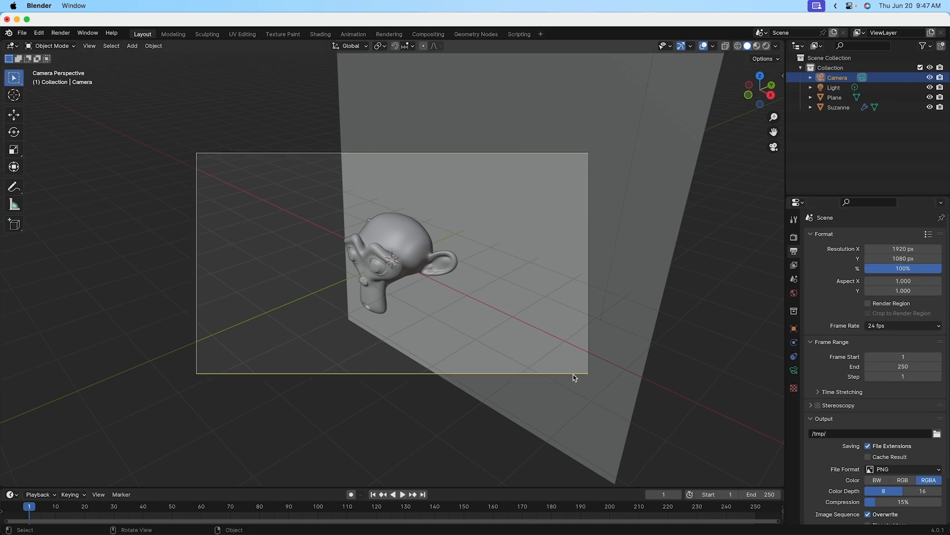
{"action": "mouse_move", "coordinate": [322, 137]}
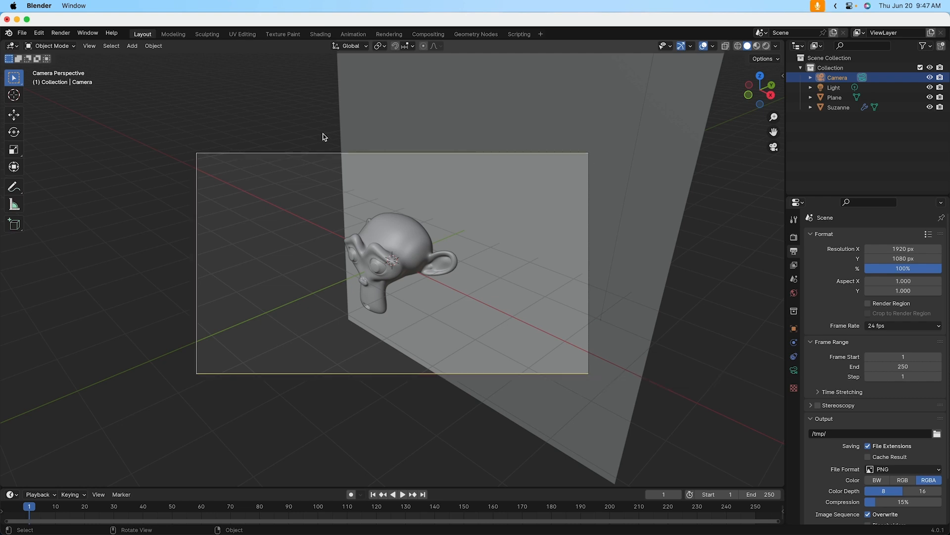
{"action": "mouse_move", "coordinate": [780, 266]}
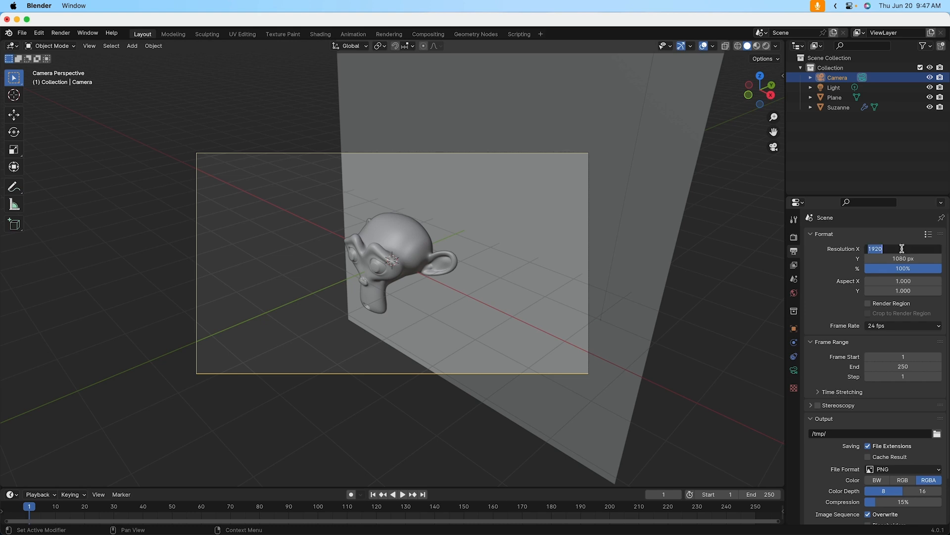
- Change Resolution X from 1920 to 1000 px
{"action": "type", "text": "1000 px"}
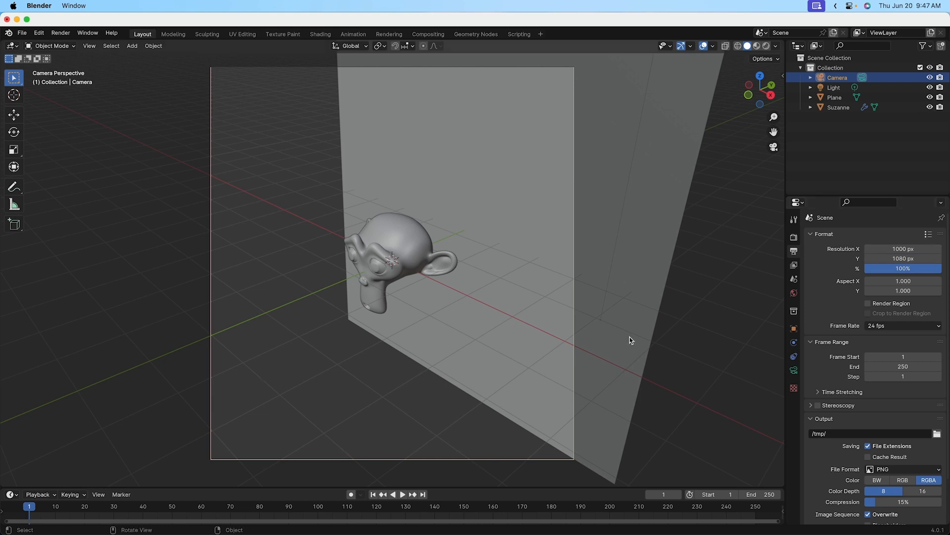
{"action": "mouse_move", "coordinate": [286, 262]}
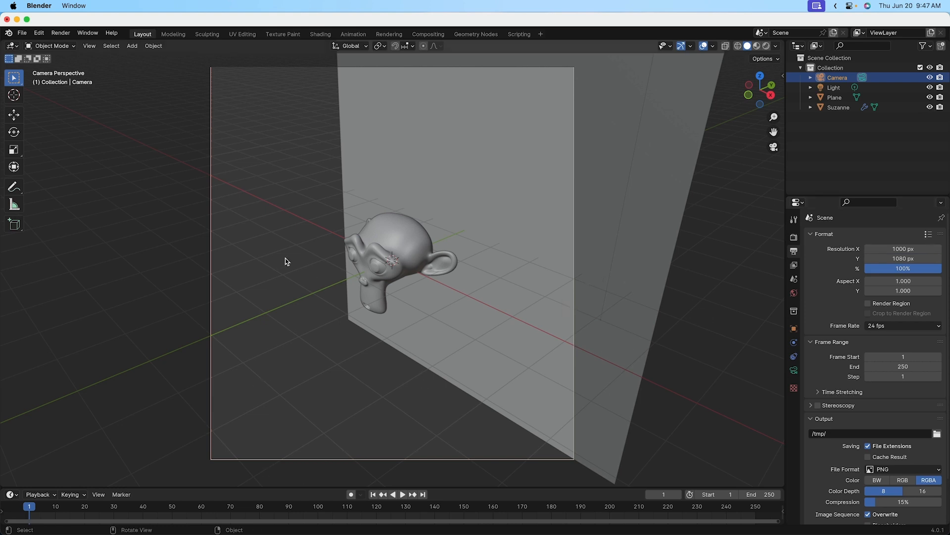
{"action": "mouse_move", "coordinate": [240, 271]}
{"action": "type", "text": "1000"}
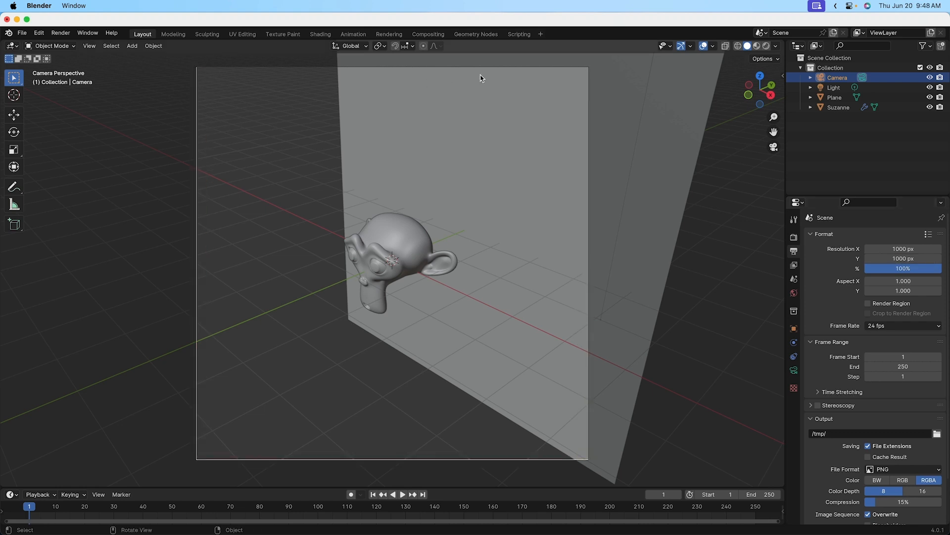
{"action": "mouse_move", "coordinate": [349, 457]}
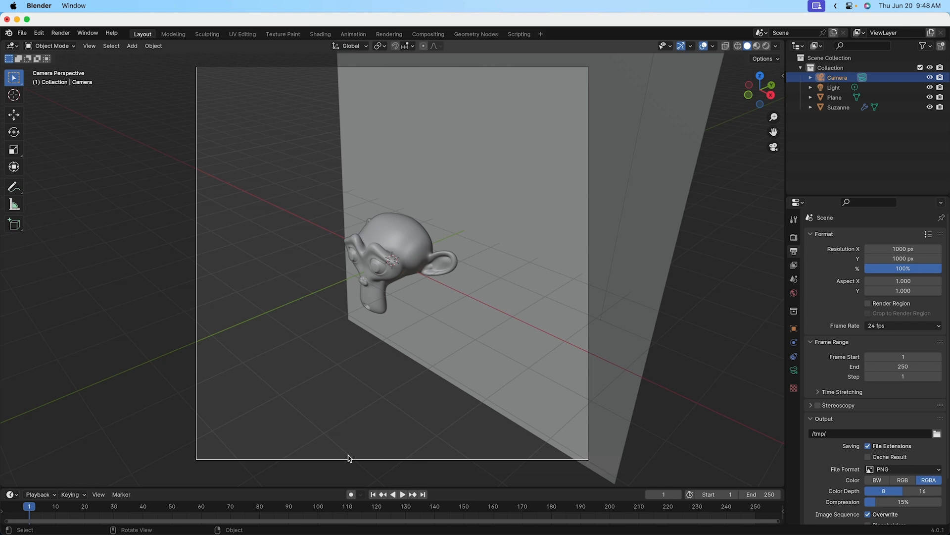
{"action": "mouse_move", "coordinate": [331, 377]}
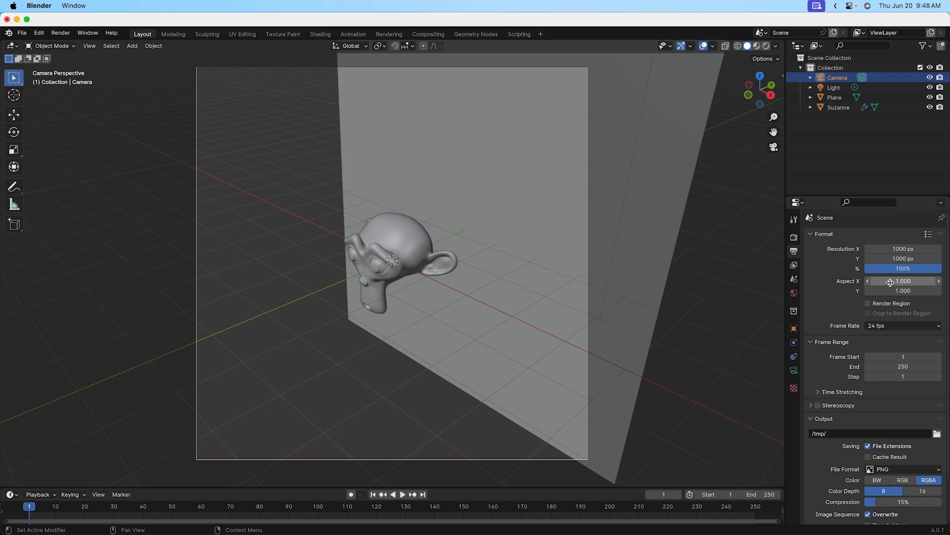
{"action": "mouse_move", "coordinate": [891, 281]}
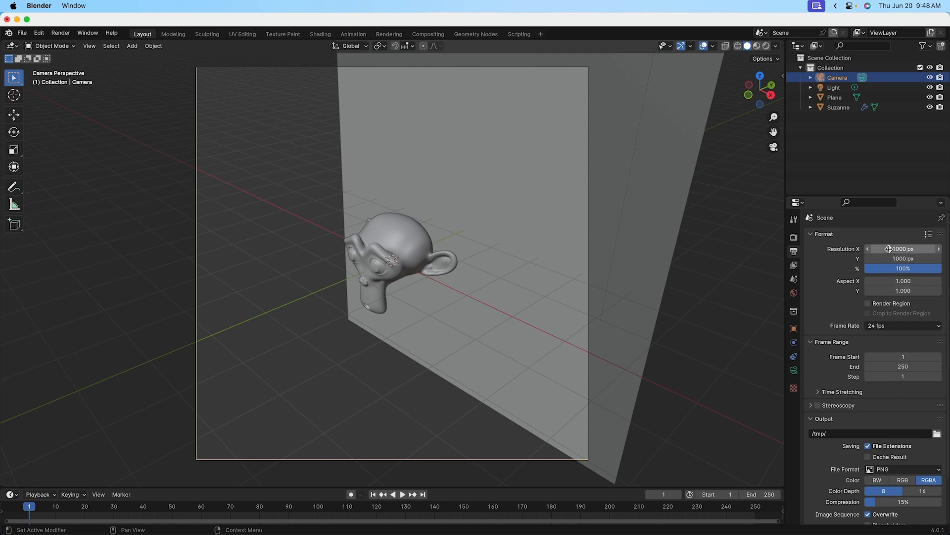
{"action": "mouse_move", "coordinate": [897, 286]}
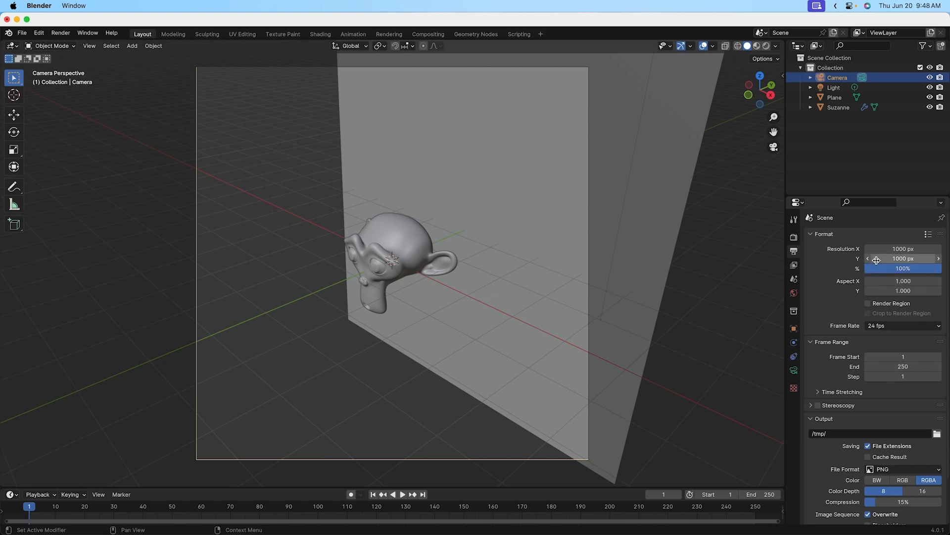
{"action": "mouse_move", "coordinate": [902, 259]}
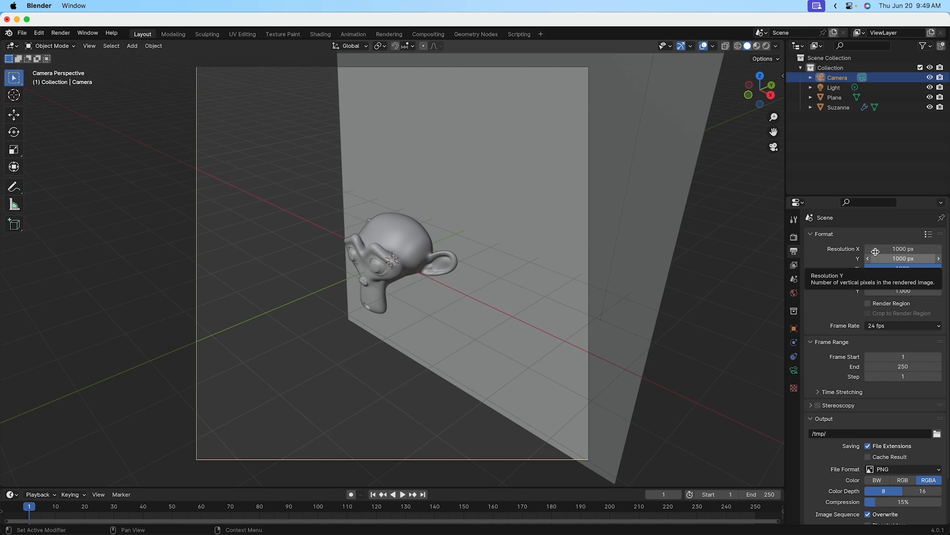
{"action": "mouse_move", "coordinate": [903, 258]}
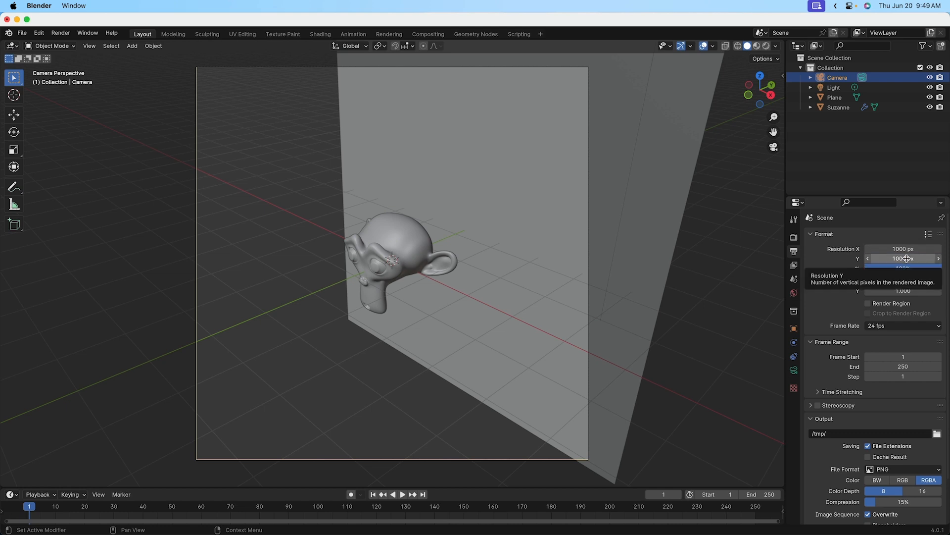
{"action": "left_click", "coordinate": [60, 33]}
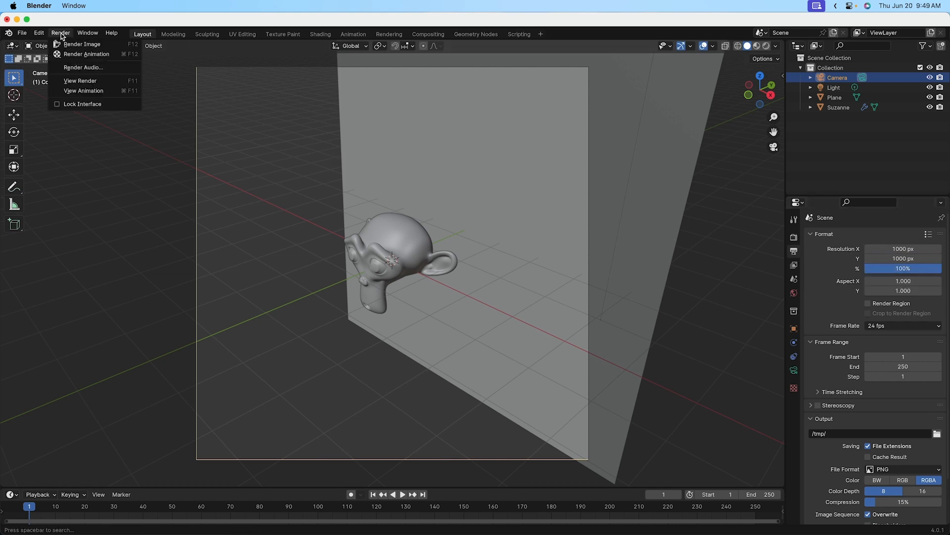
{"action": "left_click", "coordinate": [83, 268]}
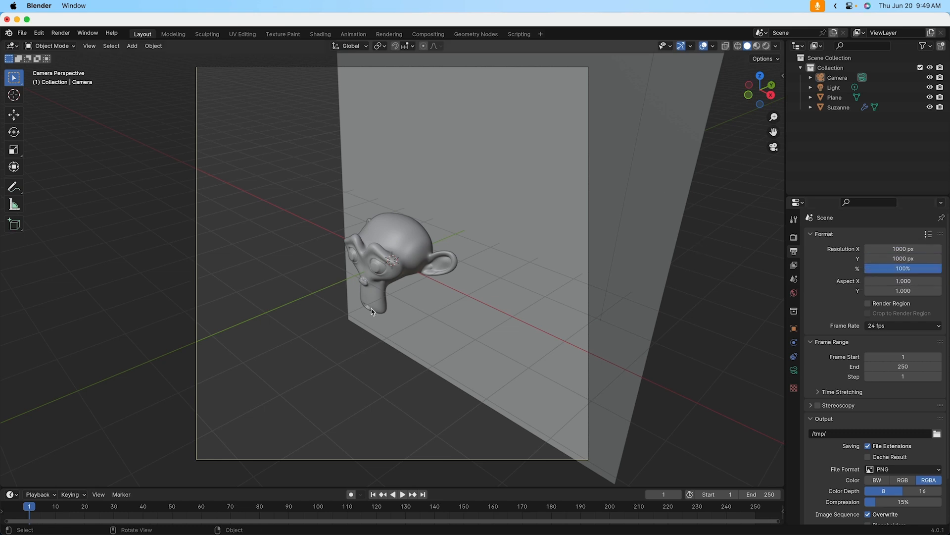
{"action": "mouse_move", "coordinate": [370, 330]}
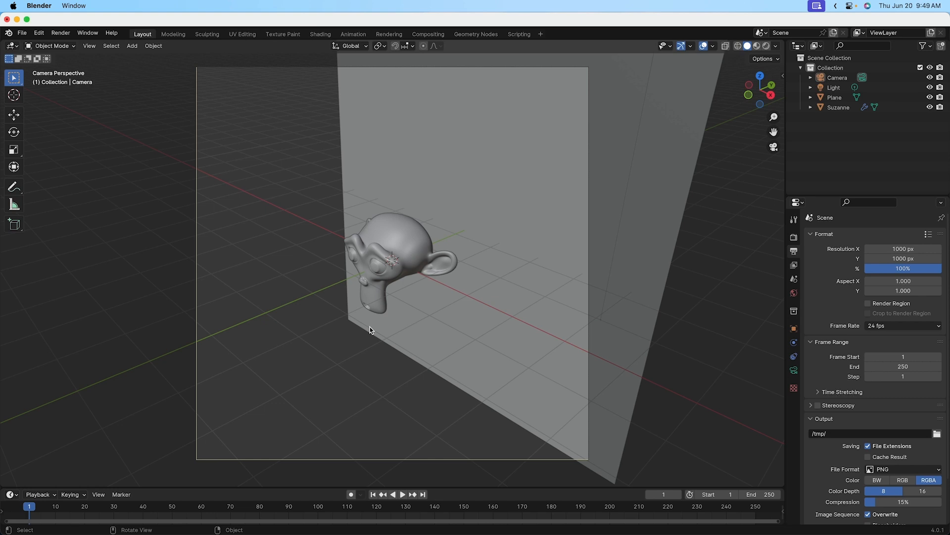
{"action": "mouse_move", "coordinate": [371, 392]}
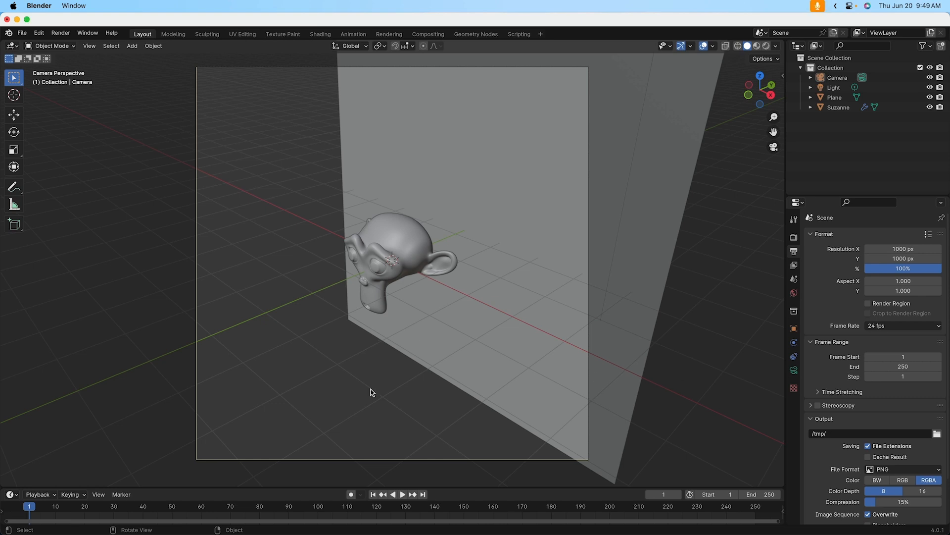
{"action": "mouse_move", "coordinate": [381, 356]}
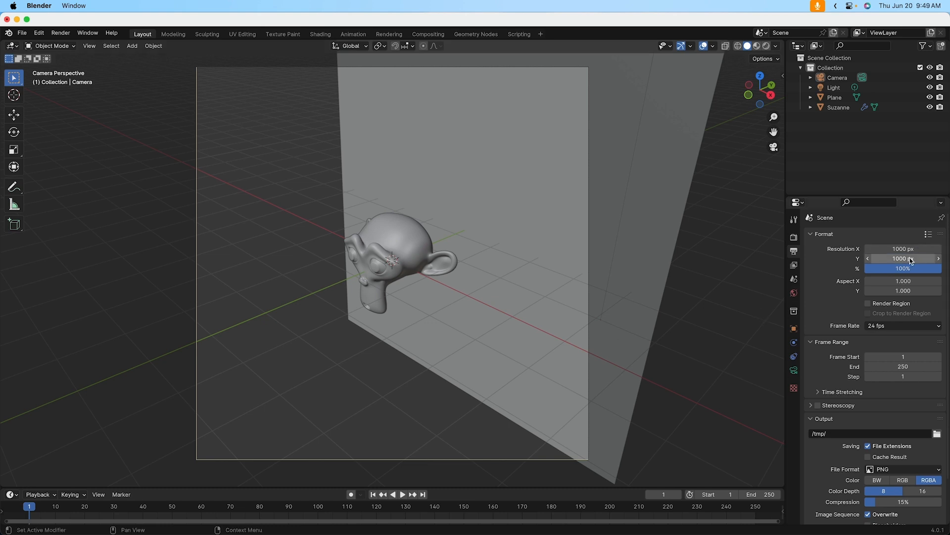
{"action": "mouse_move", "coordinate": [903, 258]}
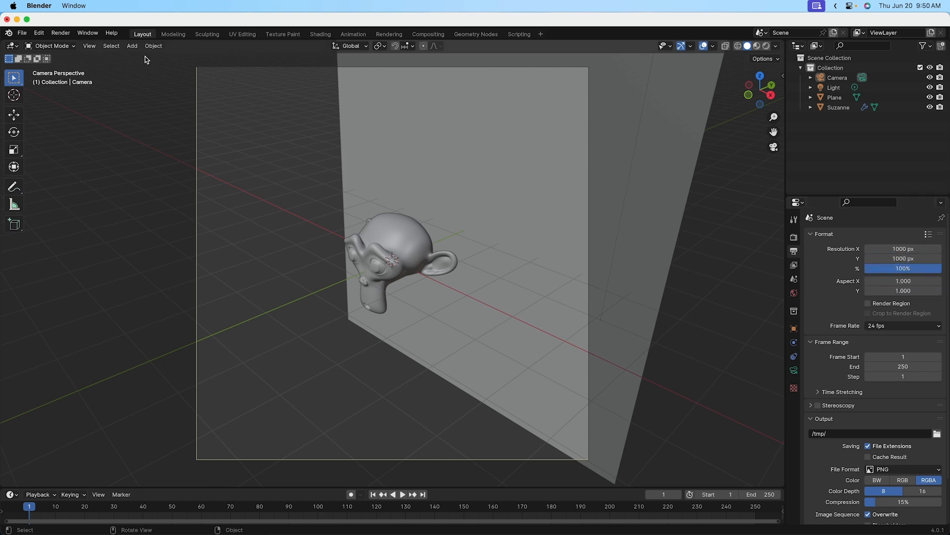
{"action": "mouse_move", "coordinate": [591, 457]}
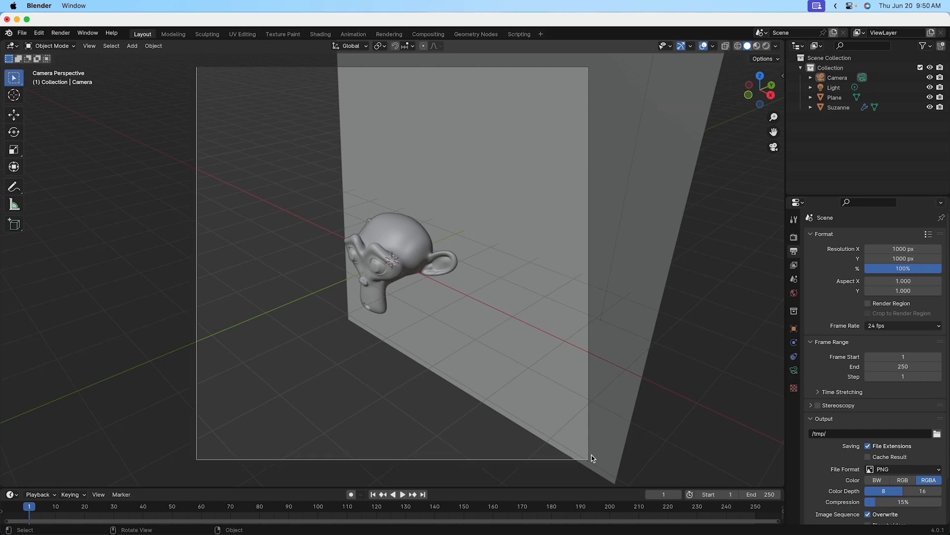
{"action": "mouse_move", "coordinate": [183, 459]}
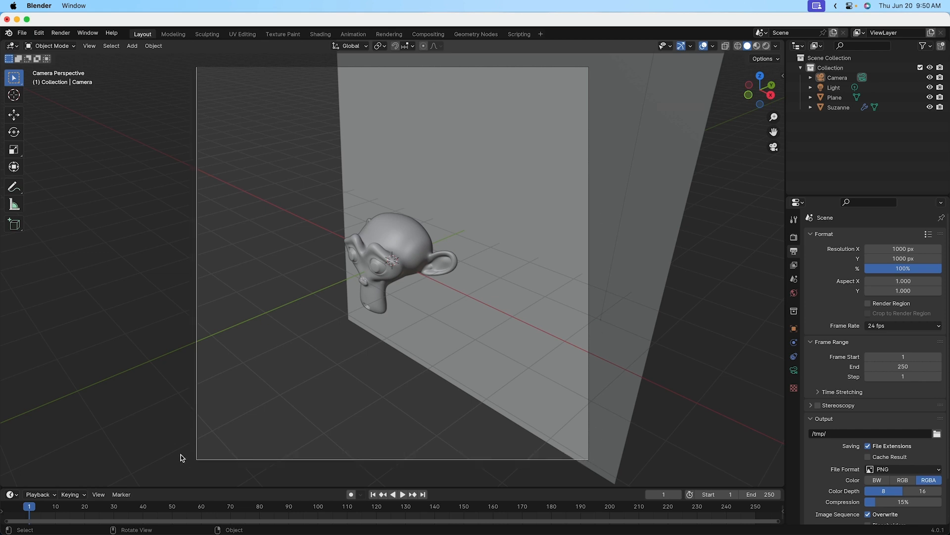
{"action": "mouse_move", "coordinate": [201, 443]}
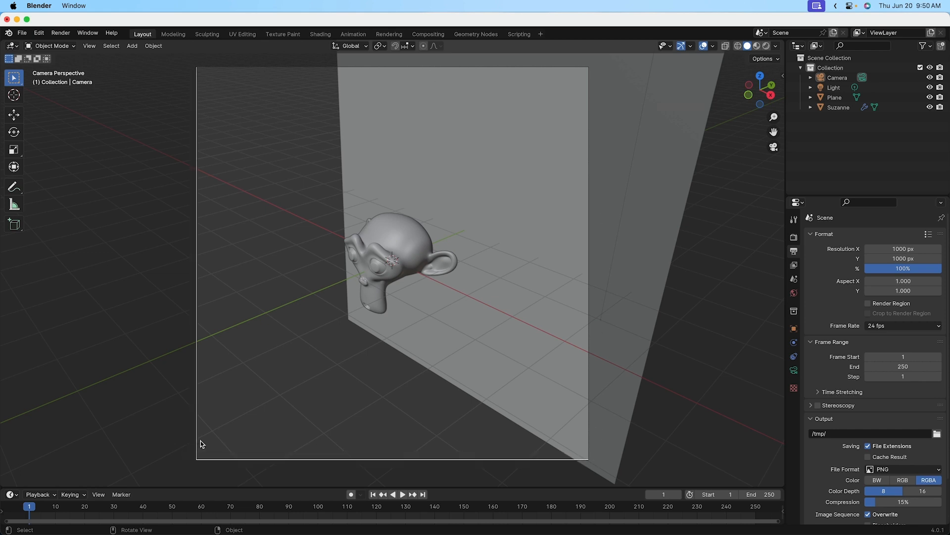
{"action": "mouse_move", "coordinate": [367, 384]}
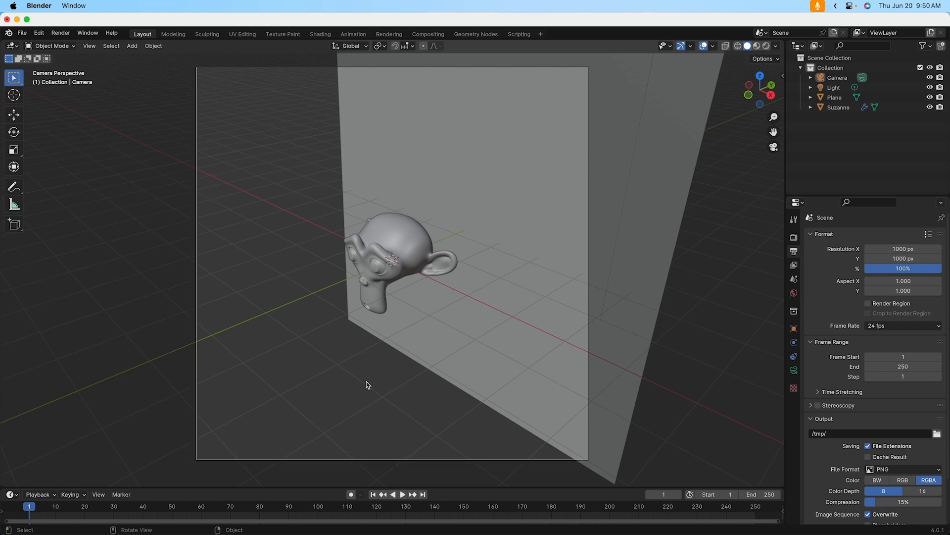
{"action": "mouse_move", "coordinate": [784, 103]}
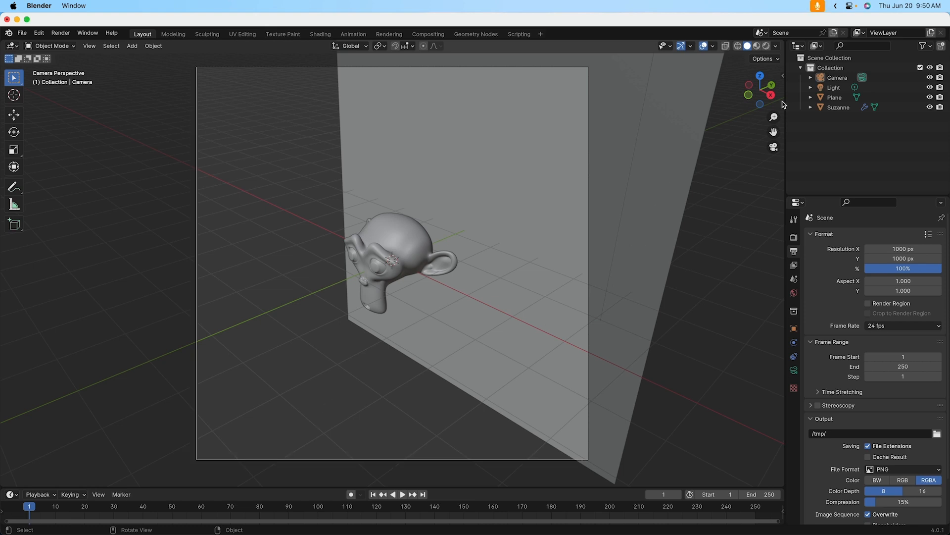
{"action": "left_click", "coordinate": [837, 77]}
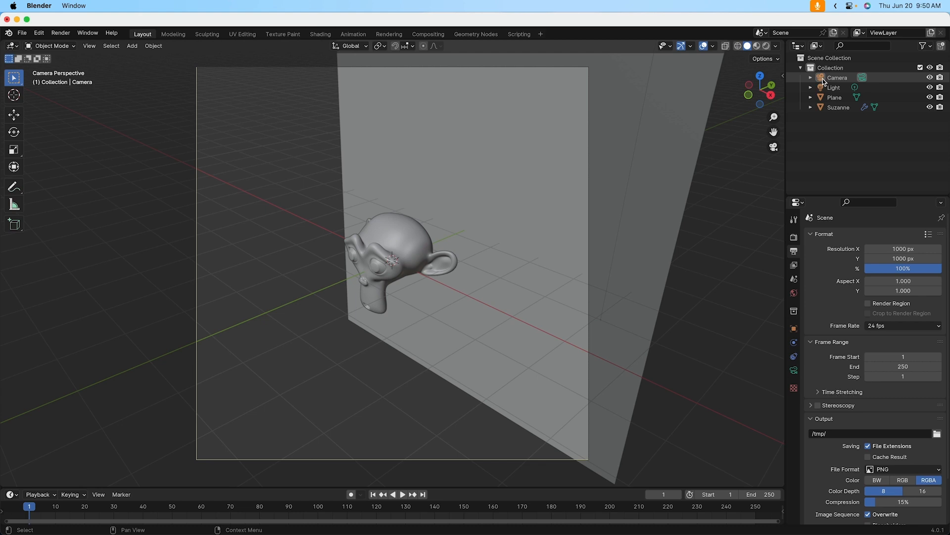
{"action": "left_click", "coordinate": [838, 78]}
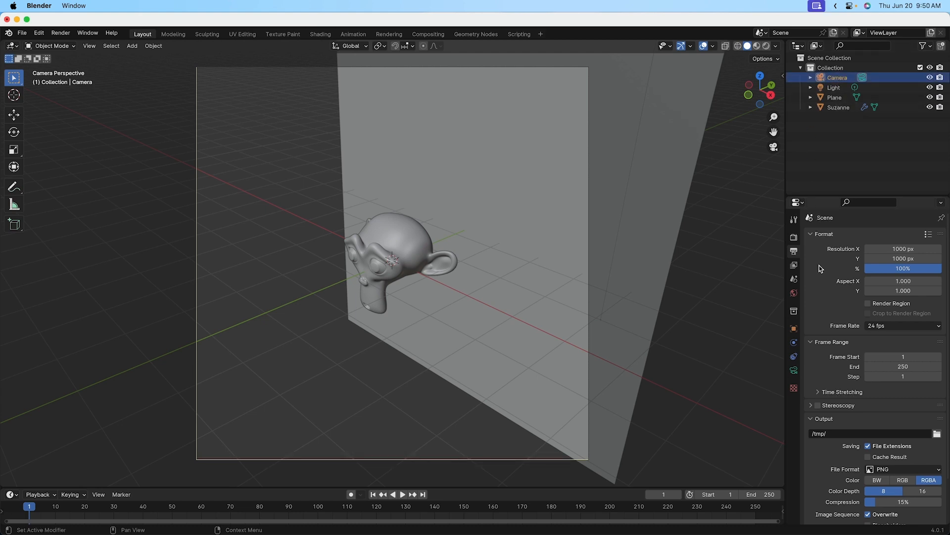
{"action": "mouse_move", "coordinate": [794, 338]}
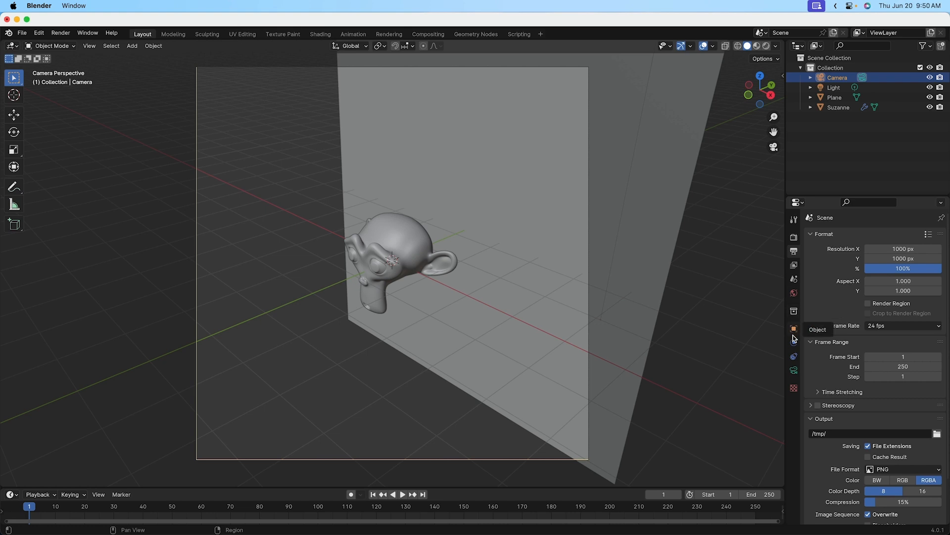
{"action": "mouse_move", "coordinate": [794, 370]}
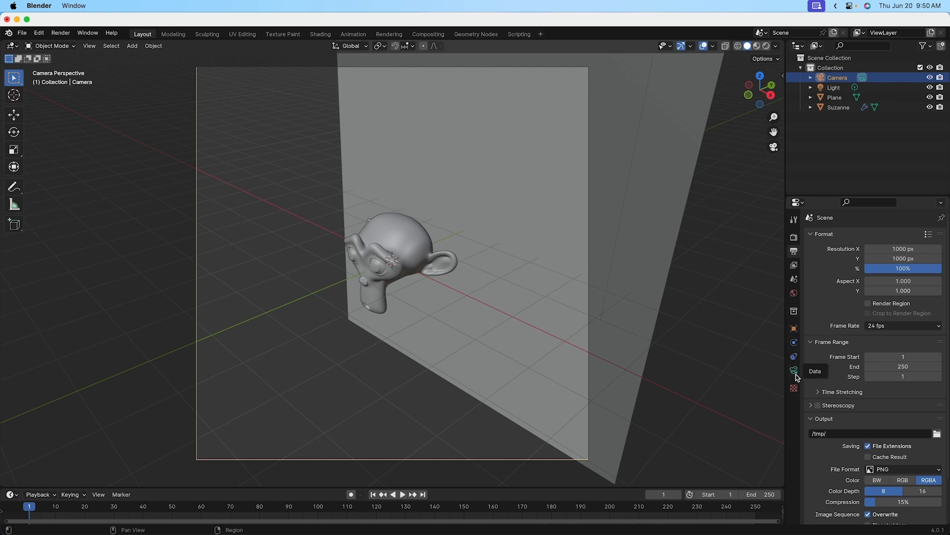
{"action": "mouse_move", "coordinate": [793, 370]}
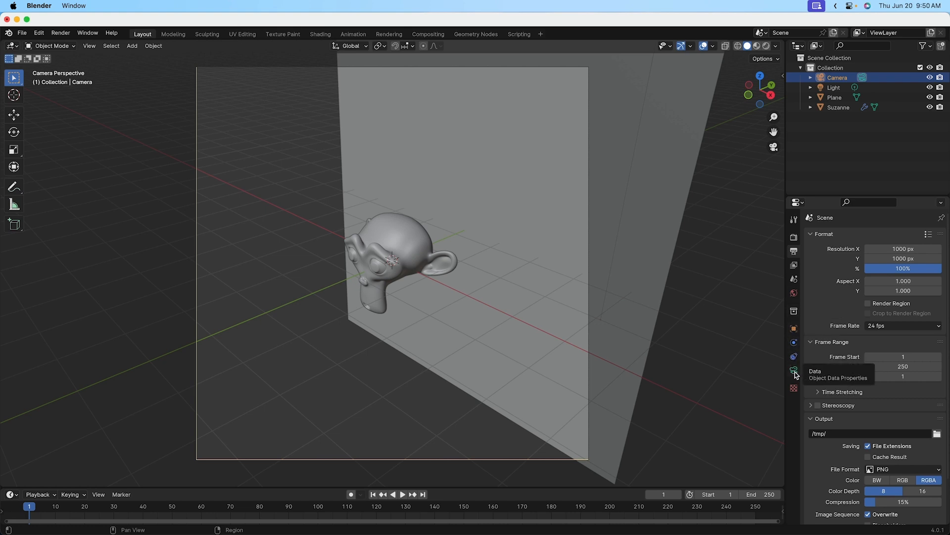
{"action": "mouse_move", "coordinate": [795, 370]}
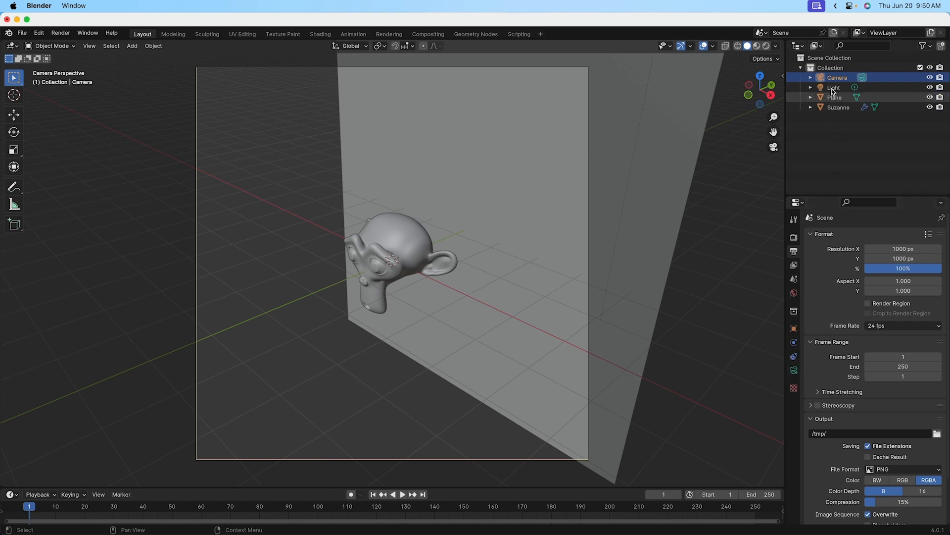
{"action": "left_click", "coordinate": [835, 87]}
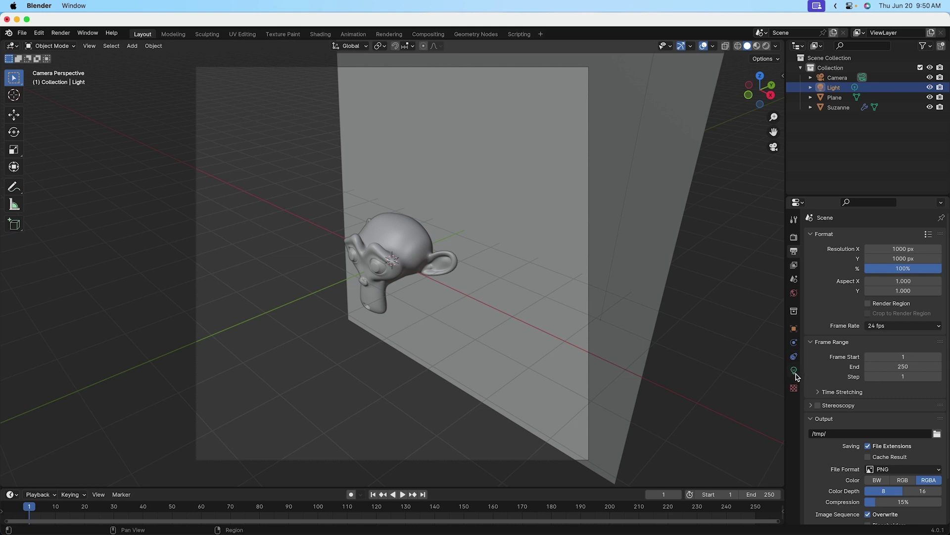
{"action": "mouse_move", "coordinate": [794, 370]}
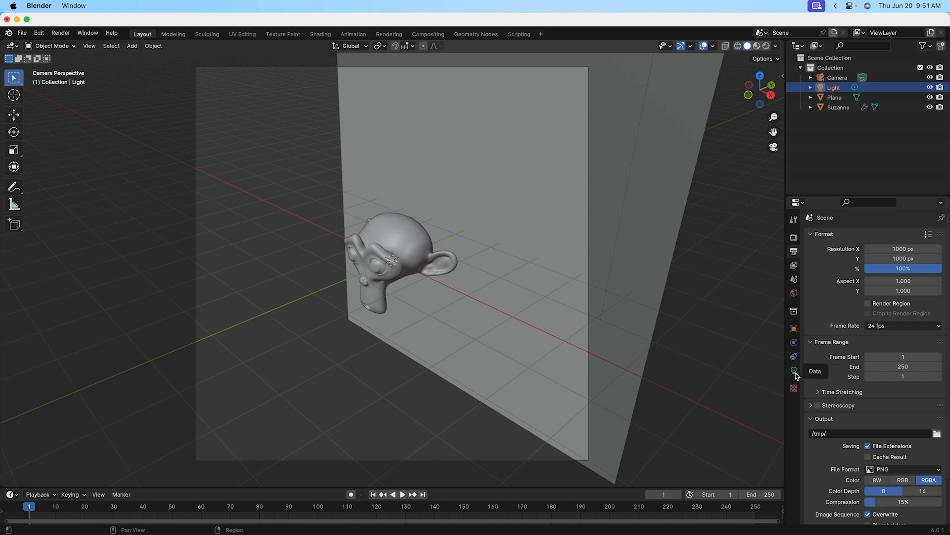
{"action": "mouse_move", "coordinate": [794, 370]}
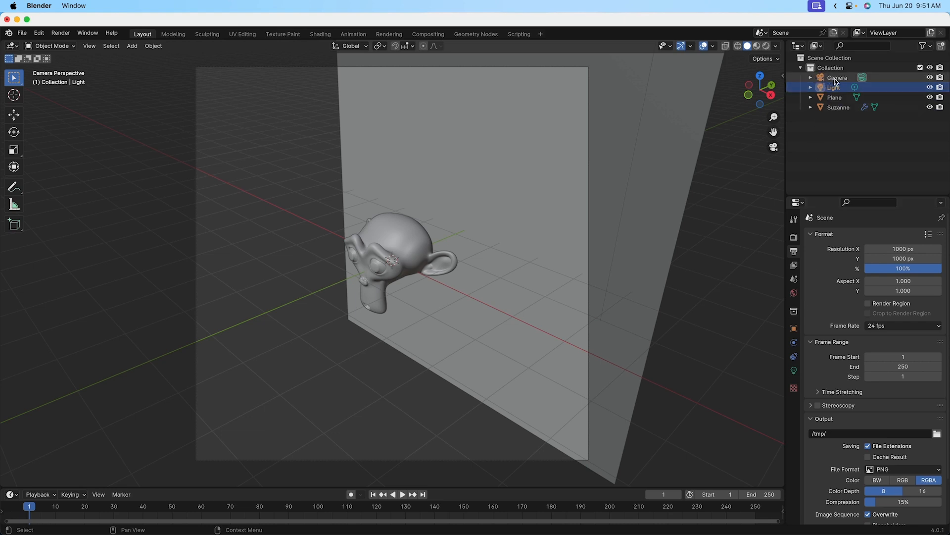
{"action": "left_click", "coordinate": [838, 78]}
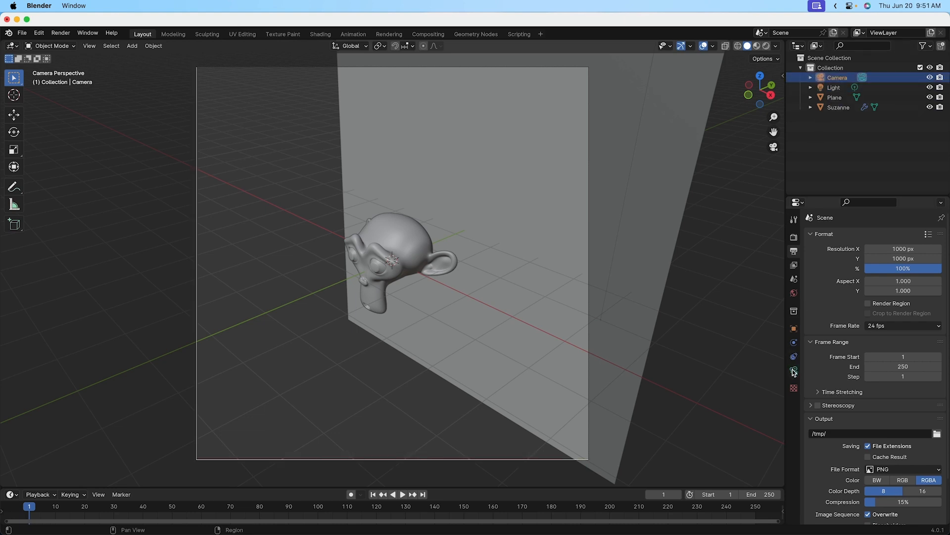
- Show the camera's Object Data properties with the 50 mm Lens panel
{"action": "left_click", "coordinate": [794, 370]}
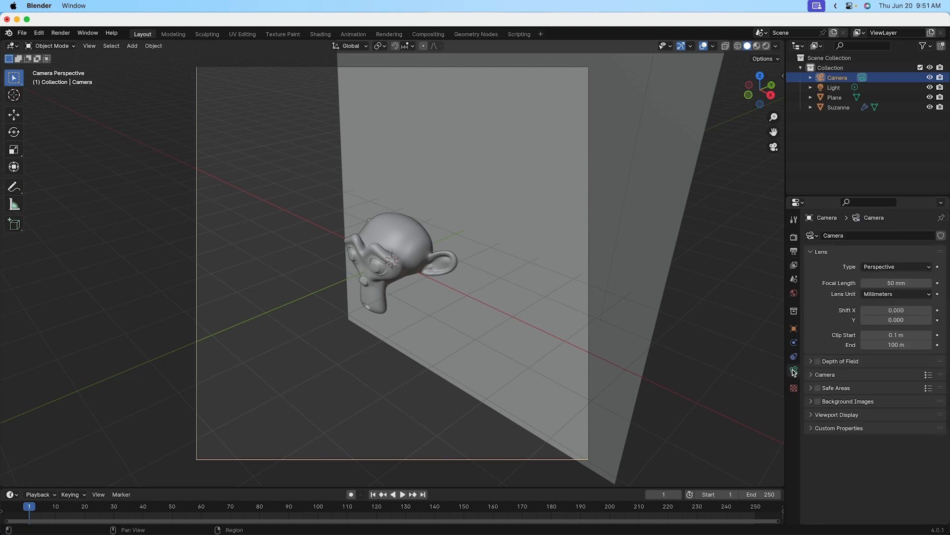
{"action": "mouse_move", "coordinate": [794, 370]}
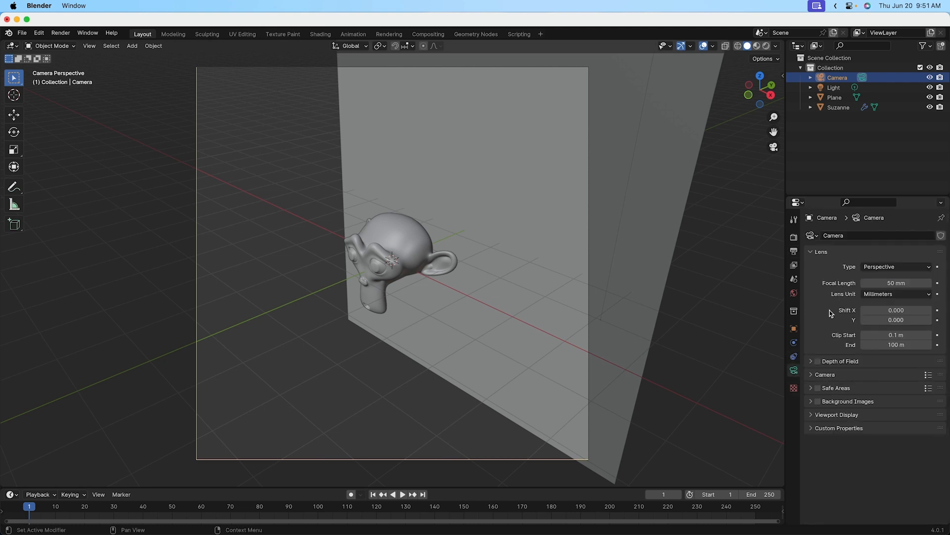
{"action": "mouse_move", "coordinate": [837, 277]}
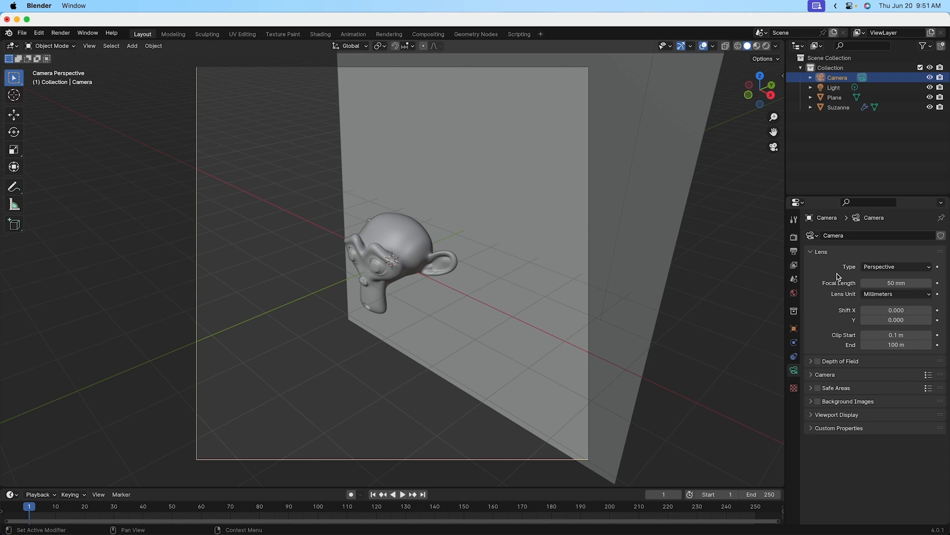
{"action": "mouse_move", "coordinate": [841, 272]}
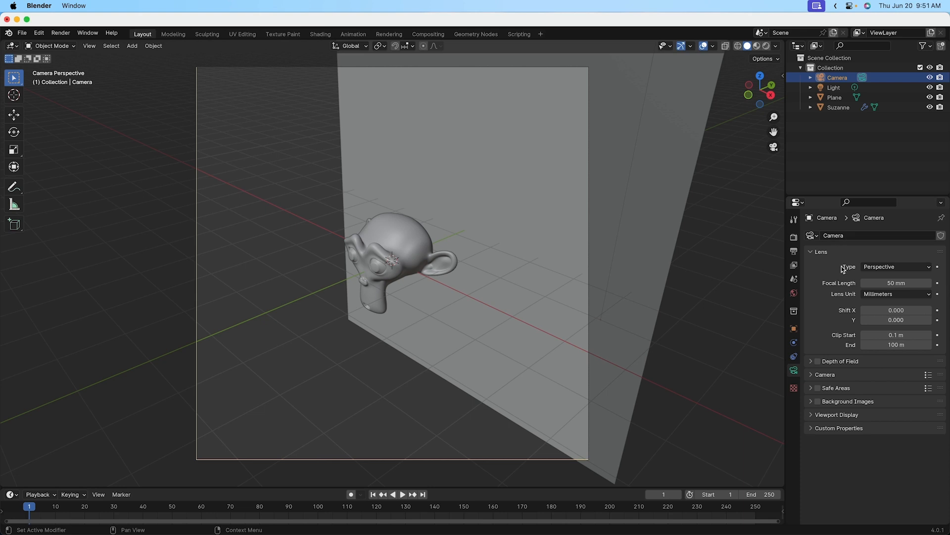
{"action": "mouse_move", "coordinate": [828, 259]}
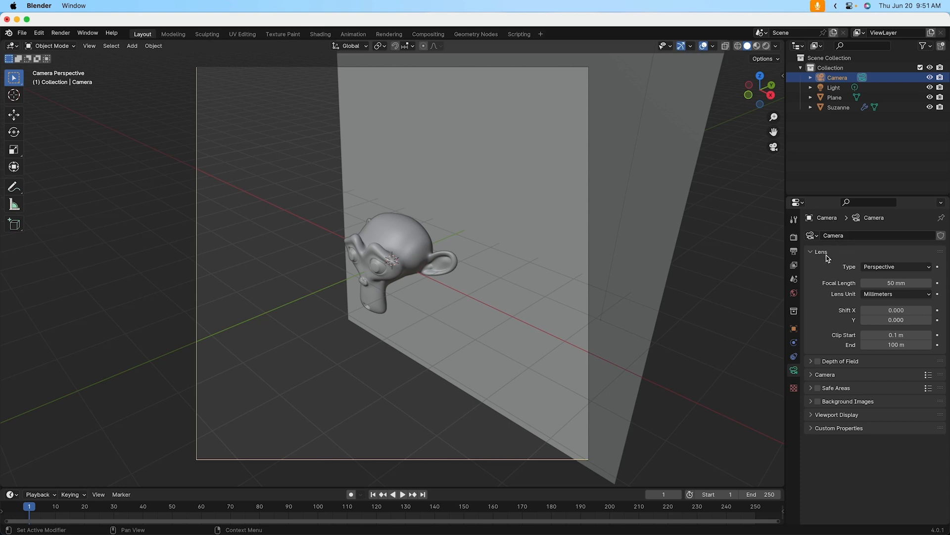
{"action": "mouse_move", "coordinate": [837, 272]}
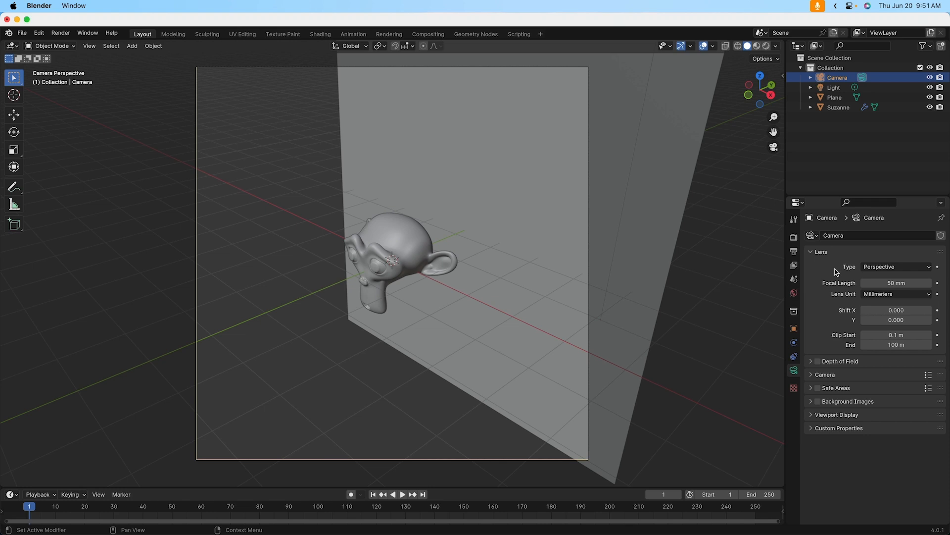
{"action": "mouse_move", "coordinate": [850, 274]}
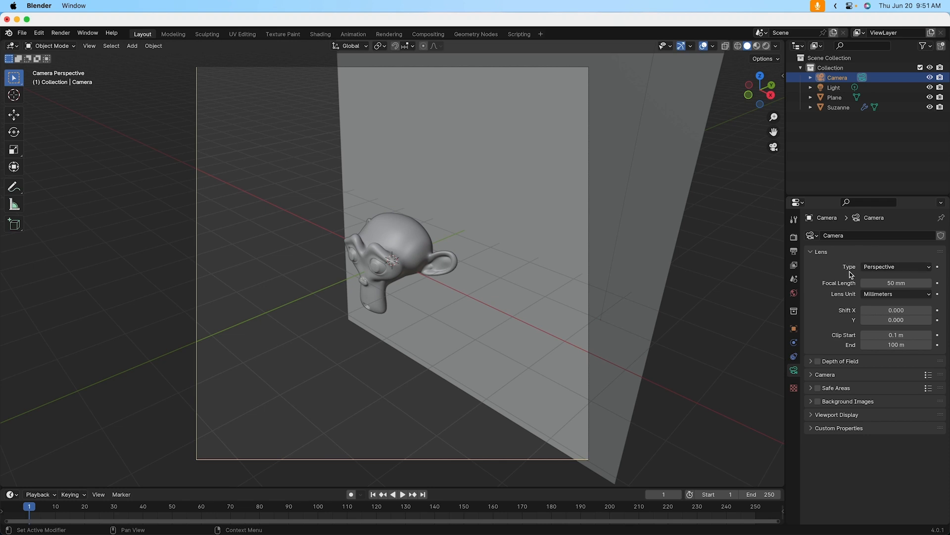
{"action": "mouse_move", "coordinate": [896, 266]}
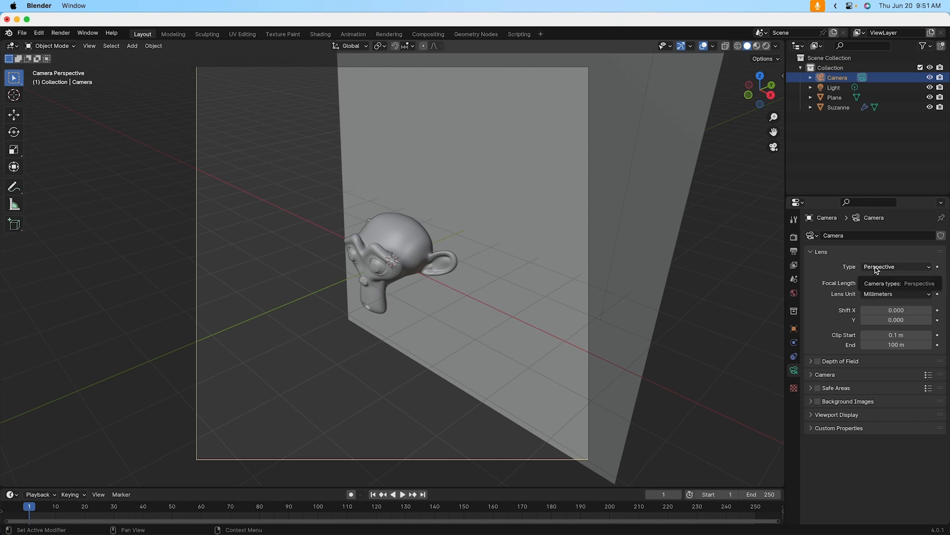
{"action": "mouse_move", "coordinate": [932, 270]}
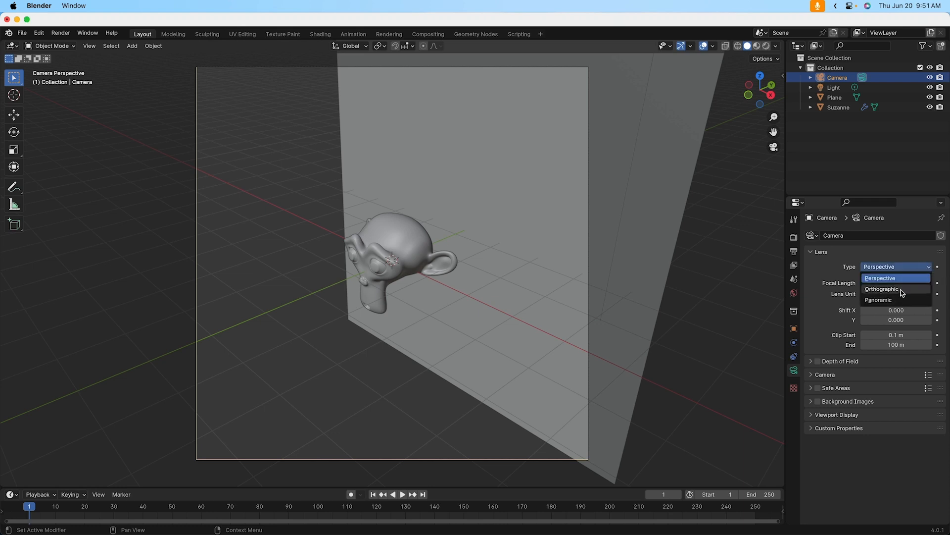
{"action": "left_click", "coordinate": [882, 289]}
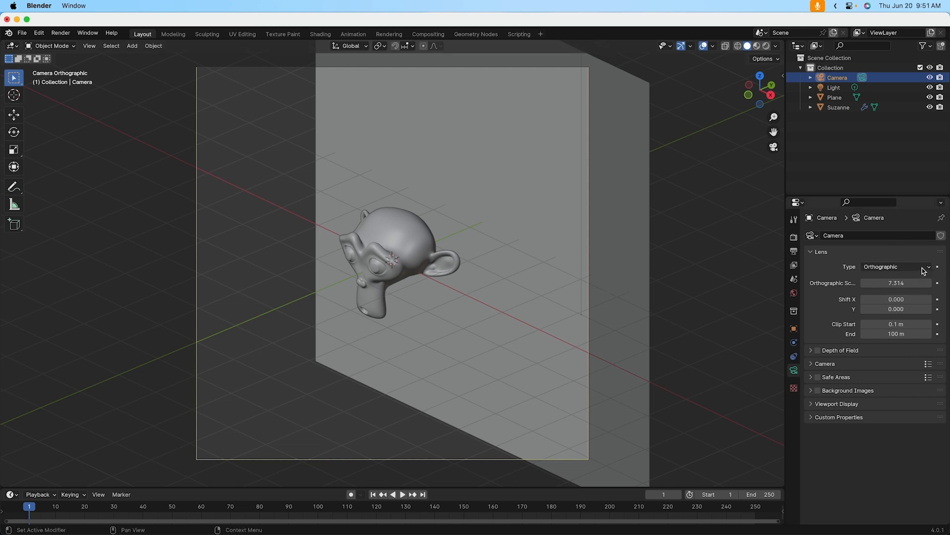
{"action": "left_click", "coordinate": [895, 266]}
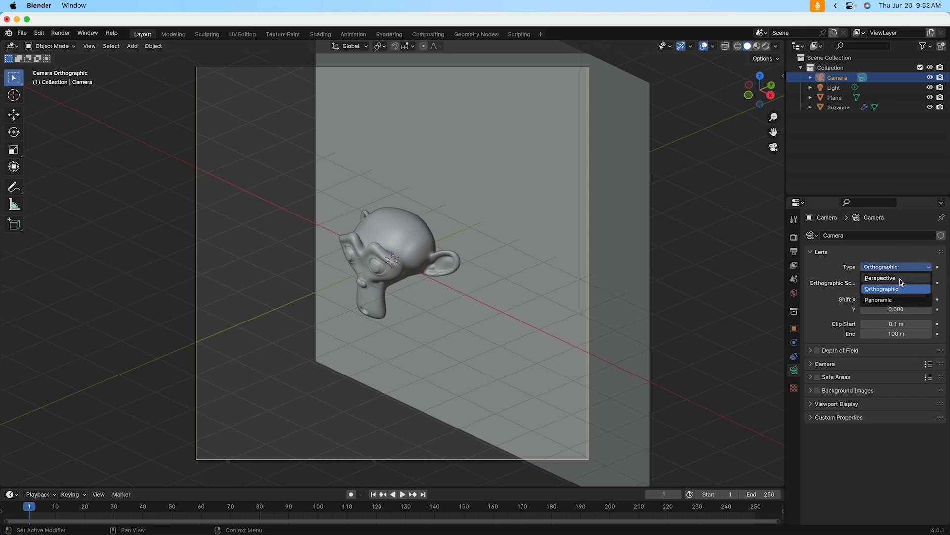
{"action": "left_click", "coordinate": [880, 277]}
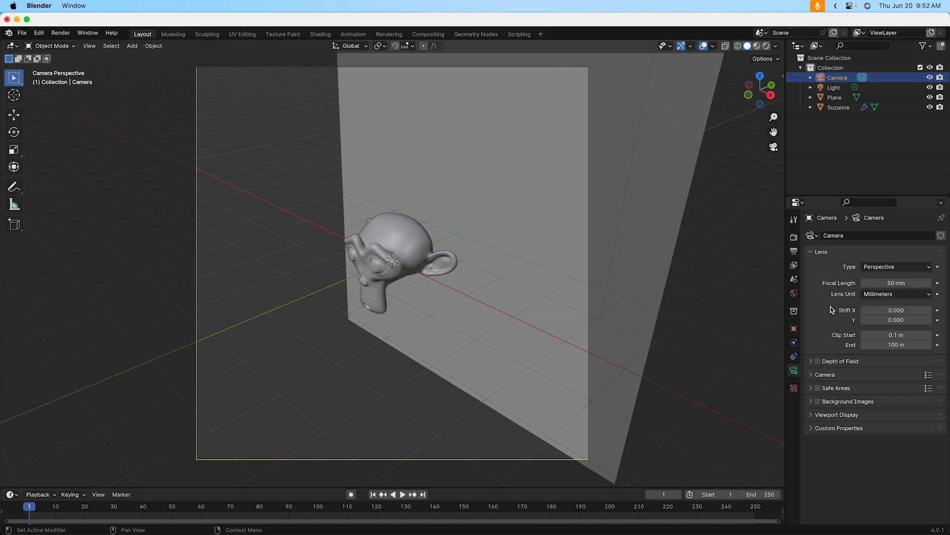
{"action": "mouse_move", "coordinate": [838, 292]}
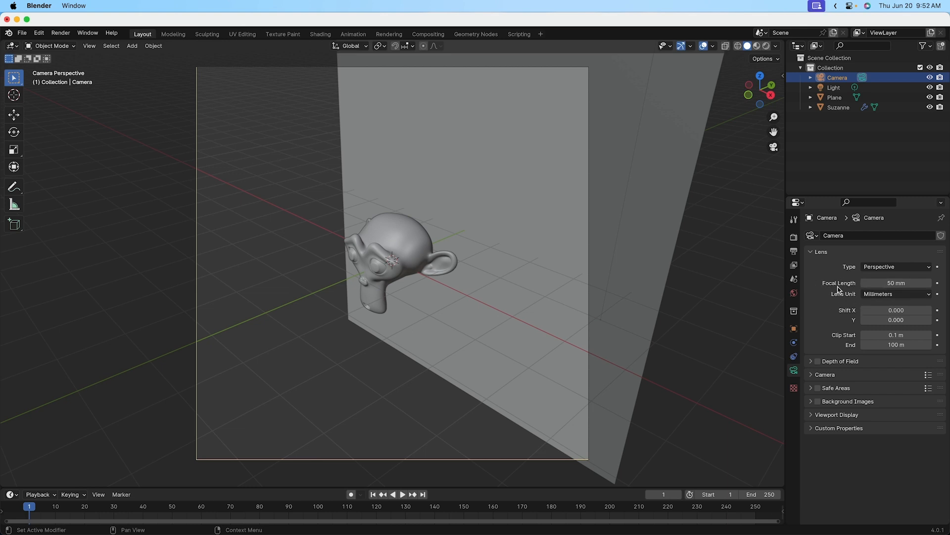
{"action": "mouse_move", "coordinate": [851, 297]}
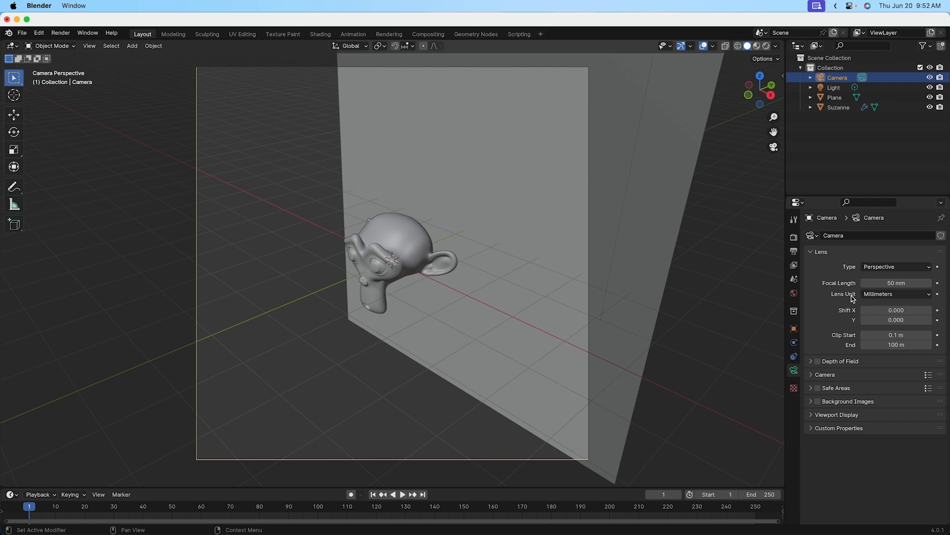
{"action": "mouse_move", "coordinate": [877, 262]}
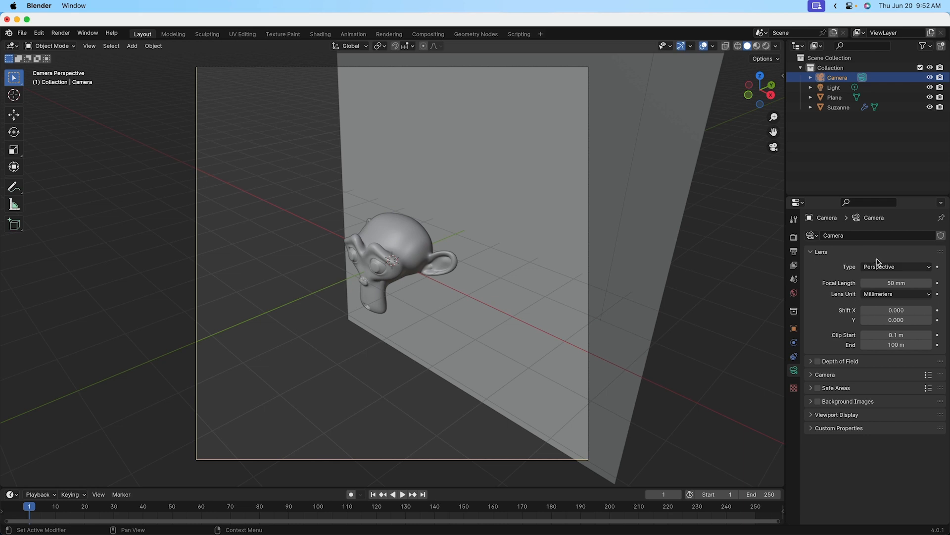
- Change the camera's Focal Length from 50 mm to 35 mm
{"action": "double_click", "coordinate": [896, 282]}
{"action": "type", "text": "35"}
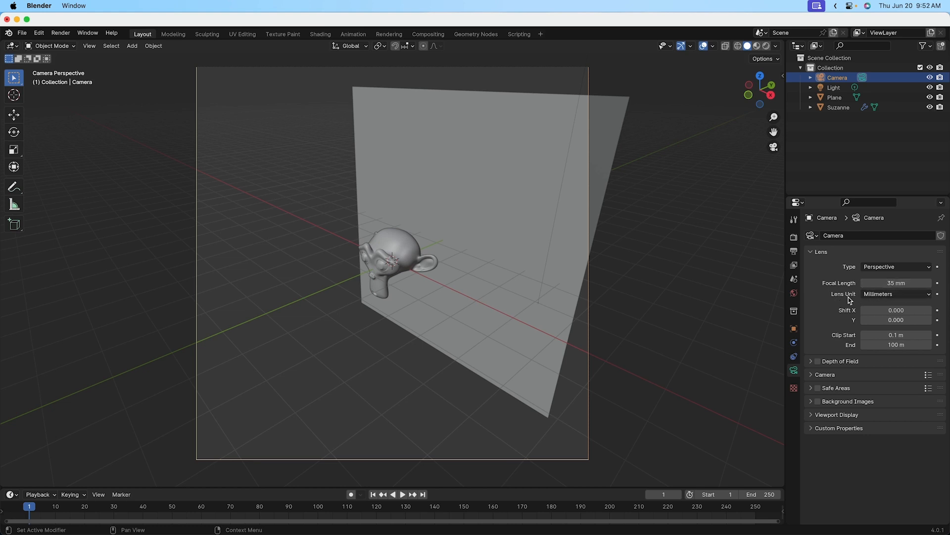
- Set the camera's Lens Unit to Field of View, reading about 54.4°
{"action": "left_click", "coordinate": [896, 294]}
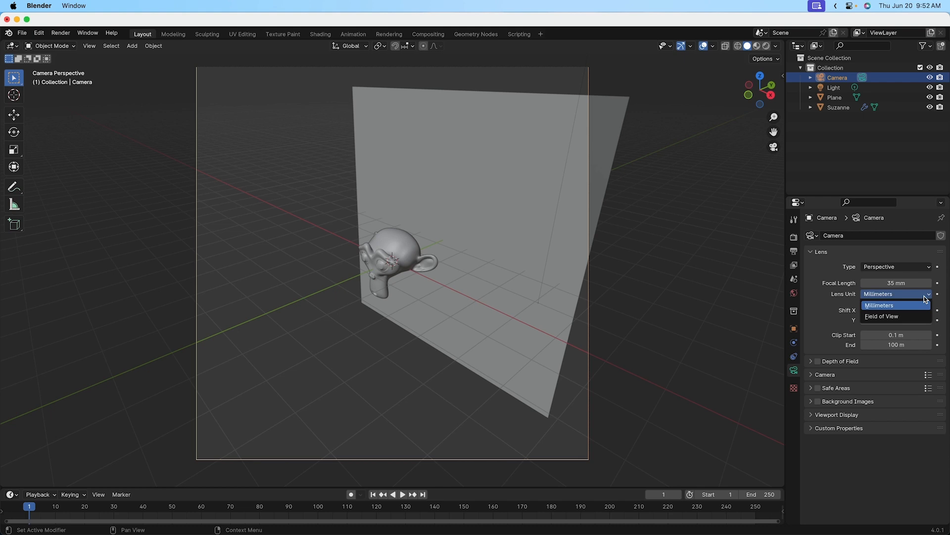
{"action": "mouse_move", "coordinate": [896, 315]}
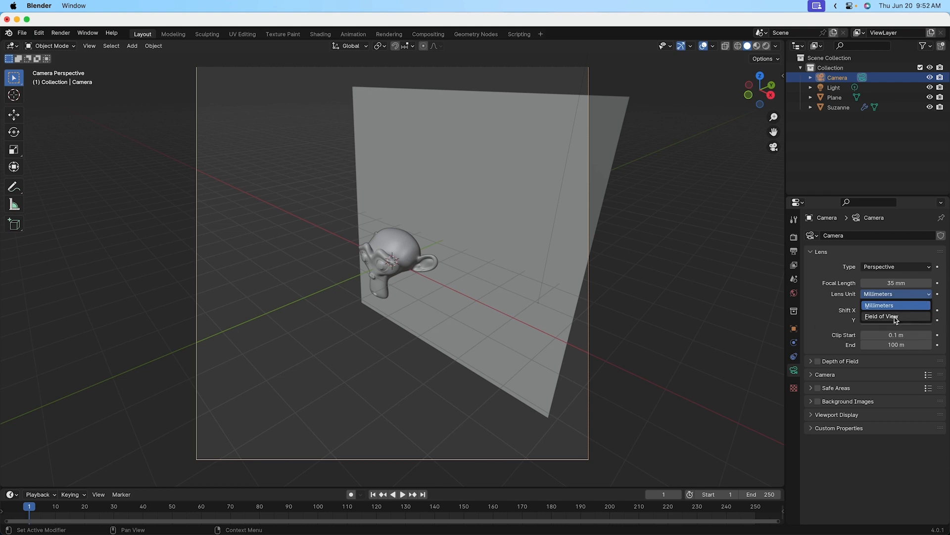
{"action": "left_click", "coordinate": [885, 316]}
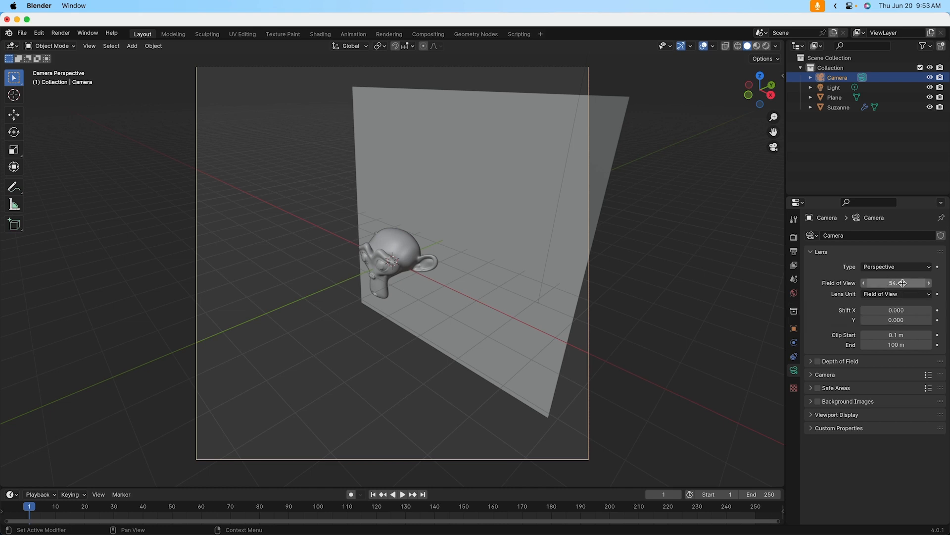
{"action": "mouse_move", "coordinate": [899, 283]}
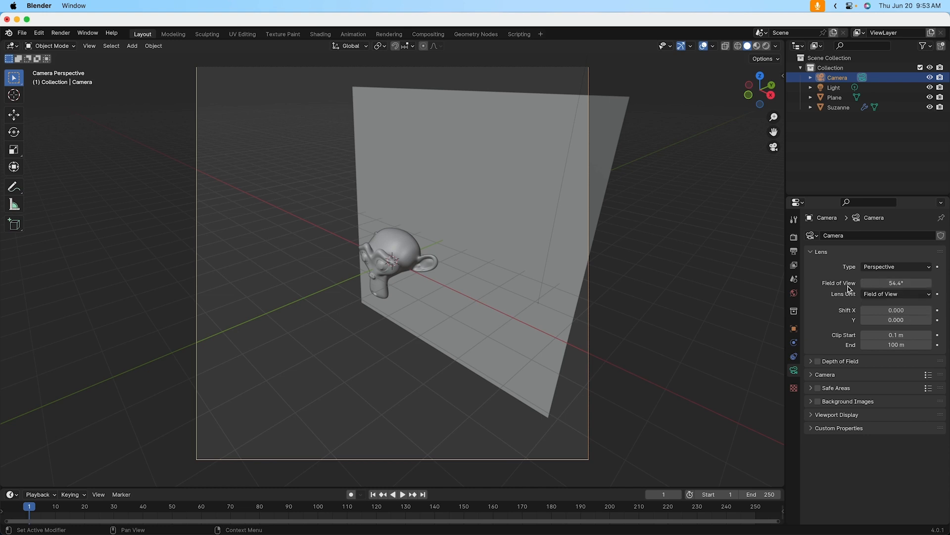
{"action": "mouse_move", "coordinate": [917, 298]}
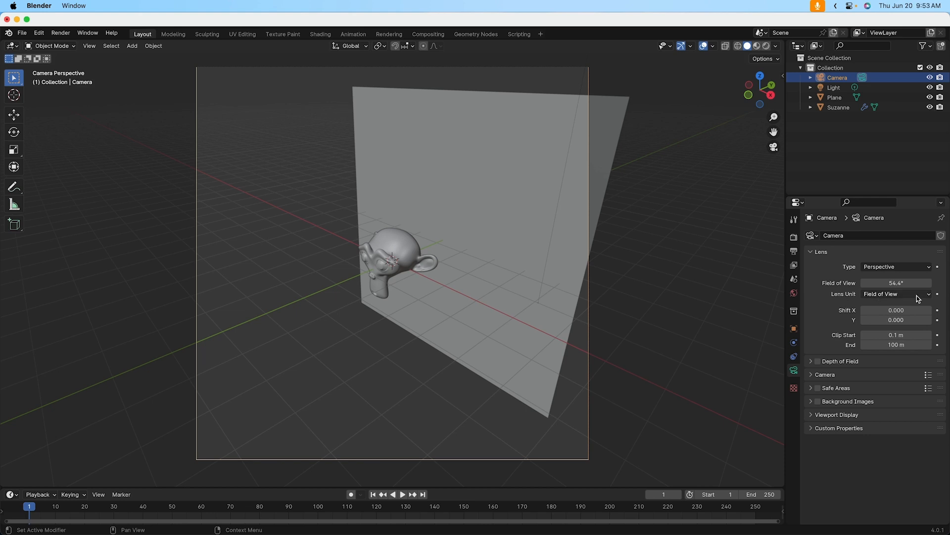
- Set the Lens Unit back to Millimeters showing a 35 mm focal length
{"action": "left_click", "coordinate": [897, 294]}
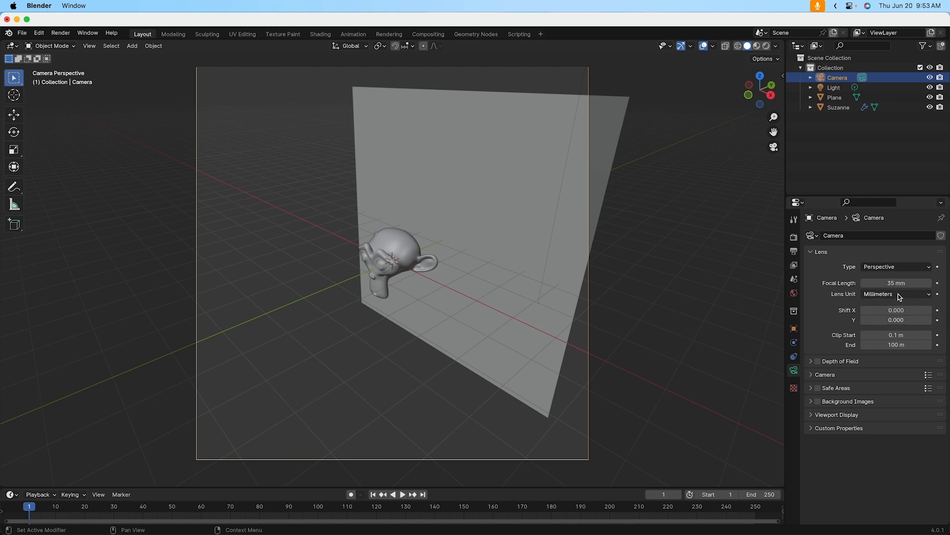
{"action": "mouse_move", "coordinate": [828, 303]}
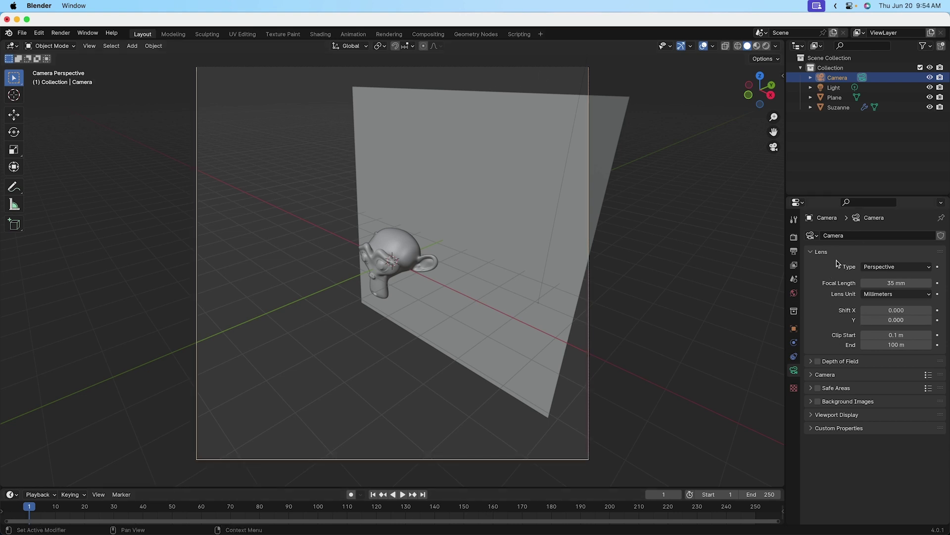
{"action": "mouse_move", "coordinate": [851, 340]}
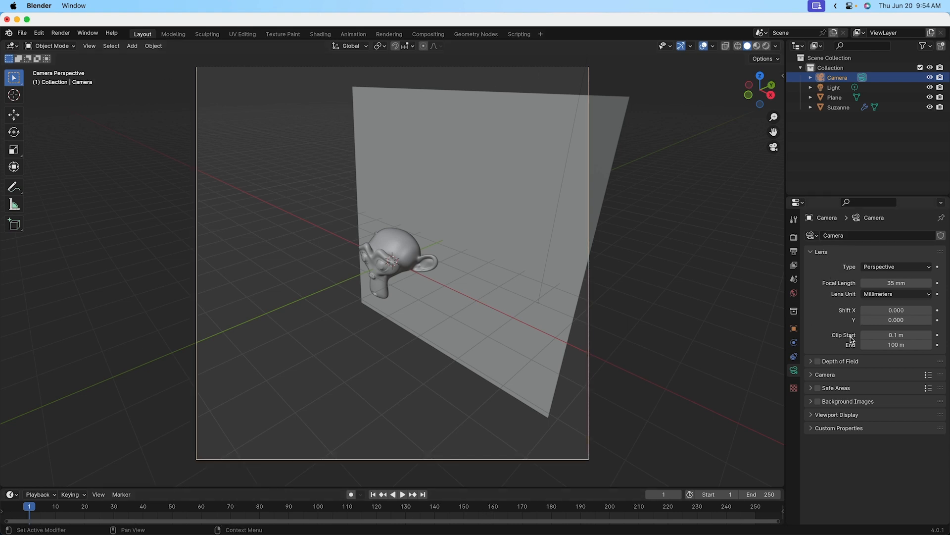
{"action": "mouse_move", "coordinate": [851, 340]}
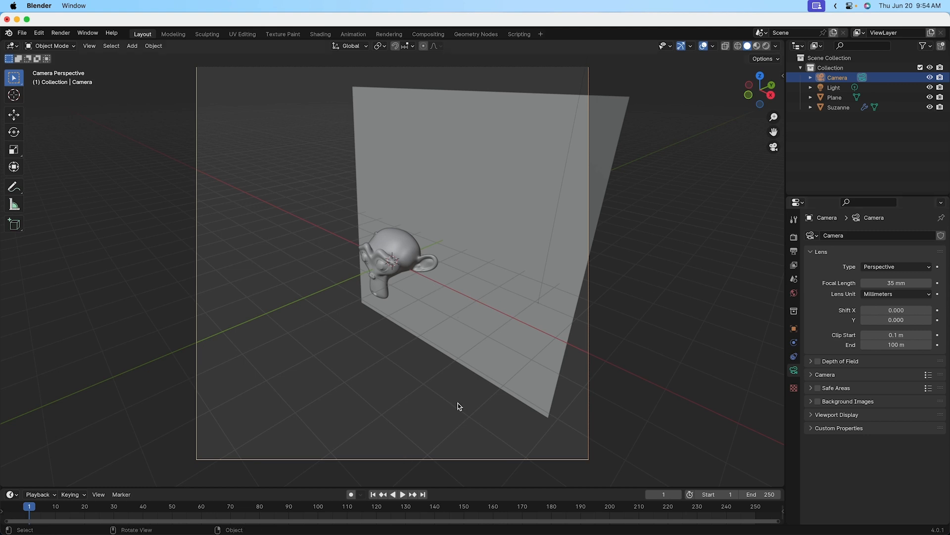
{"action": "mouse_move", "coordinate": [635, 285]}
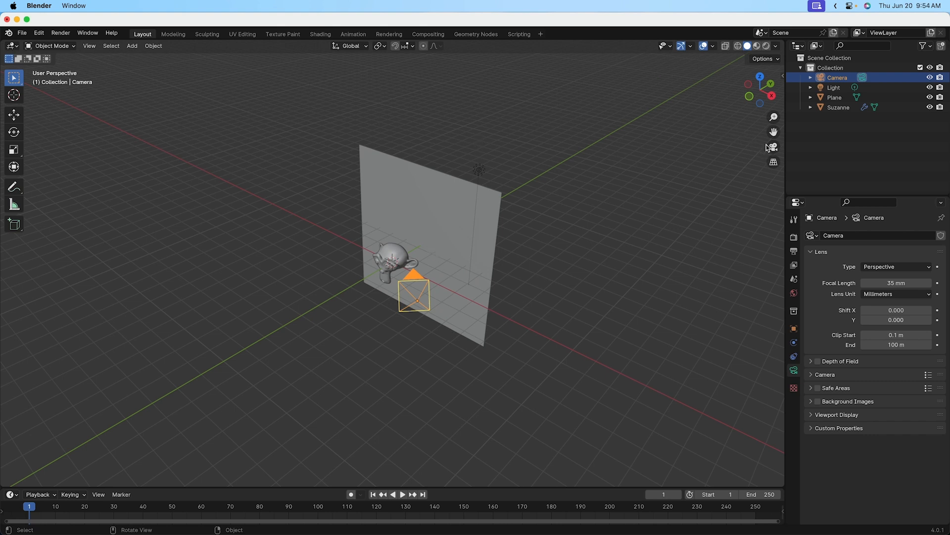
- Look through the camera at Suzanne and the plane again
{"action": "left_click", "coordinate": [774, 146]}
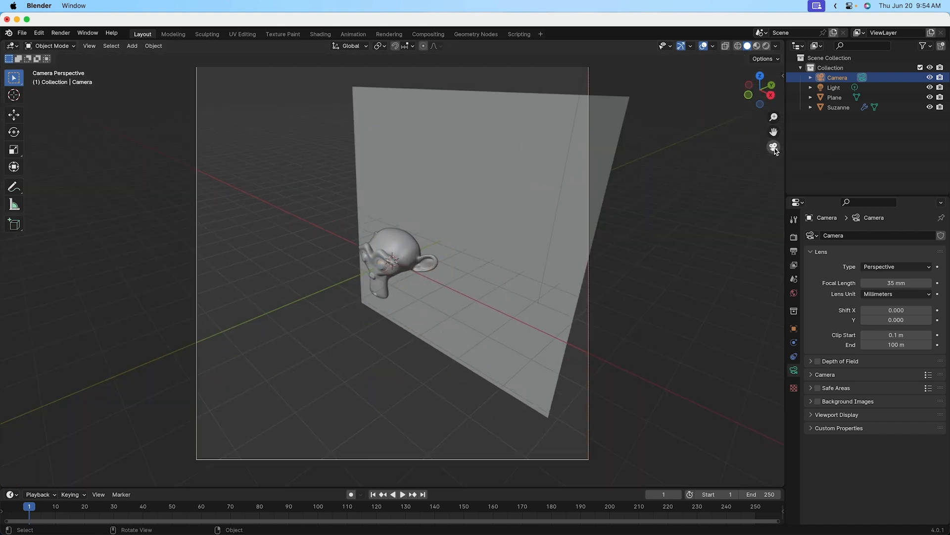
{"action": "mouse_move", "coordinate": [430, 176]}
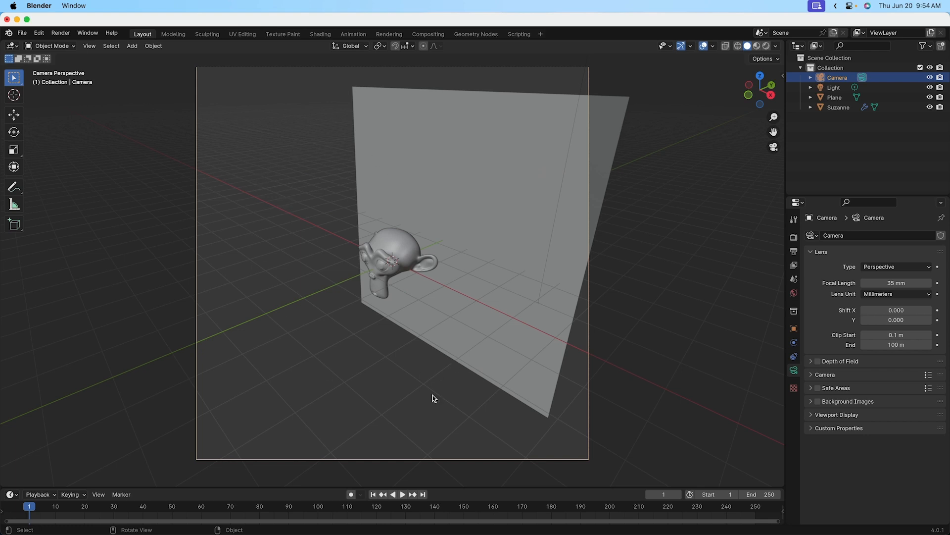
{"action": "mouse_move", "coordinate": [343, 155]}
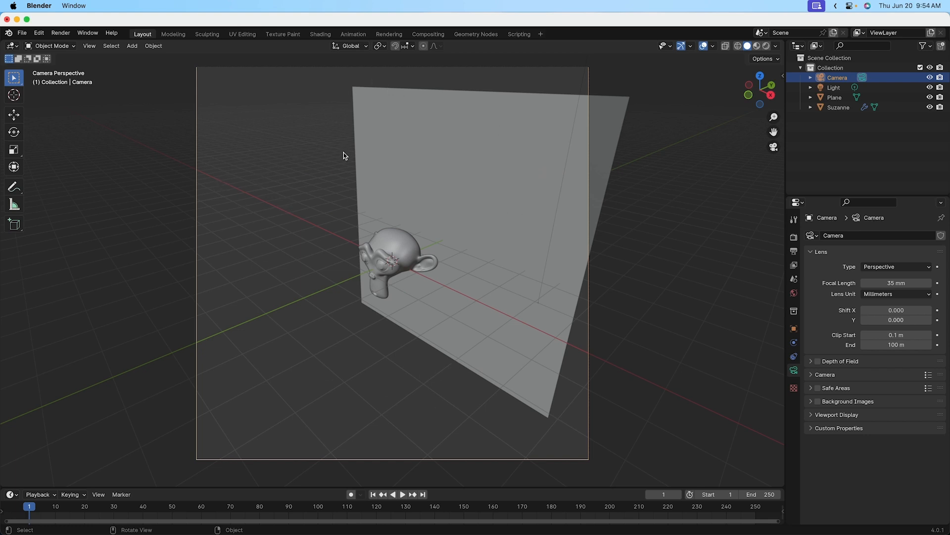
{"action": "mouse_move", "coordinate": [396, 265]}
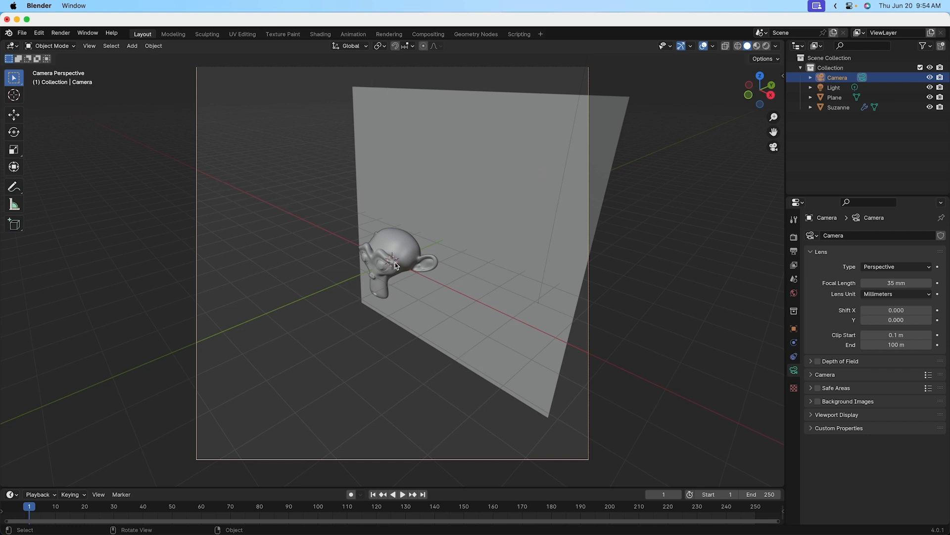
{"action": "mouse_move", "coordinate": [303, 313]}
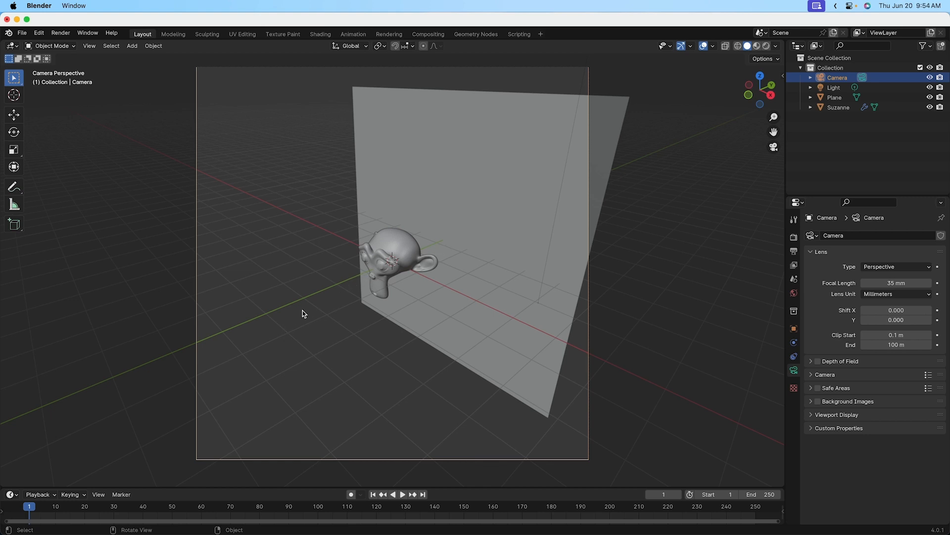
{"action": "mouse_move", "coordinate": [459, 294]}
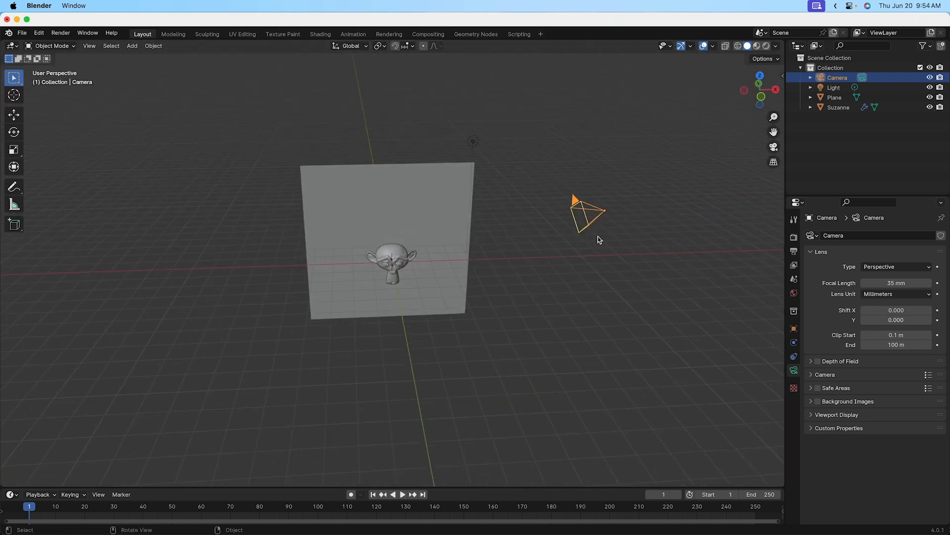
{"action": "mouse_move", "coordinate": [570, 273]}
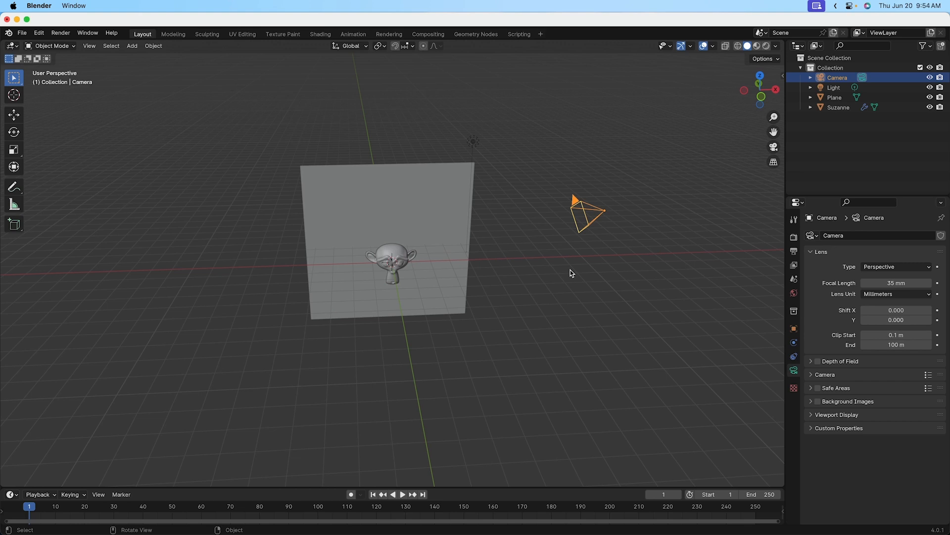
- Grab the camera and move it a little closer toward Suzanne and the plane
{"action": "key", "text": "g"}
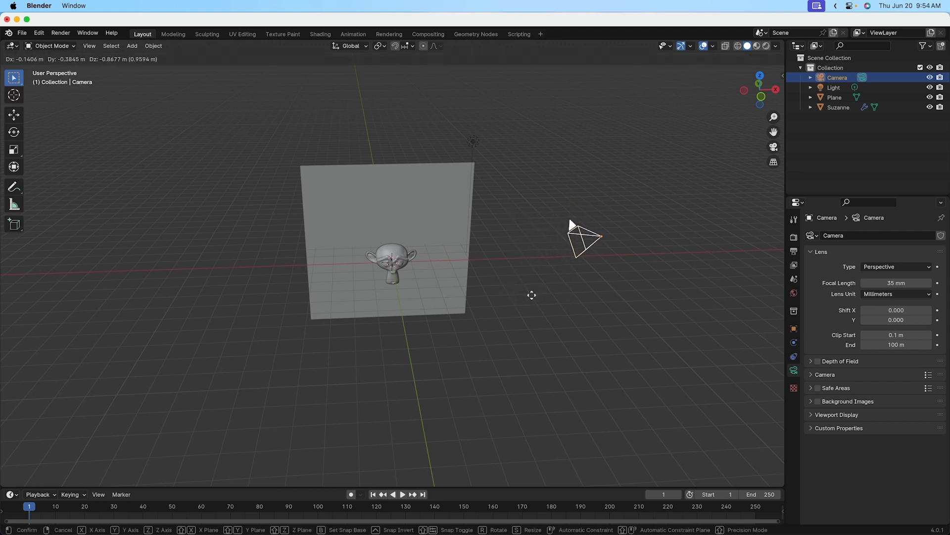
{"action": "left_click", "coordinate": [518, 367]}
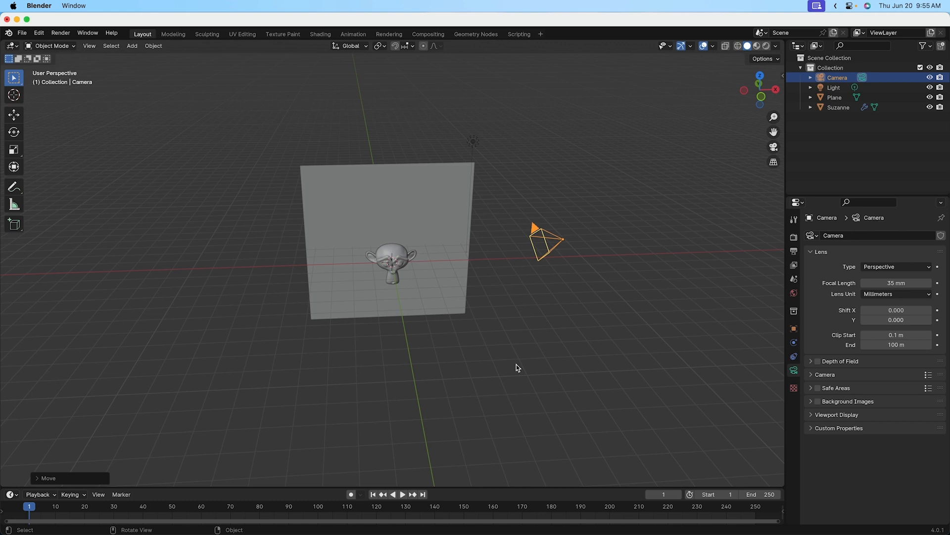
{"action": "mouse_move", "coordinate": [558, 328]}
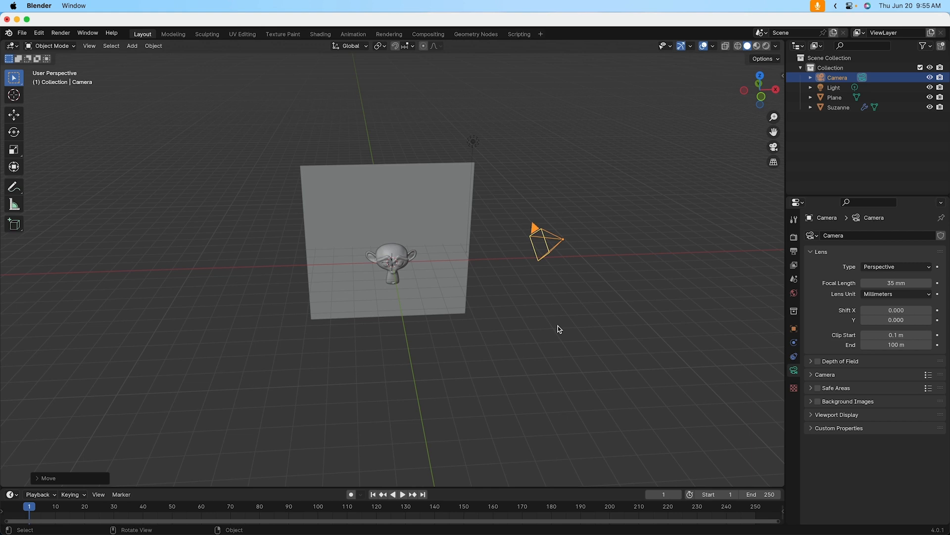
{"action": "mouse_move", "coordinate": [358, 279]}
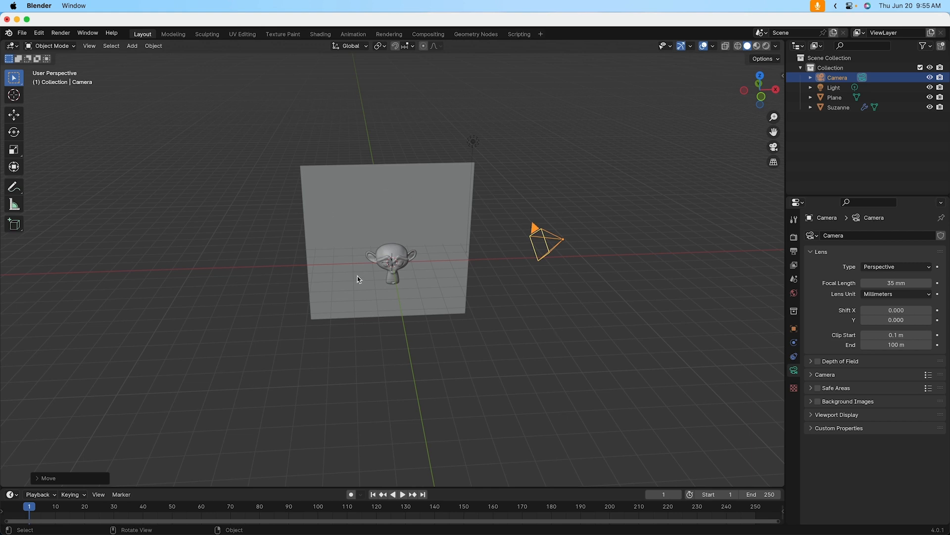
{"action": "mouse_move", "coordinate": [383, 311]}
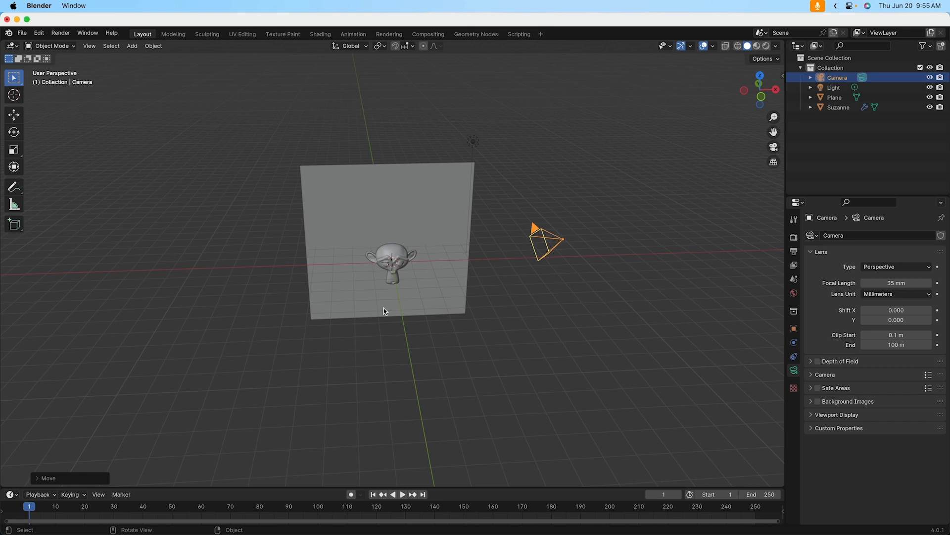
{"action": "mouse_move", "coordinate": [405, 294]}
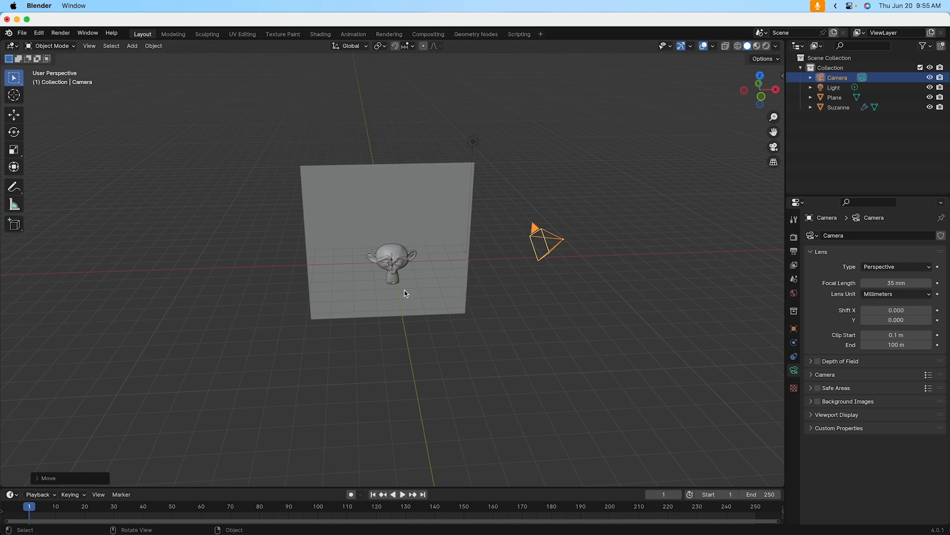
{"action": "mouse_move", "coordinate": [451, 367]}
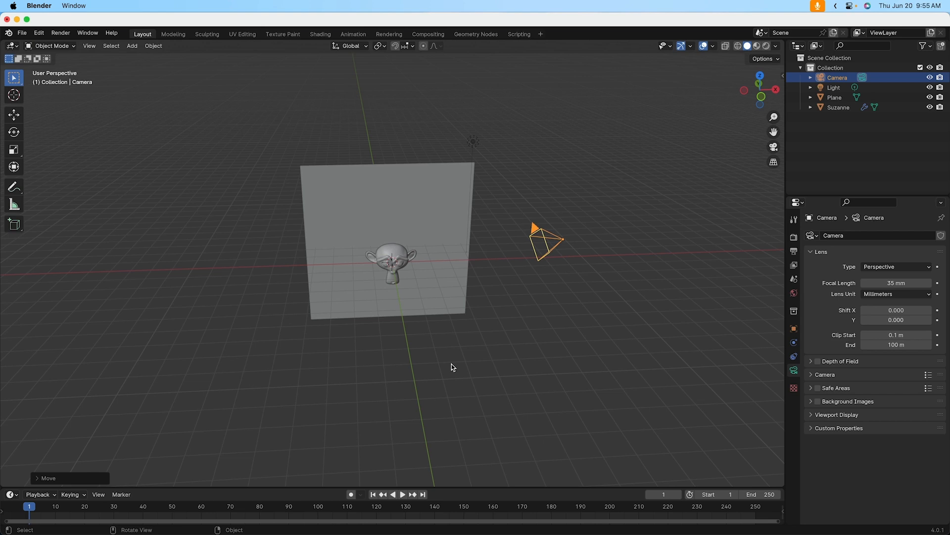
{"action": "mouse_move", "coordinate": [441, 268]}
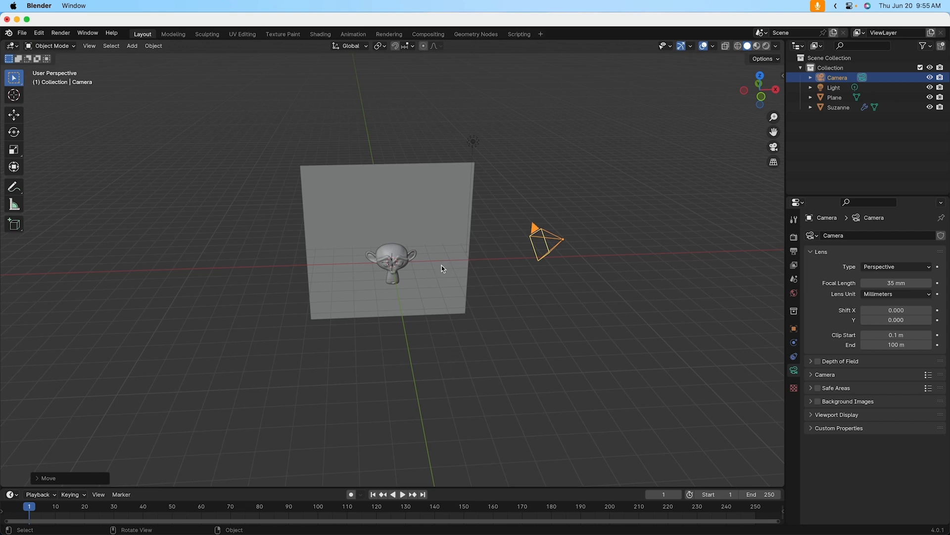
{"action": "mouse_move", "coordinate": [775, 146]}
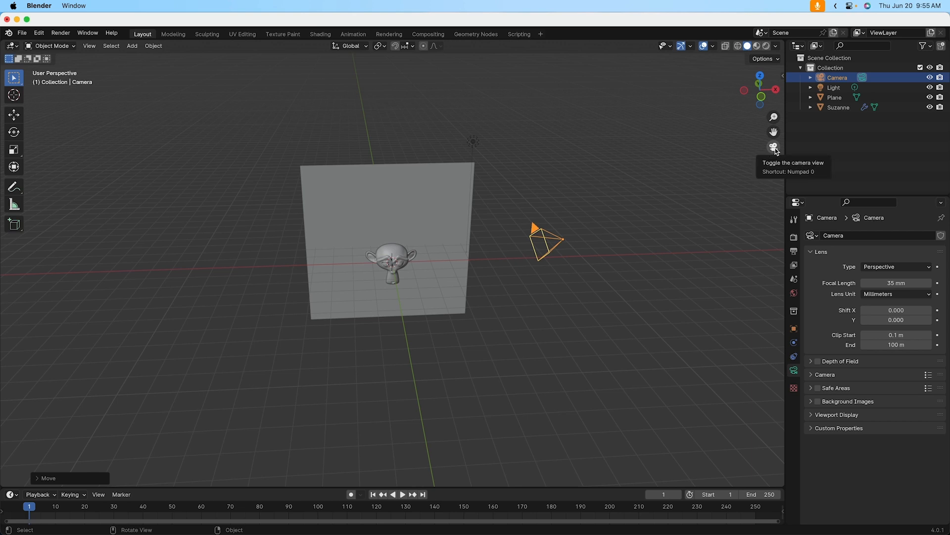
- Switch back to looking through the moved camera to read its transform values
{"action": "left_click", "coordinate": [774, 147]}
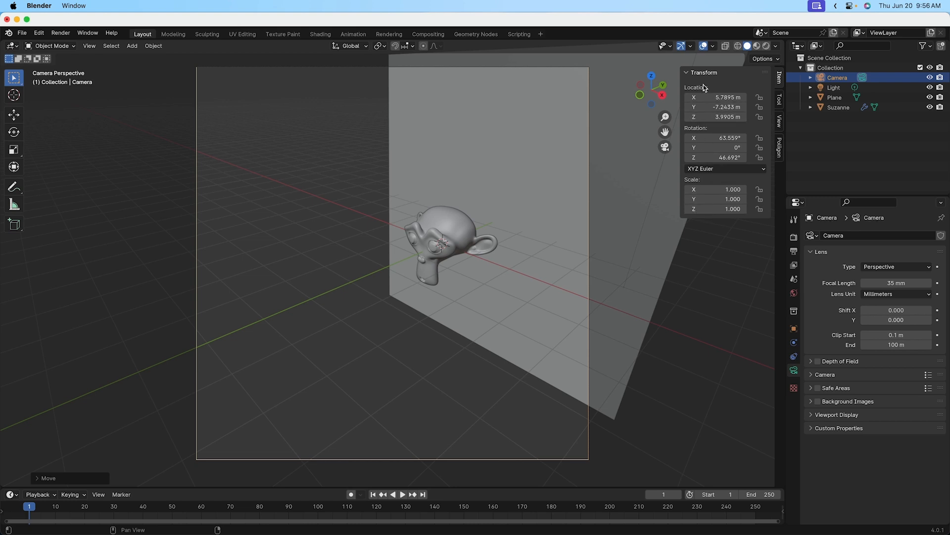
{"action": "mouse_move", "coordinate": [780, 123]}
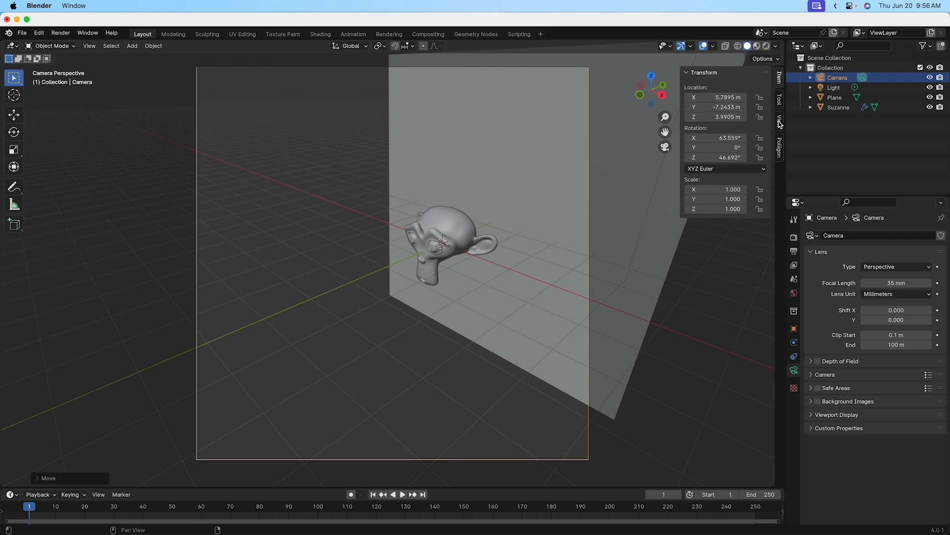
- Enable View Lock > Camera to View so viewport navigation steers the camera
{"action": "left_click", "coordinate": [779, 120]}
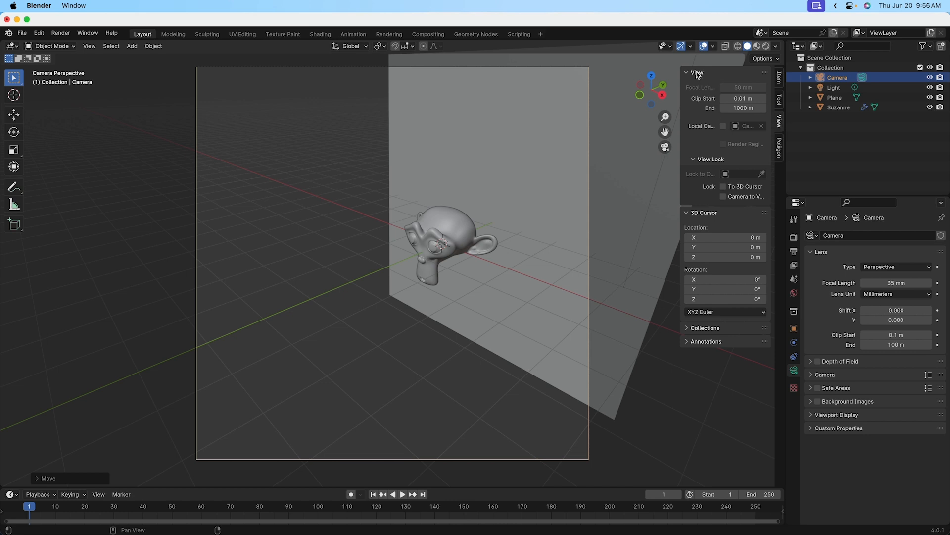
{"action": "left_click", "coordinate": [696, 72]}
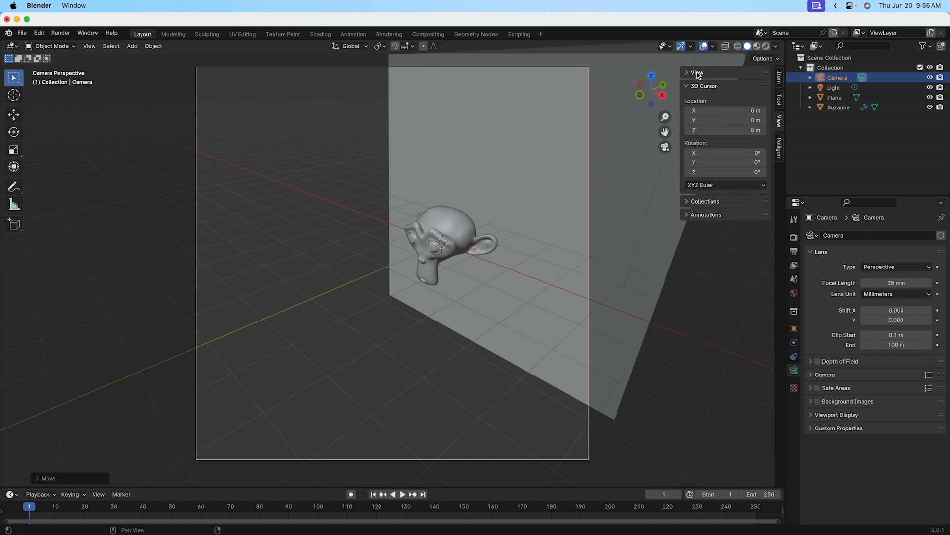
{"action": "left_click", "coordinate": [696, 72]}
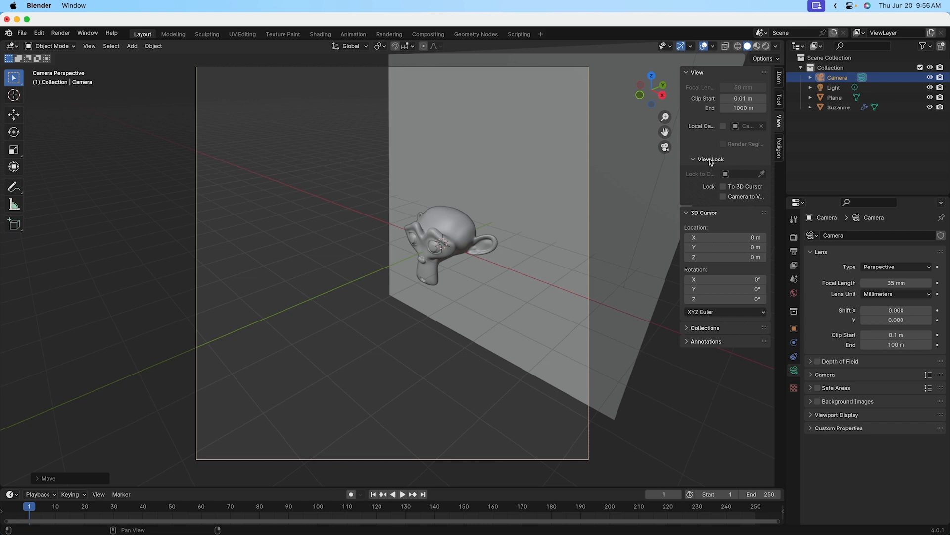
{"action": "left_click", "coordinate": [695, 159]}
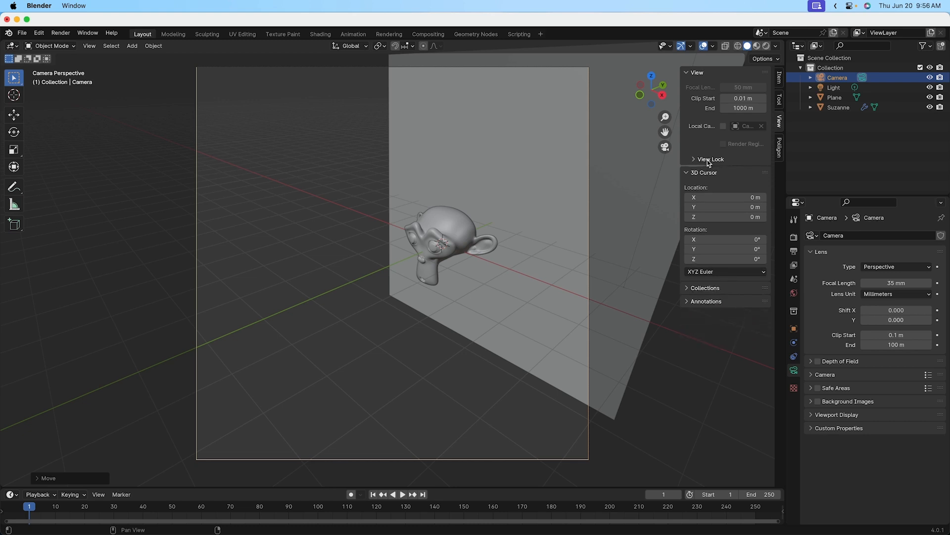
{"action": "left_click", "coordinate": [710, 159]}
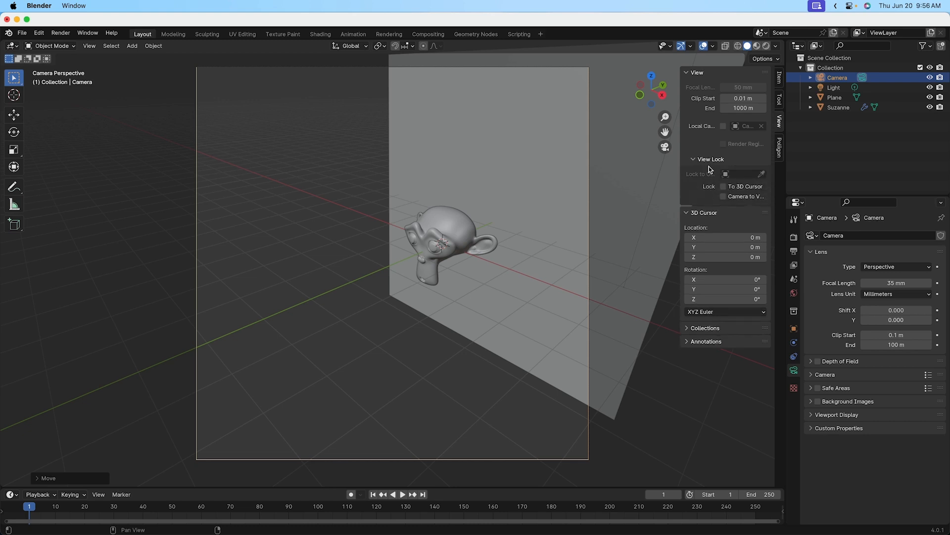
{"action": "mouse_move", "coordinate": [714, 188]}
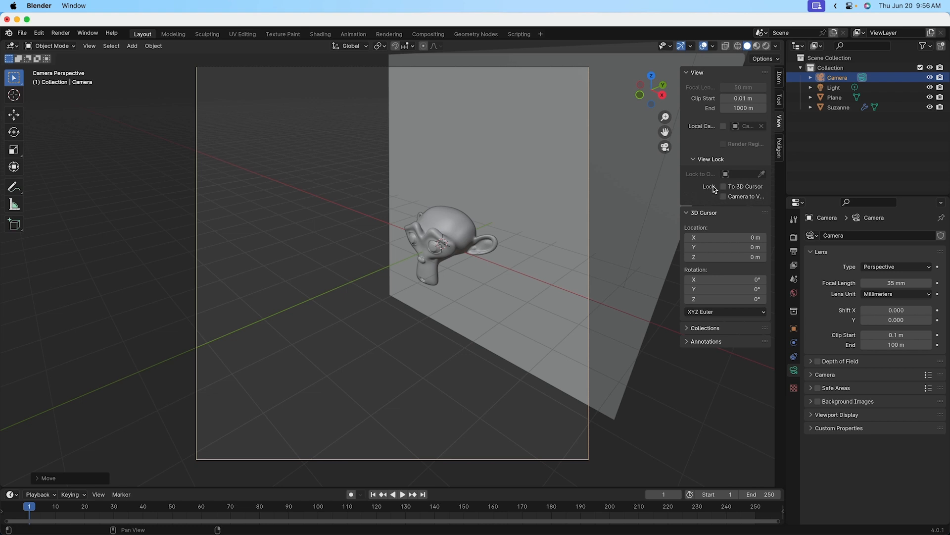
{"action": "mouse_move", "coordinate": [740, 197]}
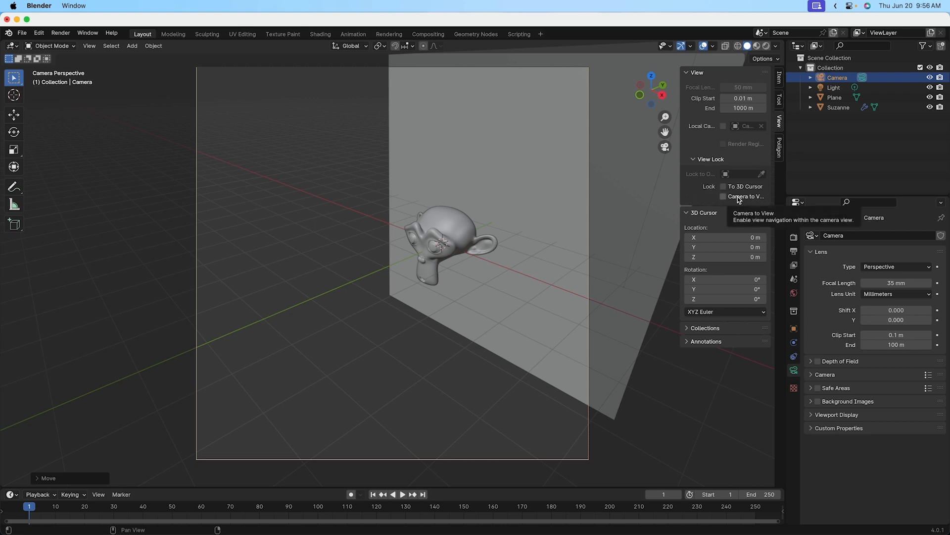
{"action": "mouse_move", "coordinate": [738, 196]}
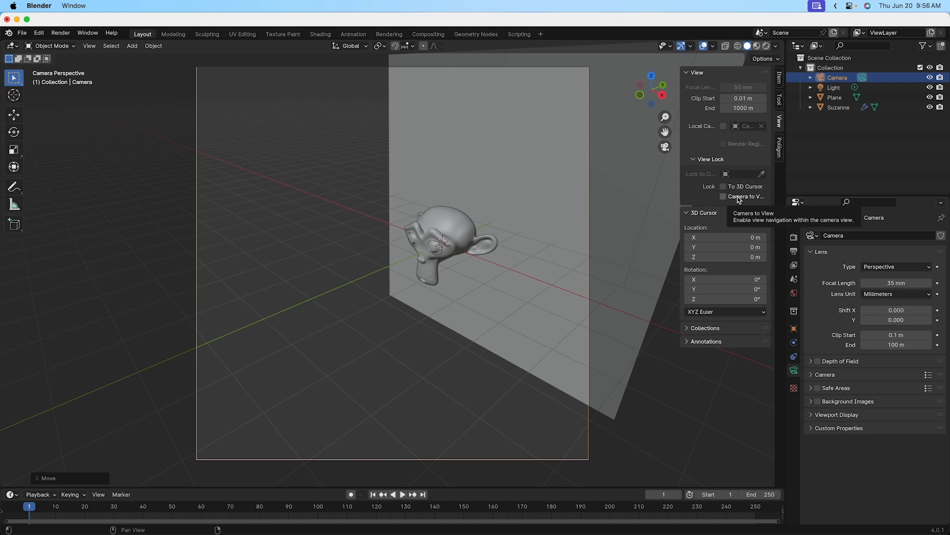
{"action": "mouse_move", "coordinate": [722, 202]}
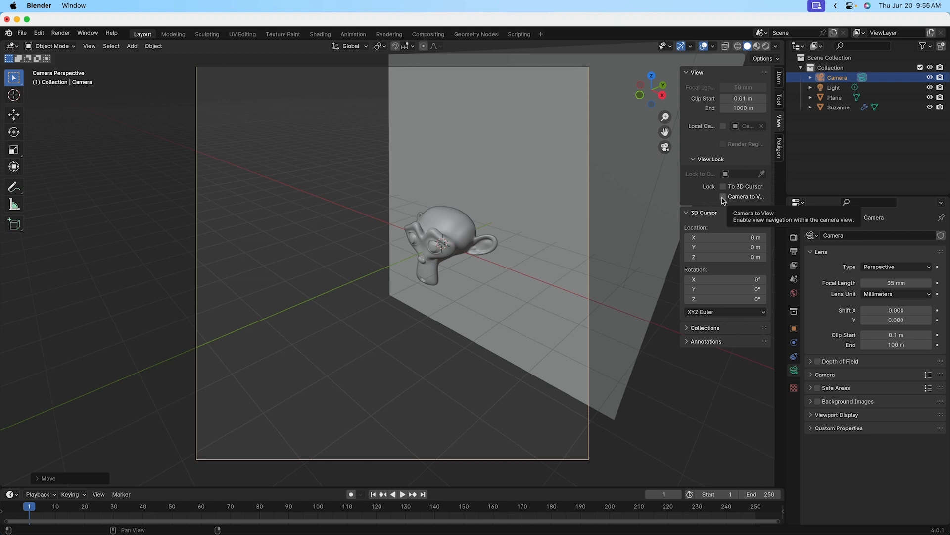
{"action": "left_click", "coordinate": [723, 196]}
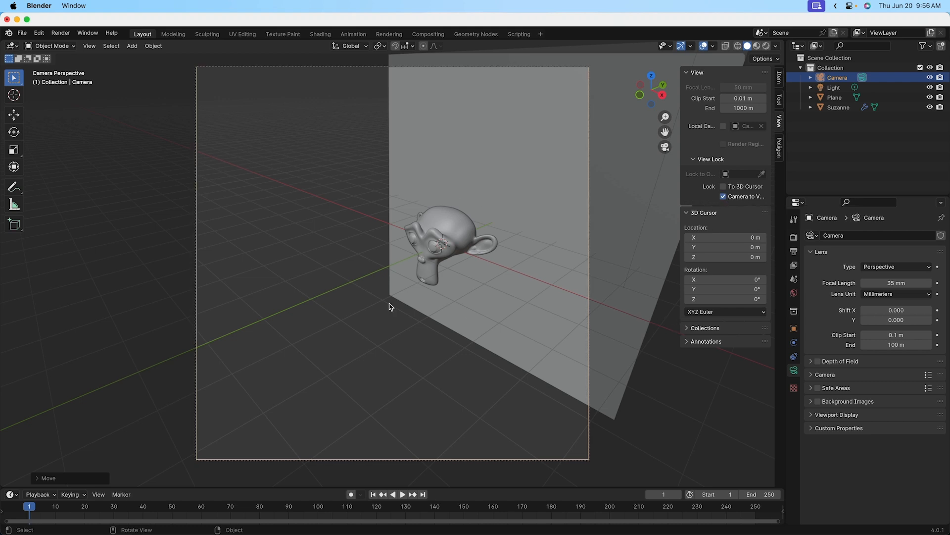
{"action": "mouse_move", "coordinate": [354, 336]}
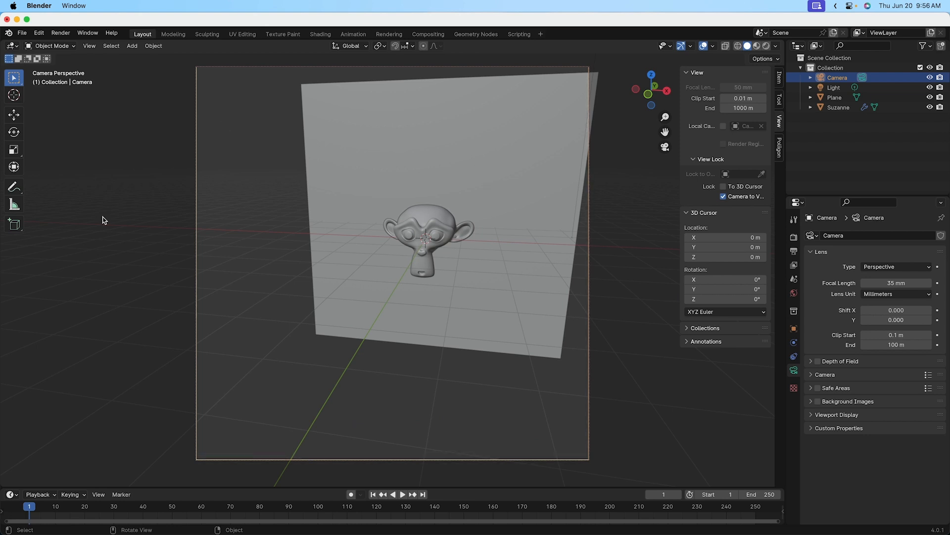
{"action": "mouse_move", "coordinate": [483, 467]}
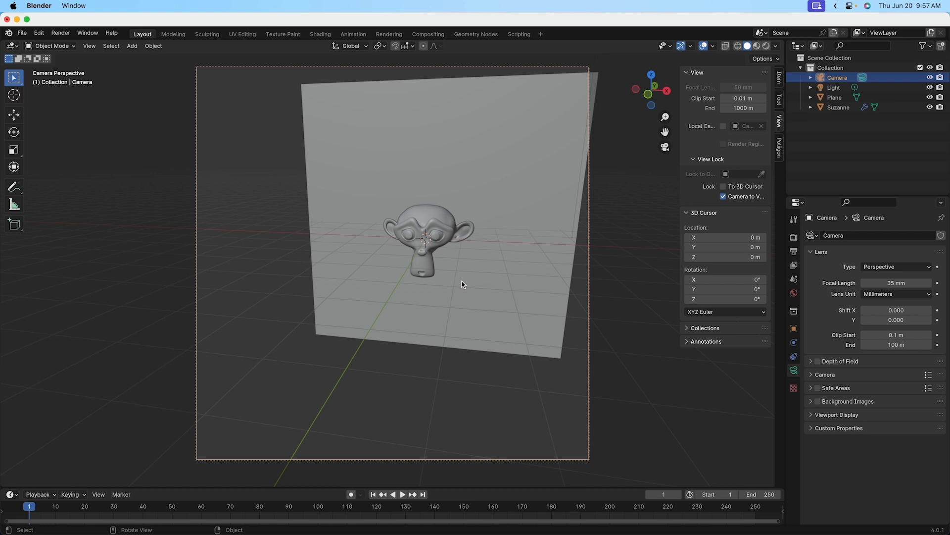
{"action": "mouse_move", "coordinate": [446, 238]}
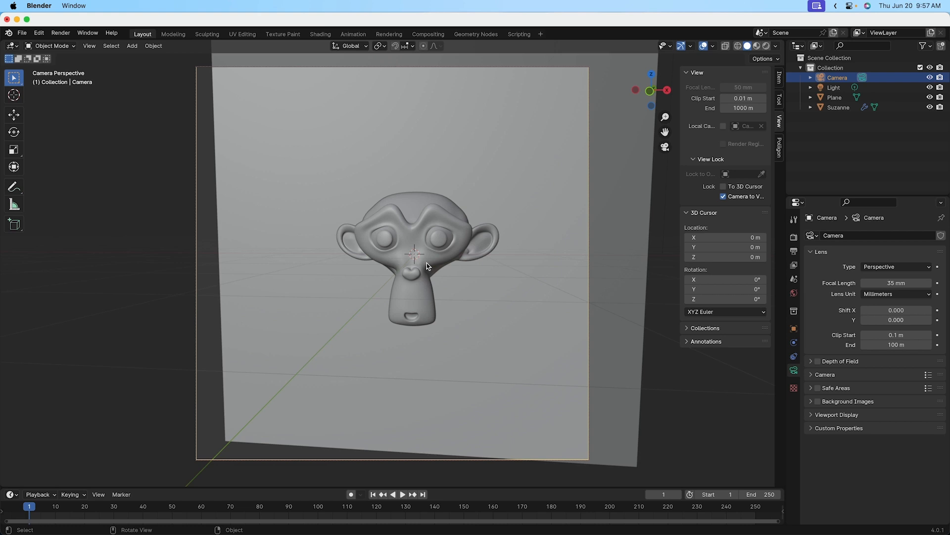
{"action": "mouse_move", "coordinate": [437, 289]}
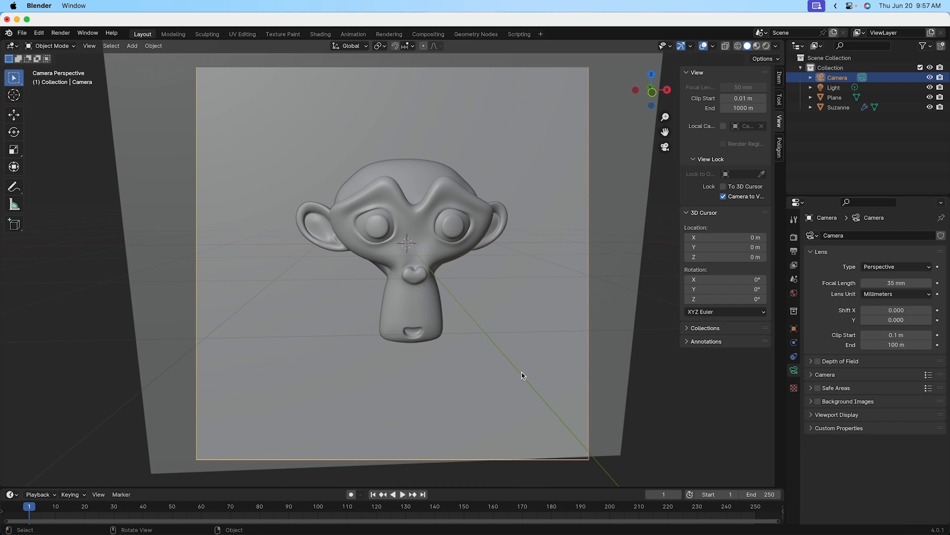
{"action": "mouse_move", "coordinate": [449, 367]}
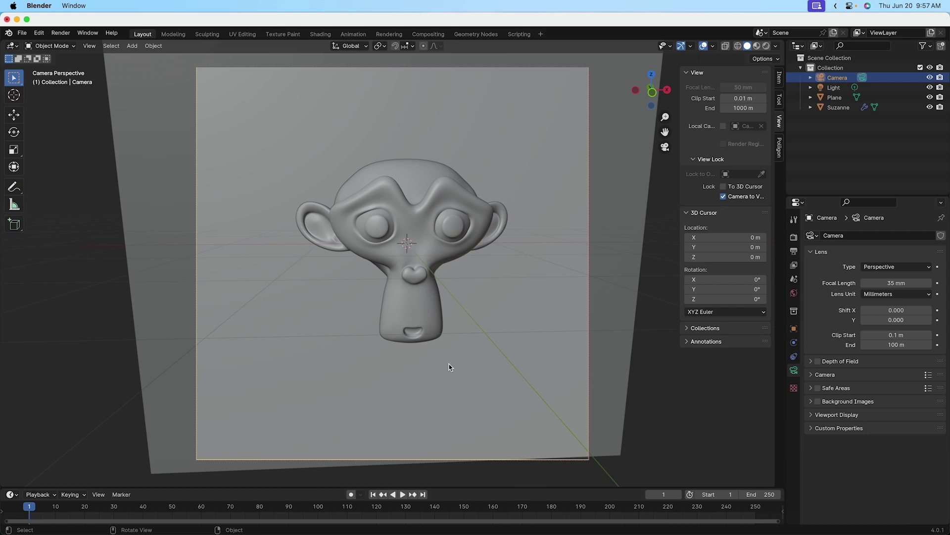
{"action": "mouse_move", "coordinate": [445, 346]}
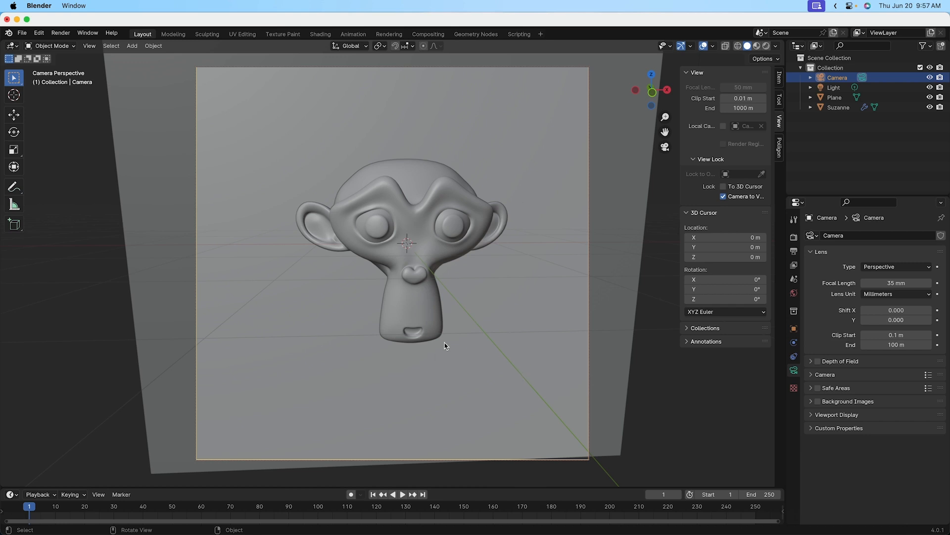
{"action": "mouse_move", "coordinate": [438, 318]}
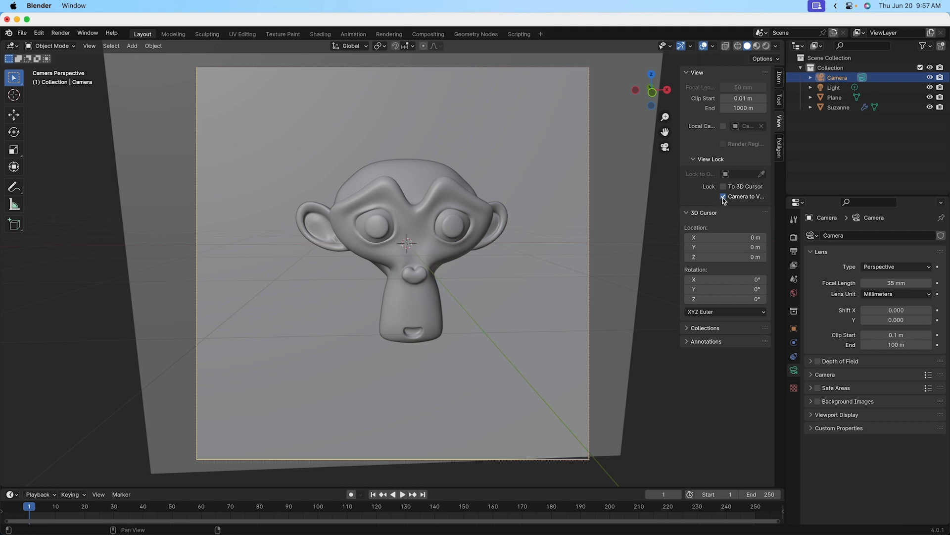
- Disable Camera to View and select the camera object from an outside view aimed at Suzanne
{"action": "left_click", "coordinate": [723, 196]}
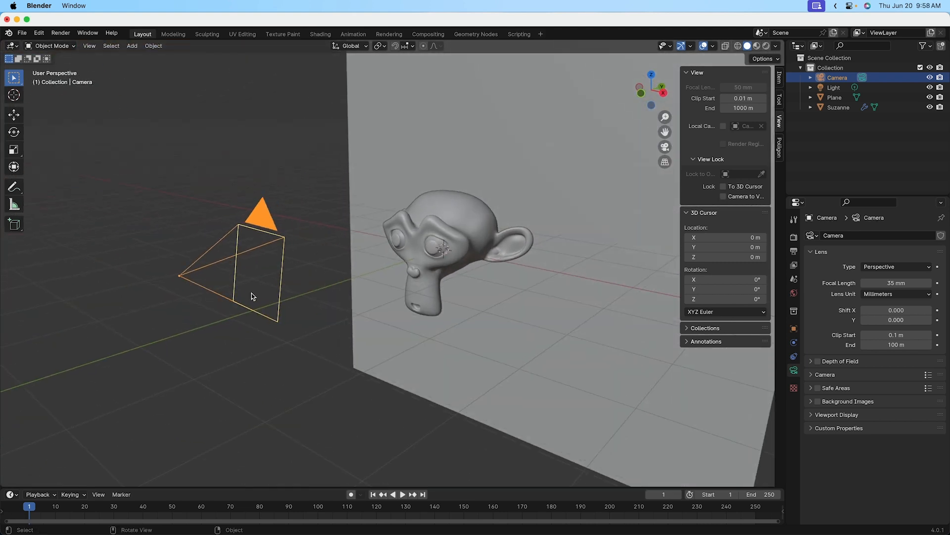
{"action": "mouse_move", "coordinate": [495, 410]}
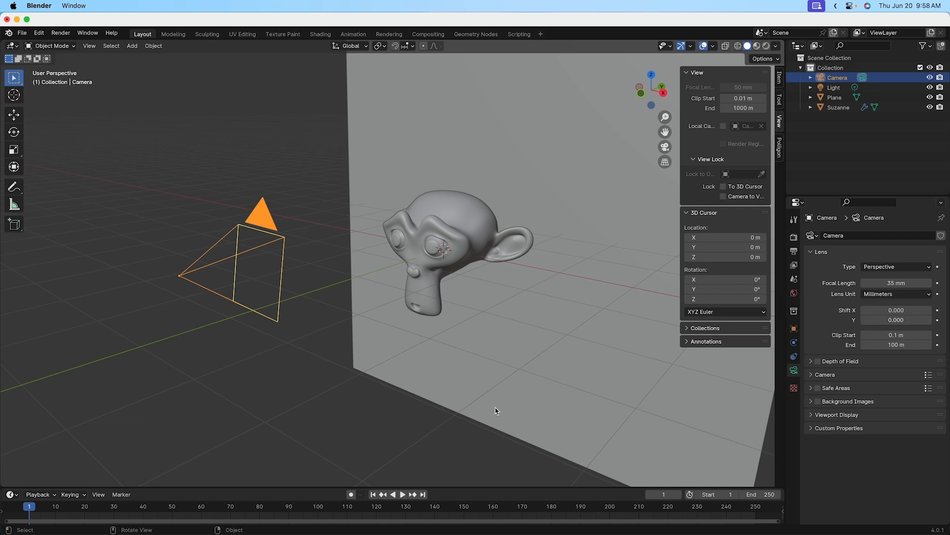
{"action": "mouse_move", "coordinate": [315, 300]}
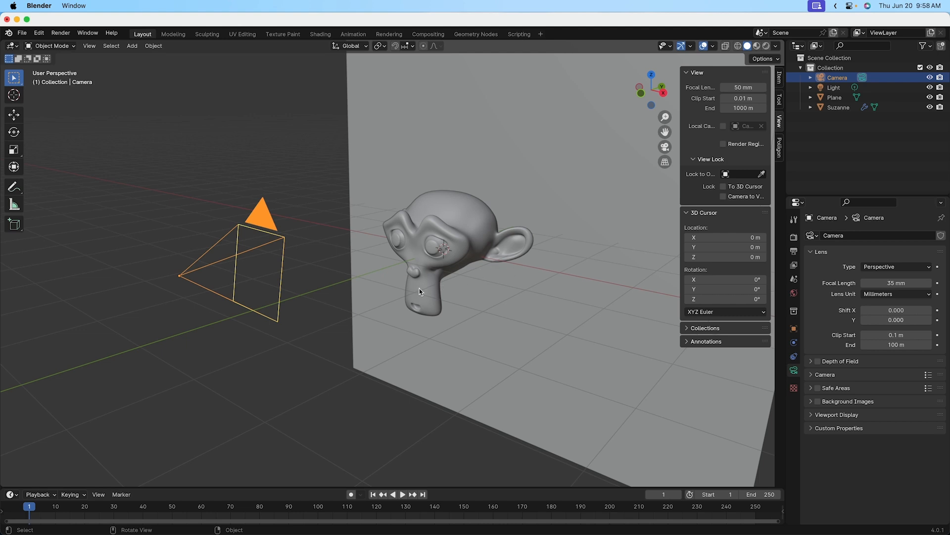
{"action": "mouse_move", "coordinate": [705, 192]}
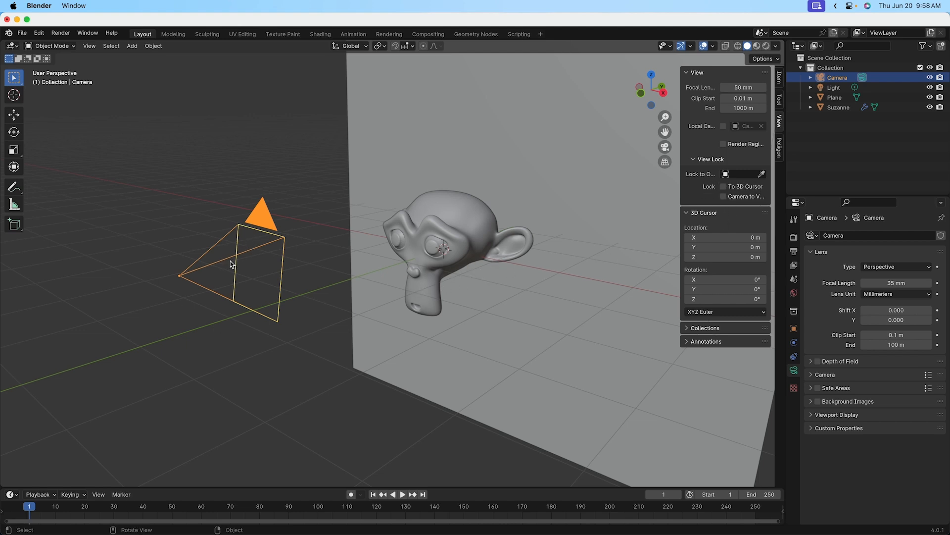
{"action": "left_click", "coordinate": [504, 373]}
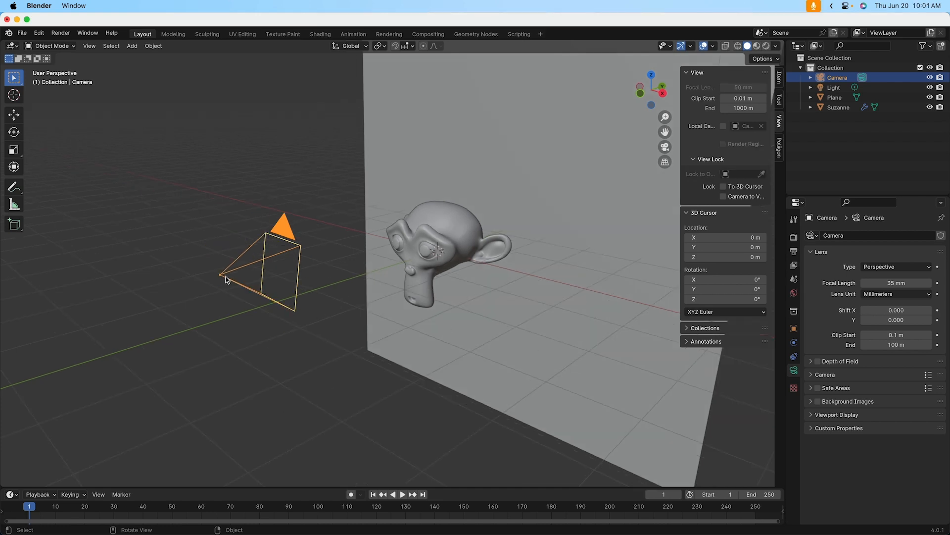
{"action": "left_click", "coordinate": [419, 286]}
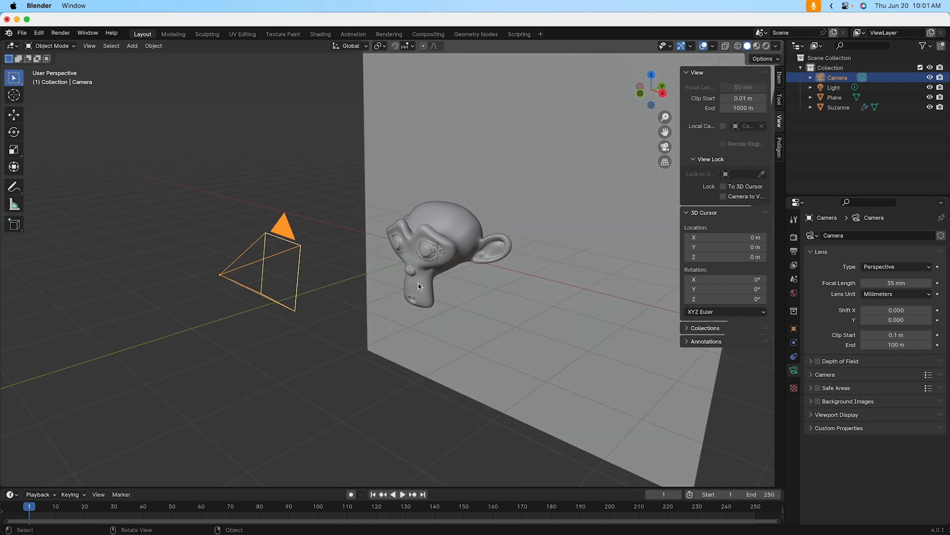
{"action": "mouse_move", "coordinate": [664, 146]}
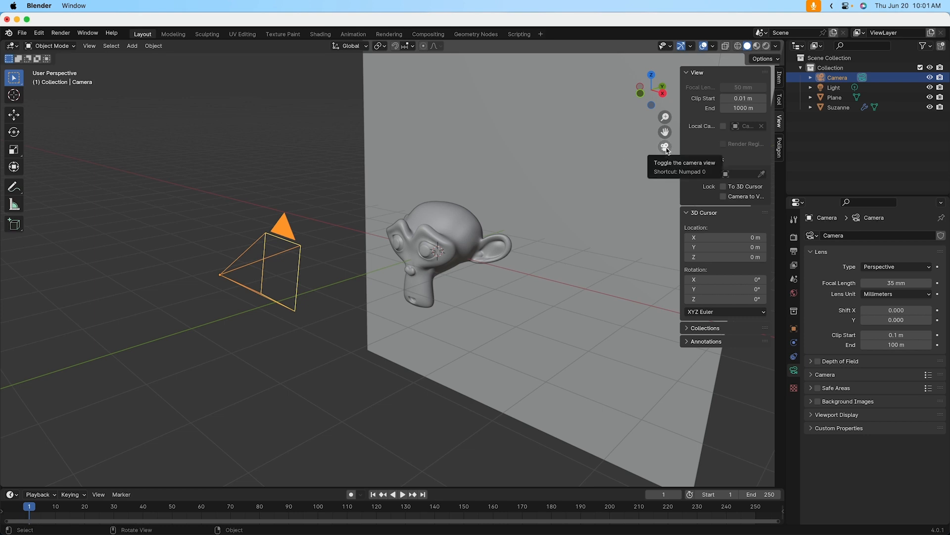
- Look through the camera again and re-enable Camera to View for reframing Suzanne
{"action": "left_click", "coordinate": [665, 147]}
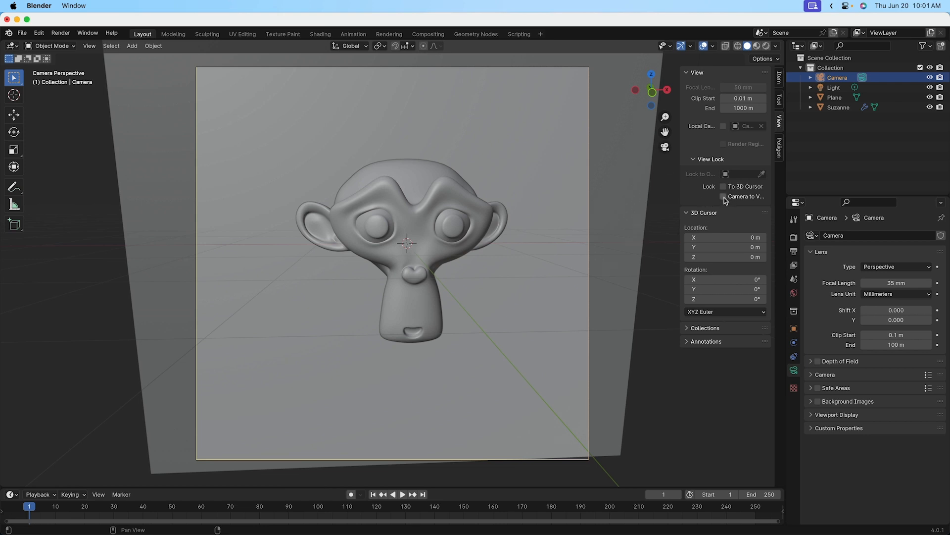
{"action": "left_click", "coordinate": [722, 196]}
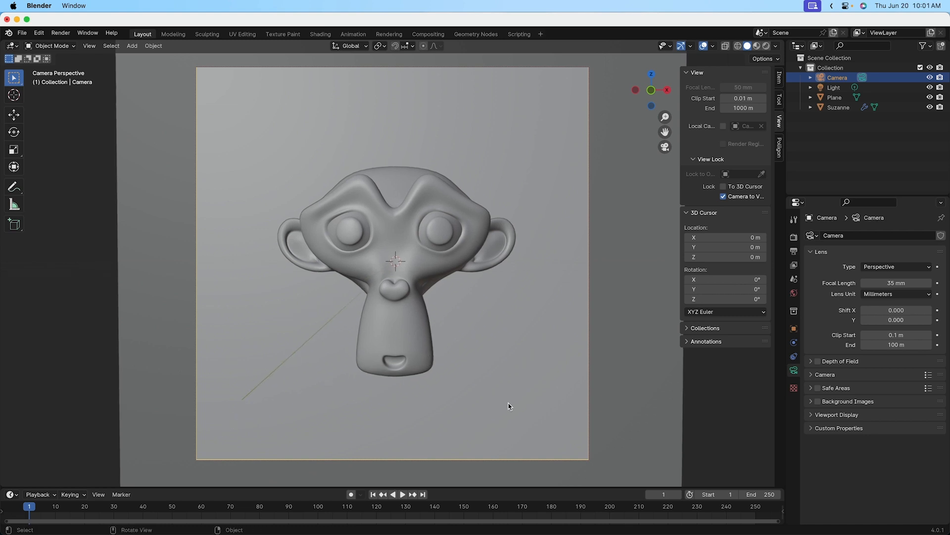
{"action": "mouse_move", "coordinate": [410, 322]}
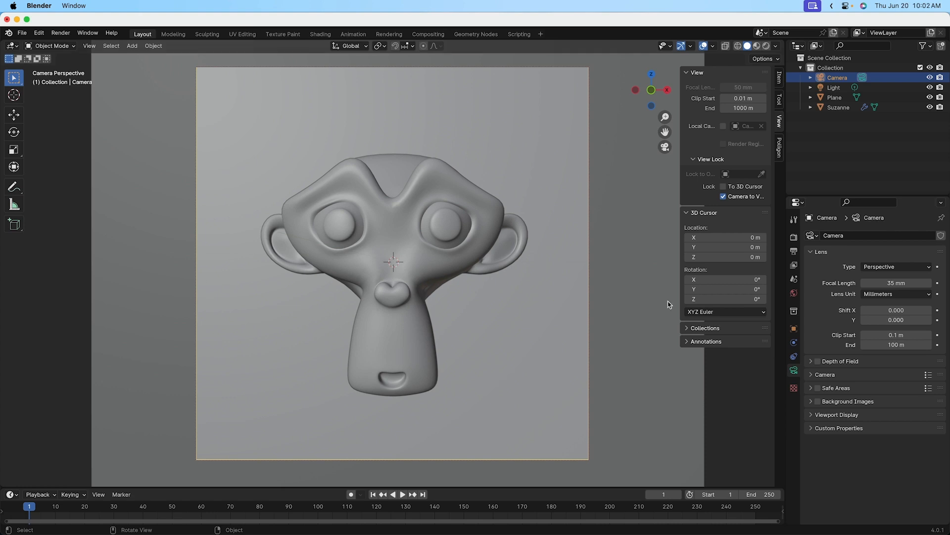
{"action": "mouse_move", "coordinate": [774, 237]}
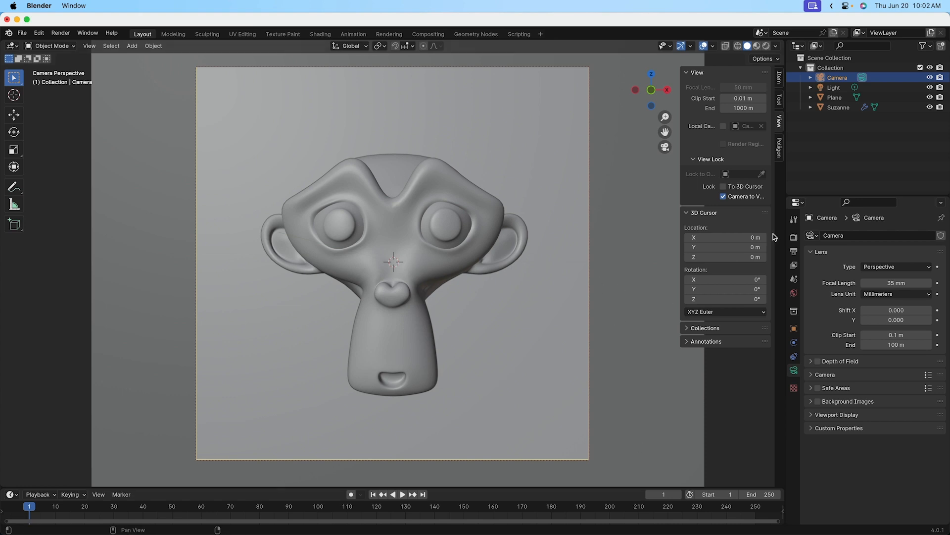
{"action": "left_click", "coordinate": [723, 196]}
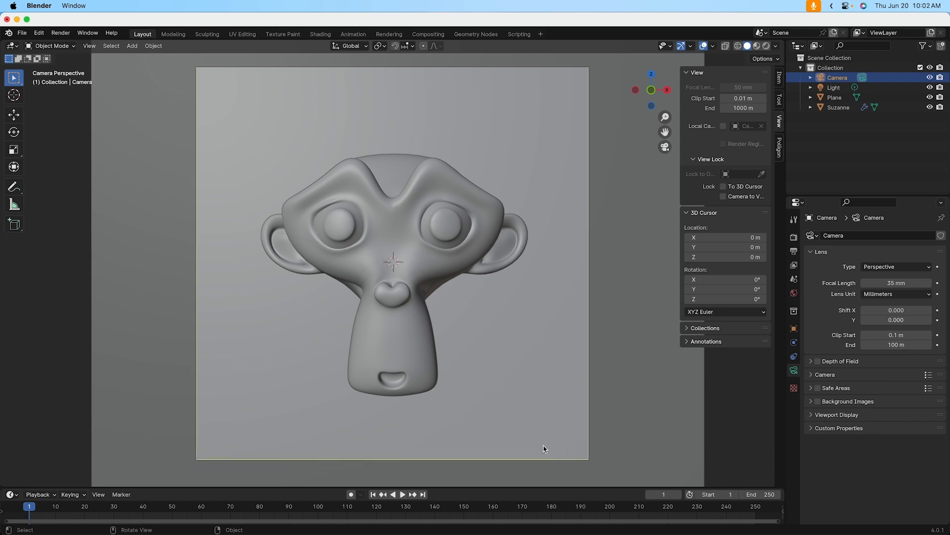
{"action": "mouse_move", "coordinate": [546, 444]}
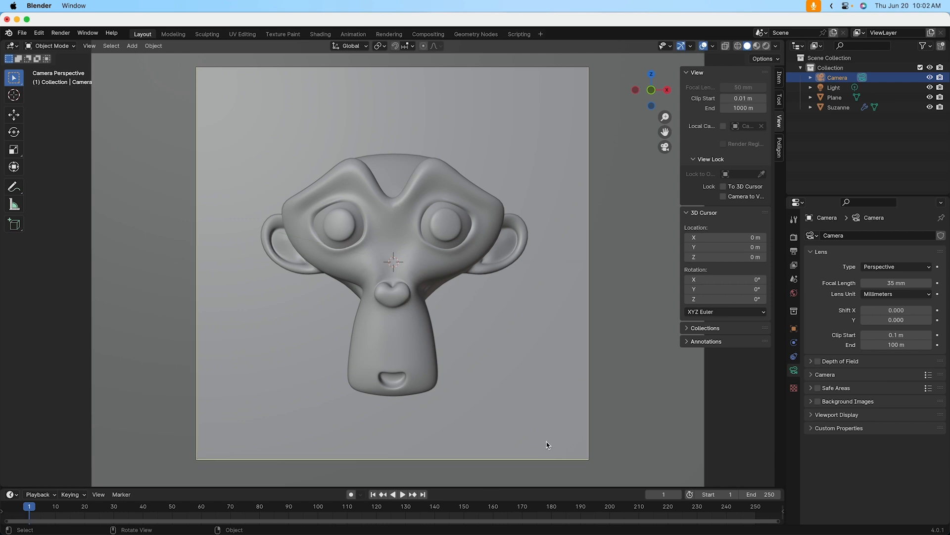
{"action": "mouse_move", "coordinate": [167, 68]}
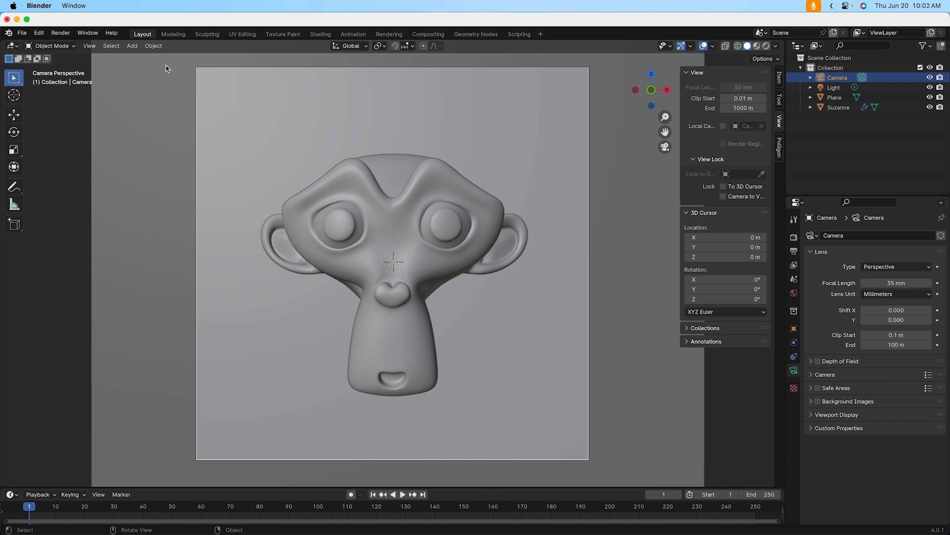
{"action": "mouse_move", "coordinate": [230, 474]}
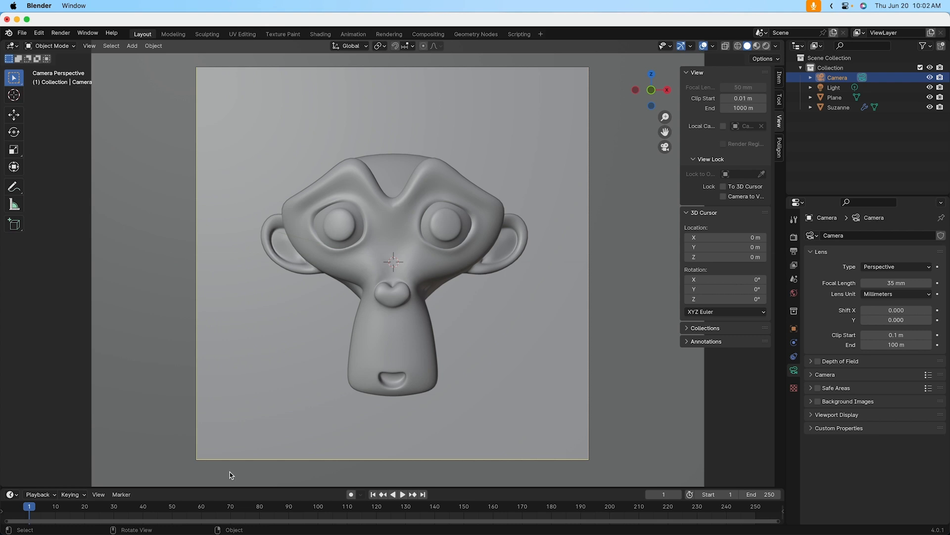
{"action": "mouse_move", "coordinate": [476, 73]}
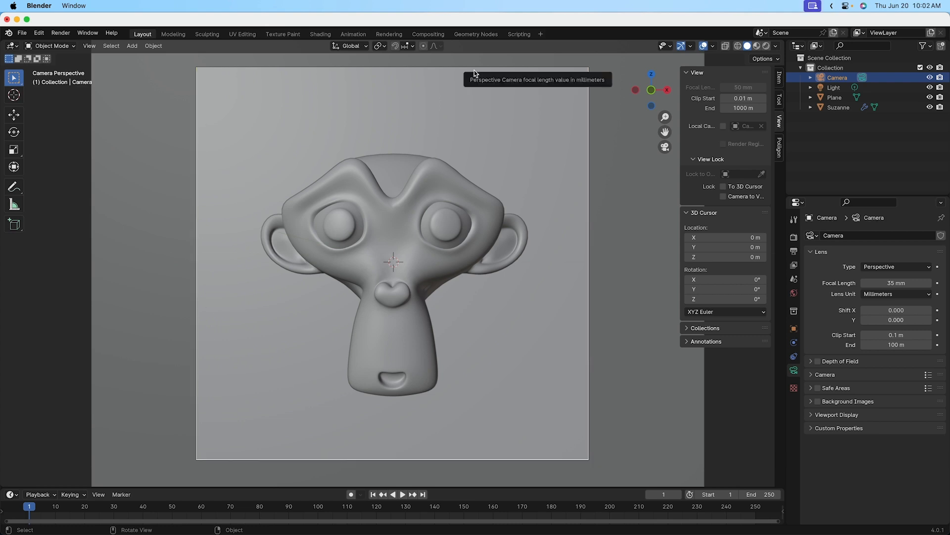
{"action": "mouse_move", "coordinate": [400, 413]}
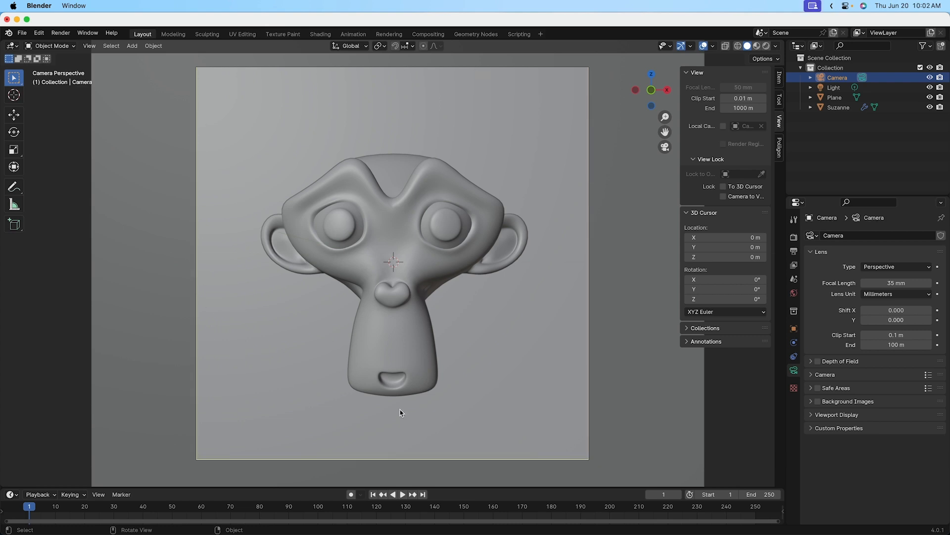
{"action": "mouse_move", "coordinate": [473, 425]}
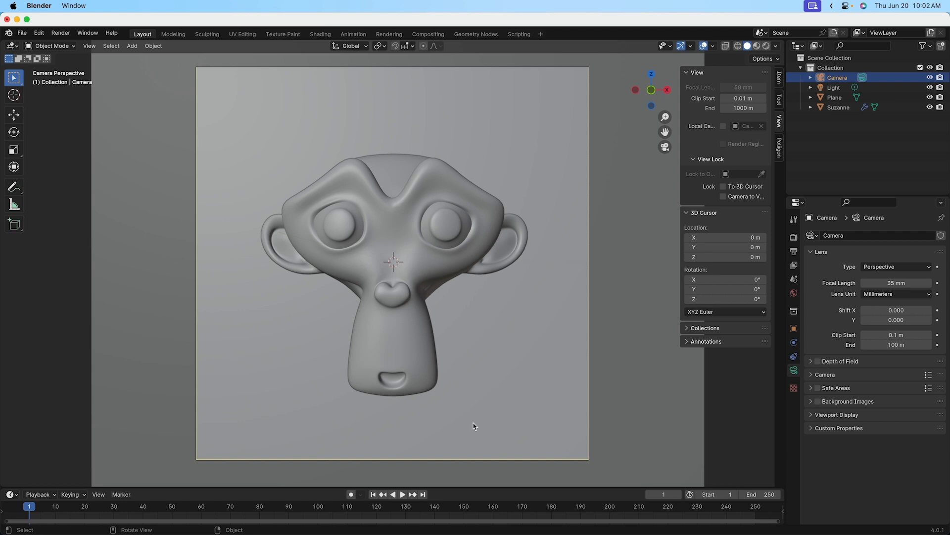
{"action": "mouse_move", "coordinate": [483, 436]}
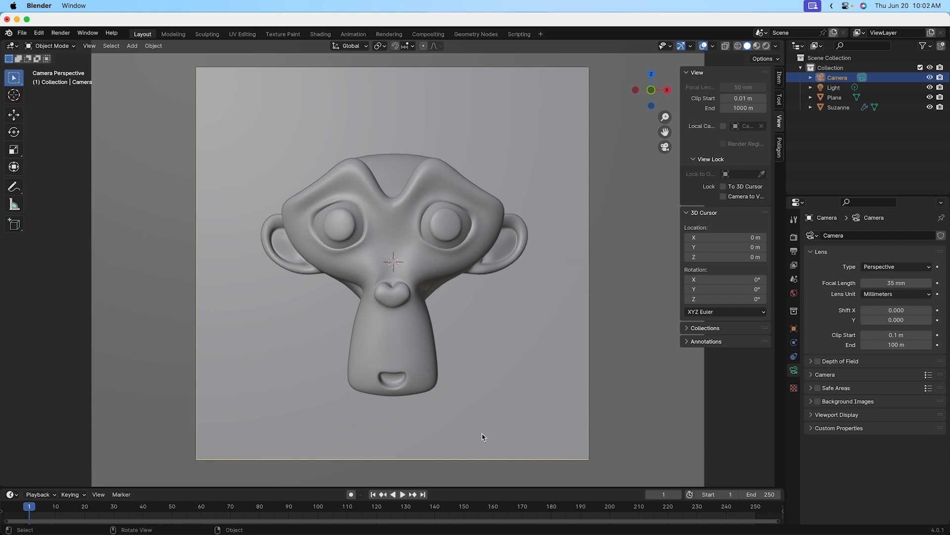
{"action": "mouse_move", "coordinate": [481, 434]}
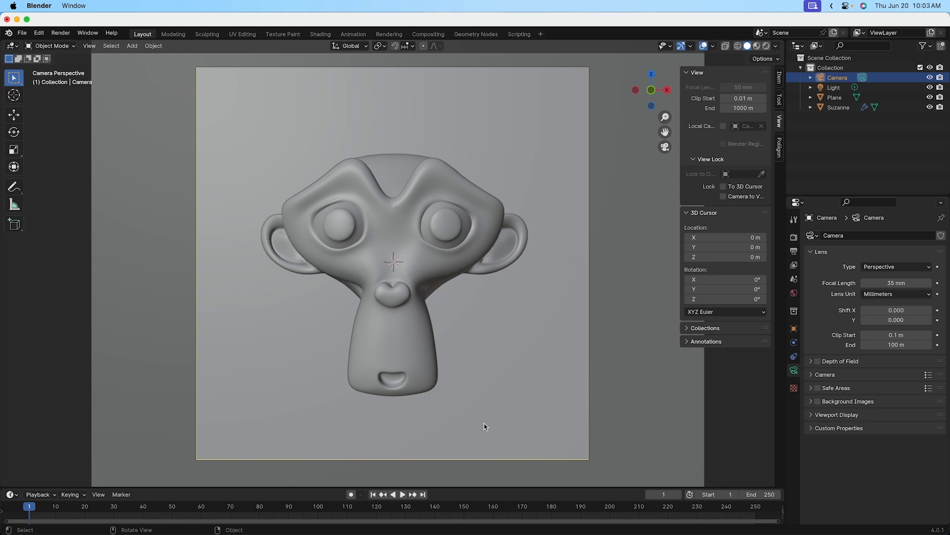
{"action": "mouse_move", "coordinate": [341, 427]}
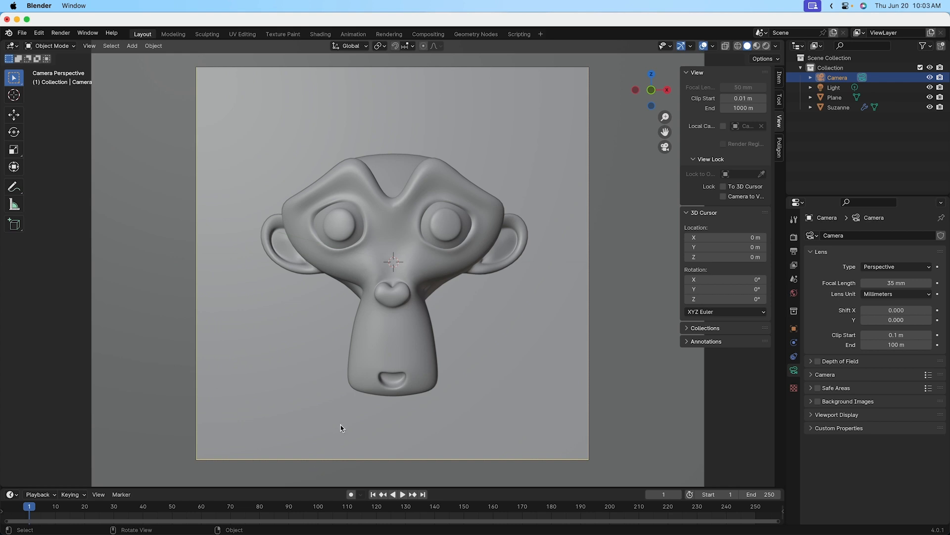
{"action": "mouse_move", "coordinate": [460, 435]}
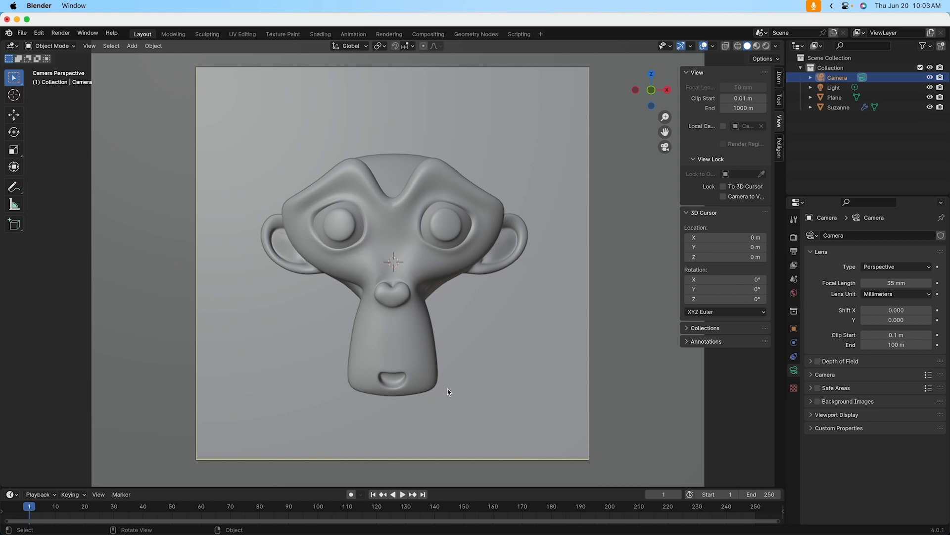
- Render a still image of Suzanne through the camera via Render > Render Image (F12)
{"action": "left_click", "coordinate": [60, 33]}
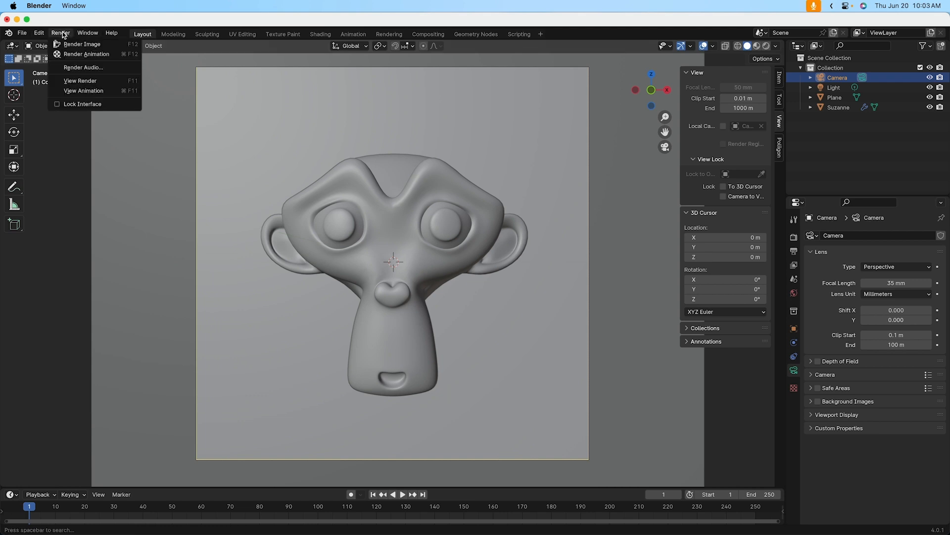
{"action": "left_click", "coordinate": [81, 44]}
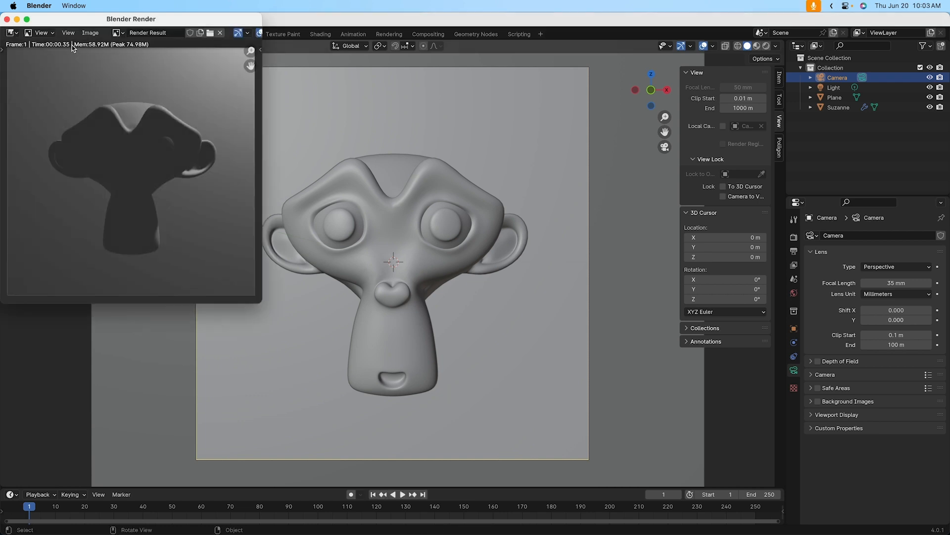
{"action": "mouse_move", "coordinate": [168, 267]}
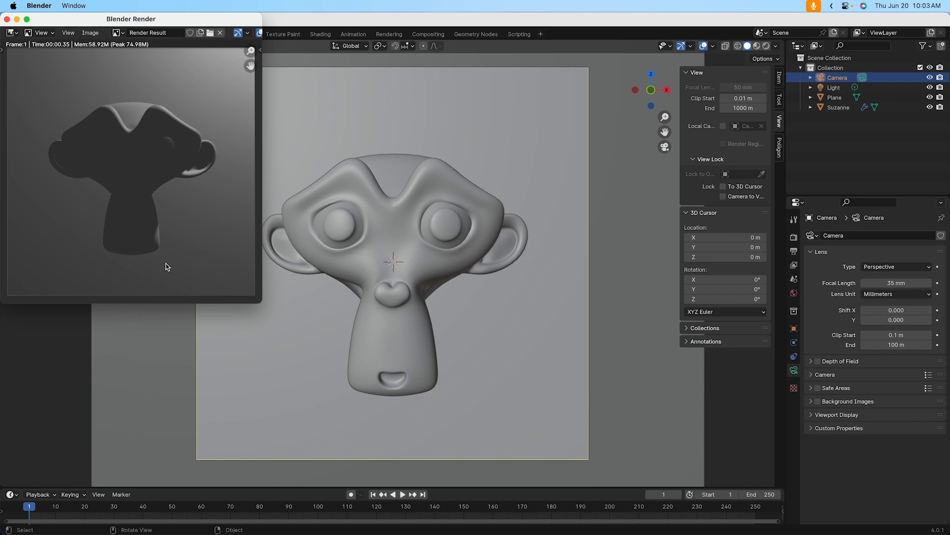
{"action": "mouse_move", "coordinate": [238, 145]}
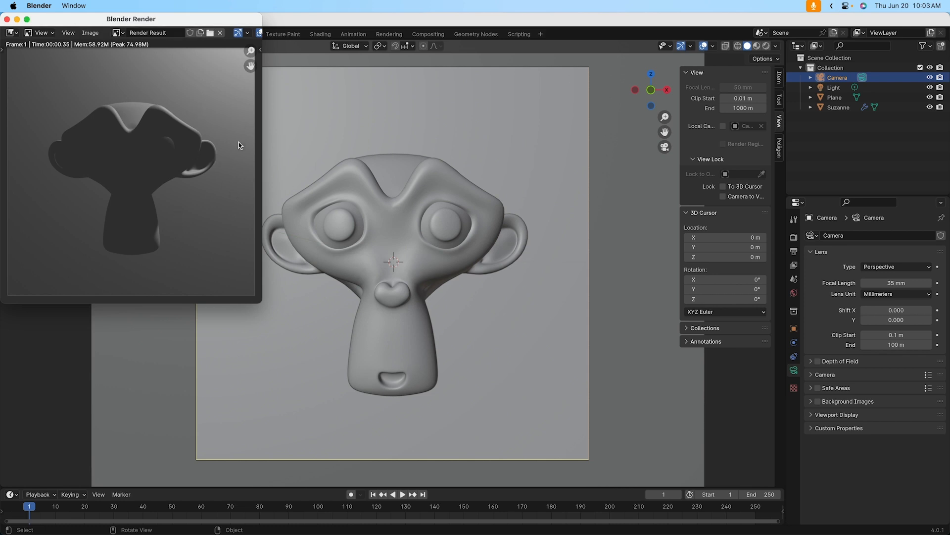
{"action": "mouse_move", "coordinate": [206, 280]}
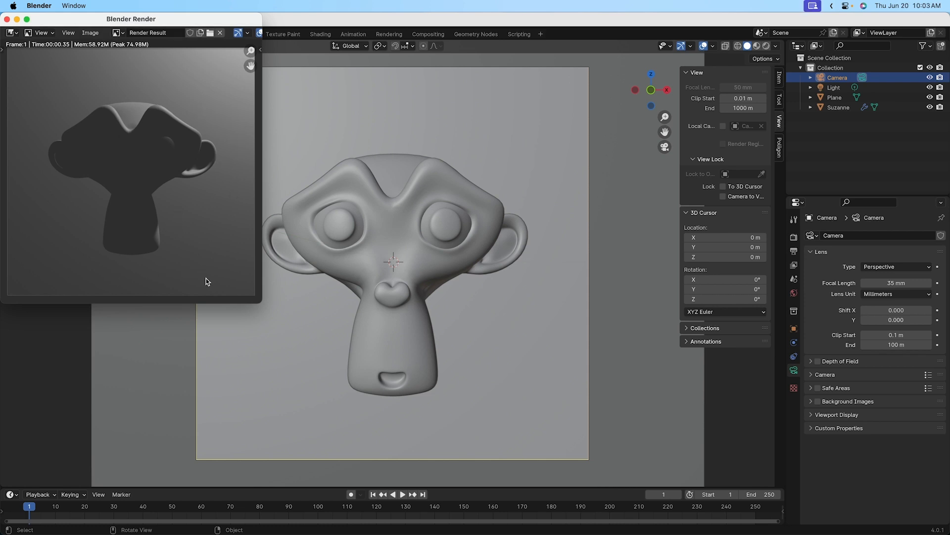
{"action": "mouse_move", "coordinate": [67, 168]}
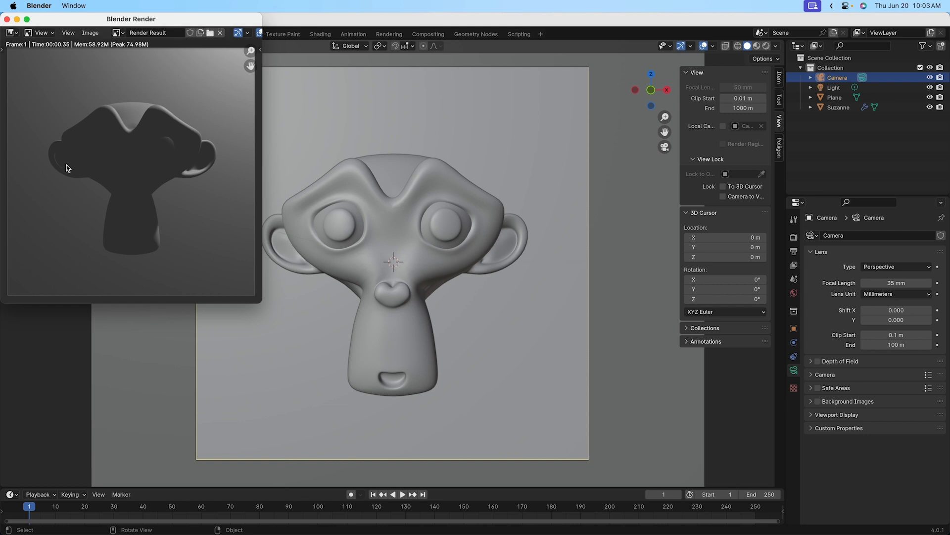
{"action": "mouse_move", "coordinate": [139, 205]}
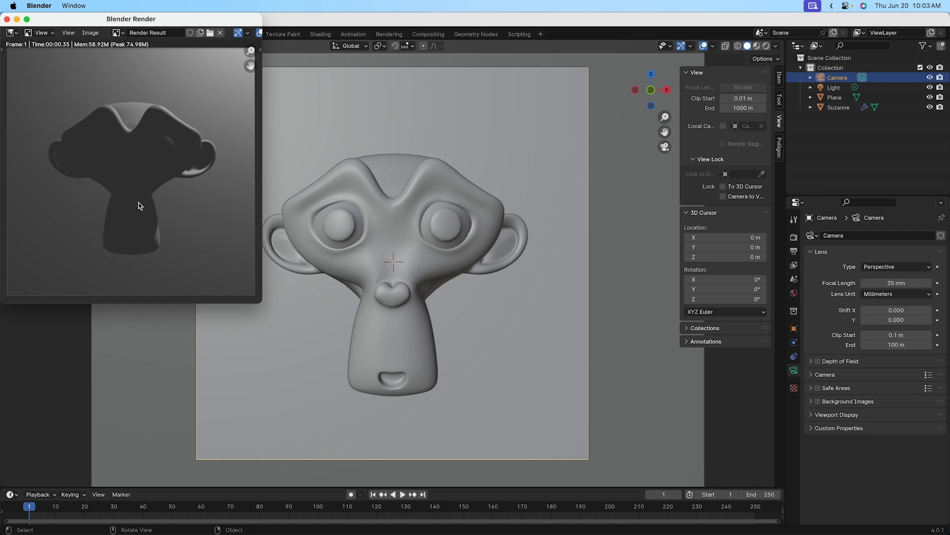
{"action": "mouse_move", "coordinate": [292, 334]}
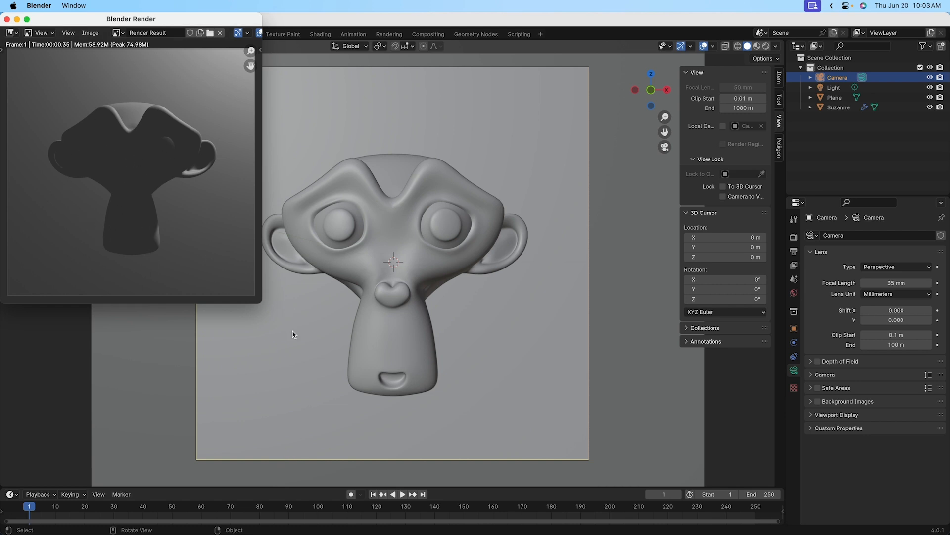
{"action": "mouse_move", "coordinate": [222, 240]}
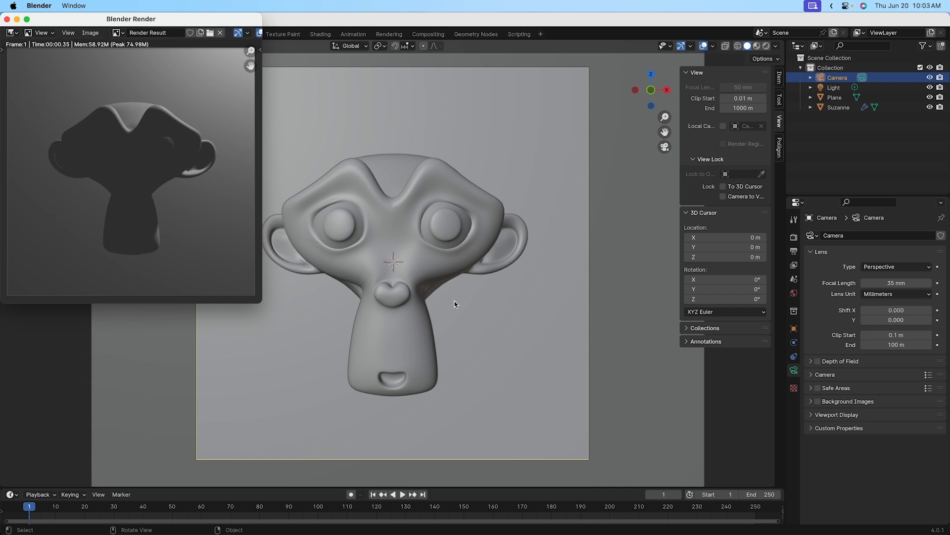
{"action": "mouse_move", "coordinate": [462, 375]}
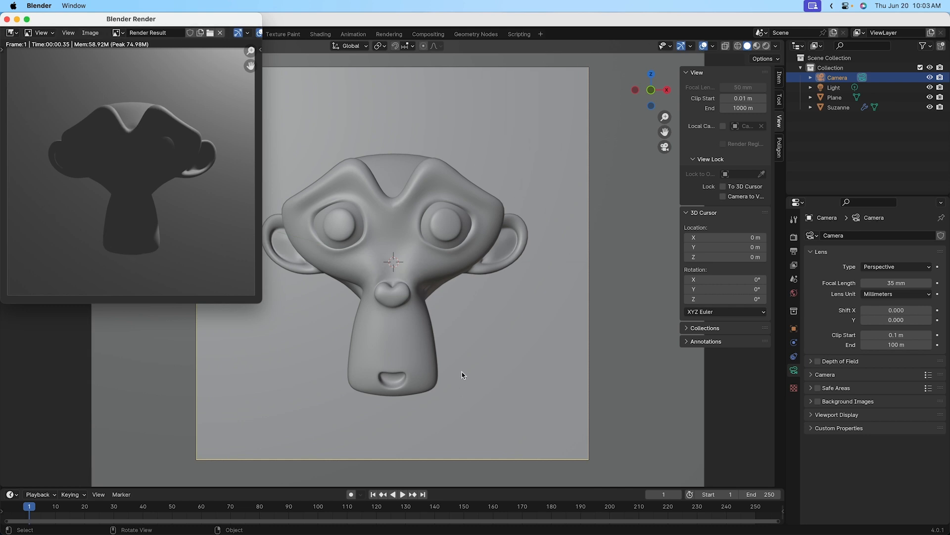
{"action": "mouse_move", "coordinate": [71, 74]}
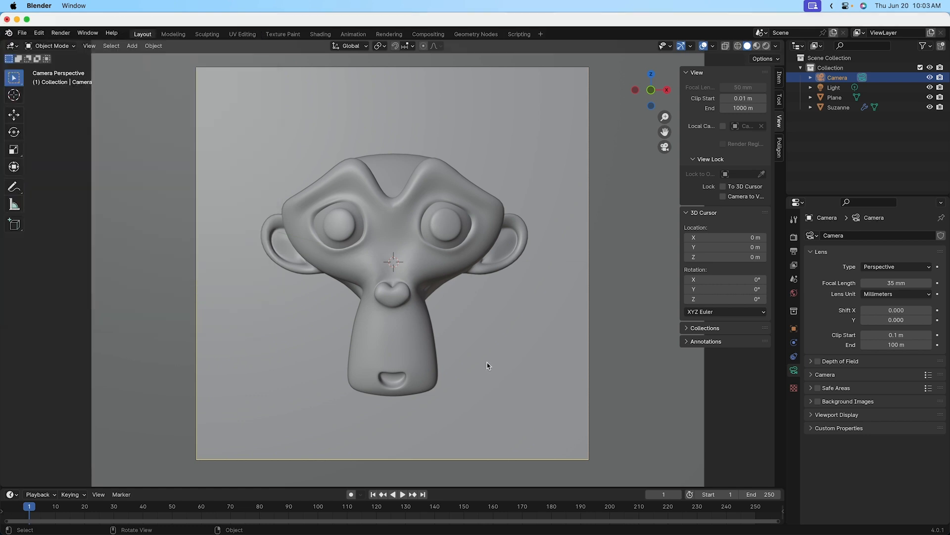
{"action": "mouse_move", "coordinate": [532, 408]}
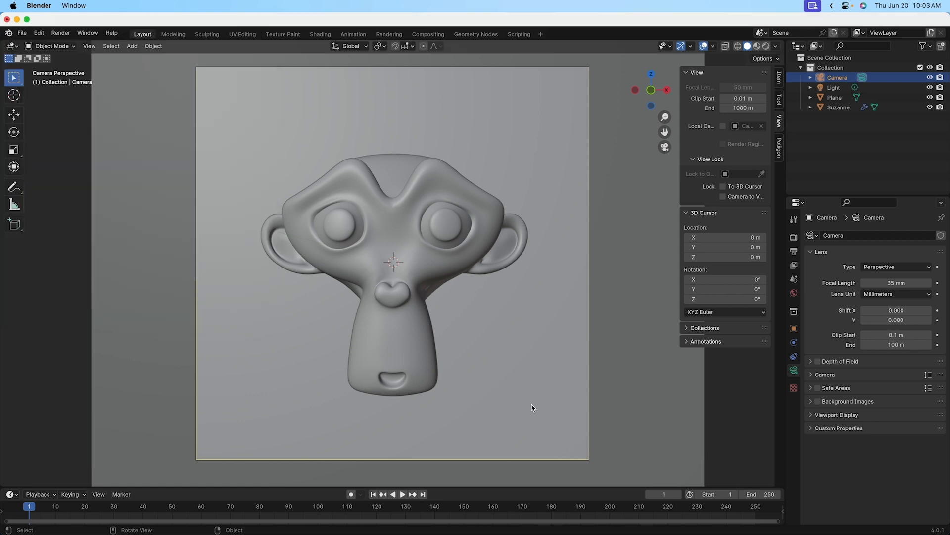
{"action": "mouse_move", "coordinate": [400, 371]}
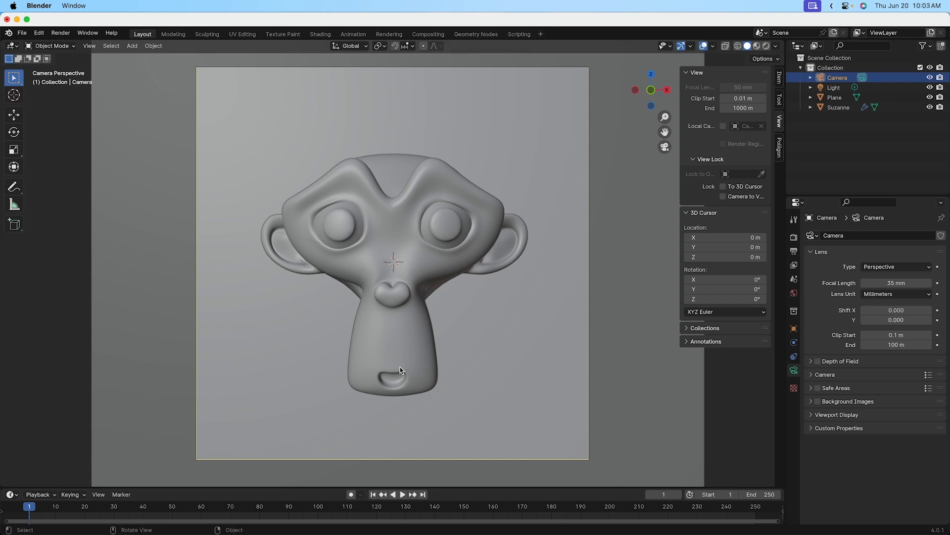
{"action": "mouse_move", "coordinate": [721, 198]}
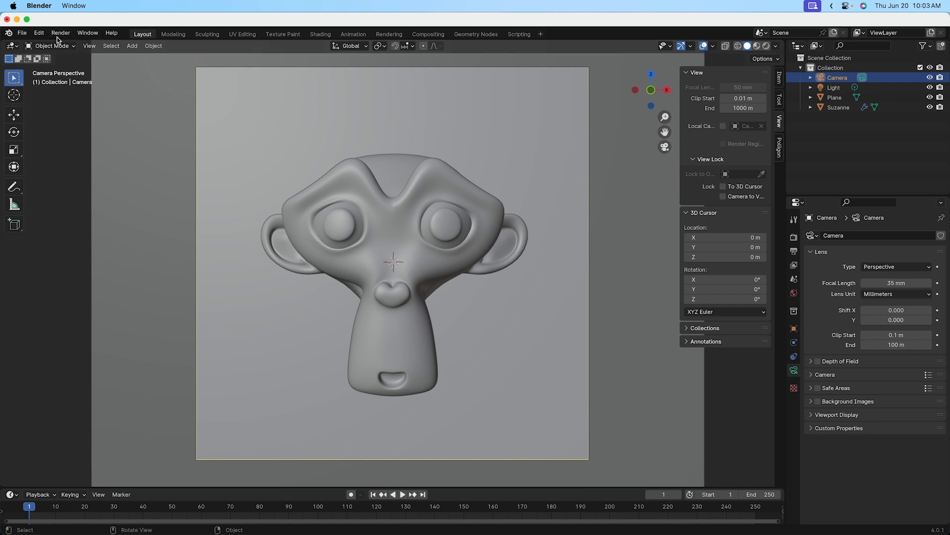
{"action": "mouse_move", "coordinate": [114, 188]}
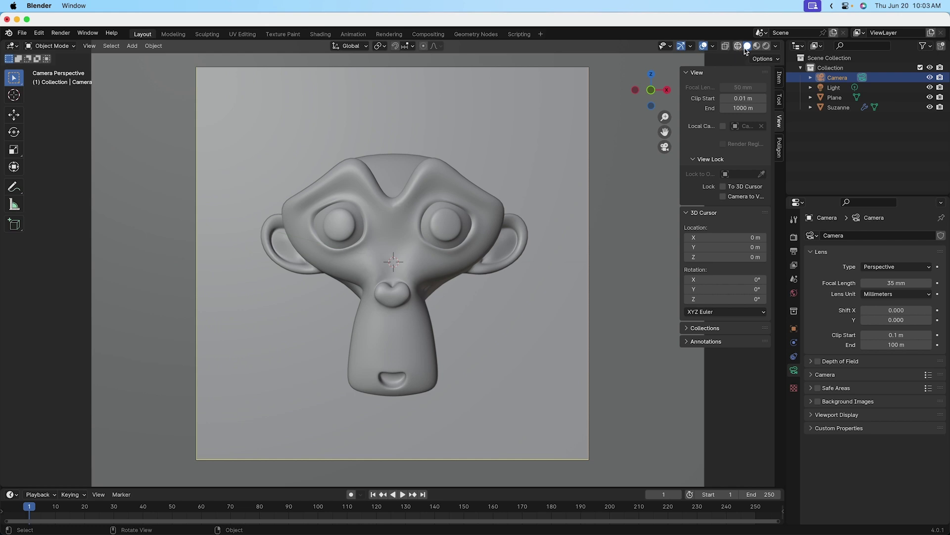
{"action": "mouse_move", "coordinate": [735, 50]}
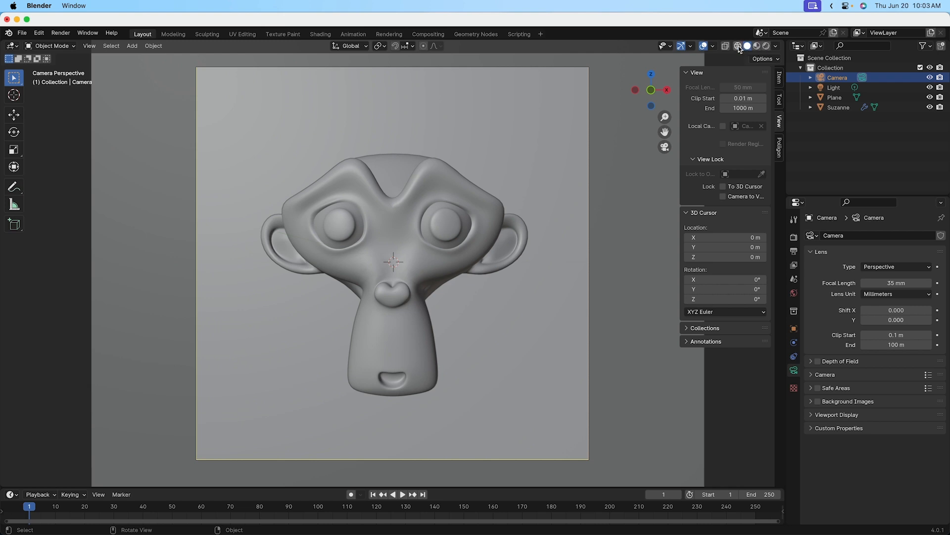
{"action": "mouse_move", "coordinate": [738, 46]}
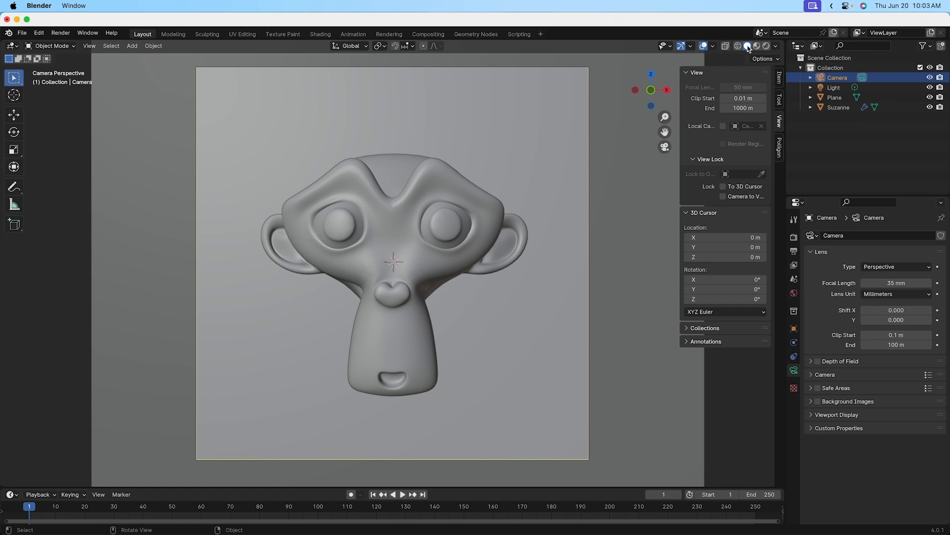
{"action": "mouse_move", "coordinate": [748, 46]}
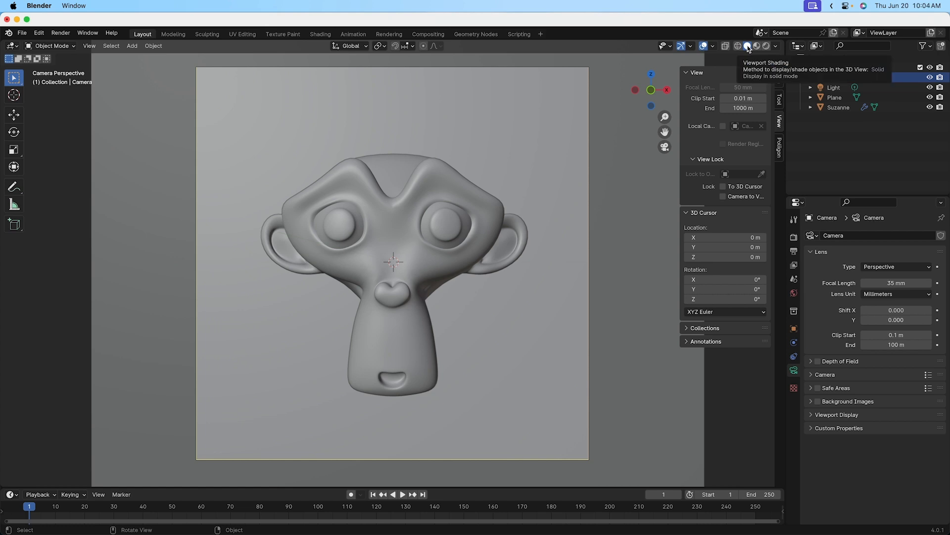
{"action": "mouse_move", "coordinate": [765, 46]}
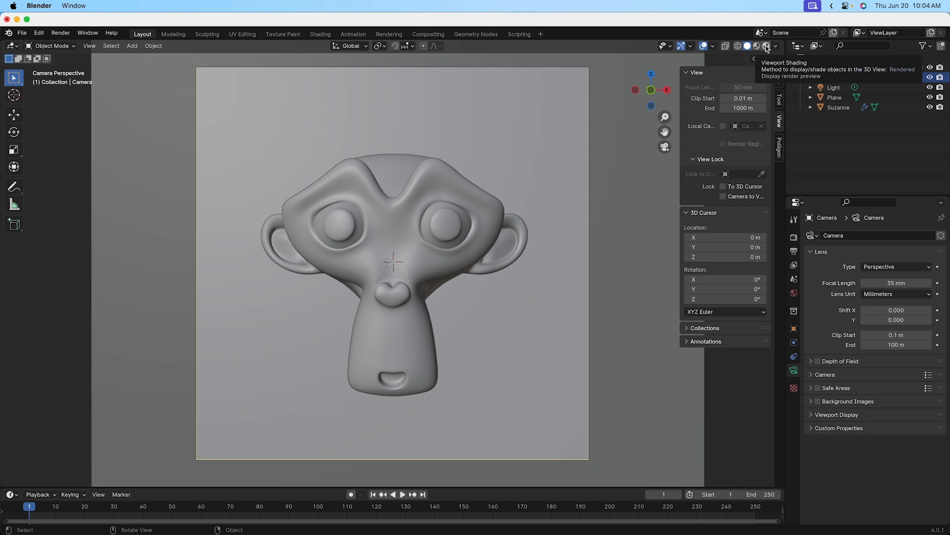
{"action": "left_click", "coordinate": [766, 46]}
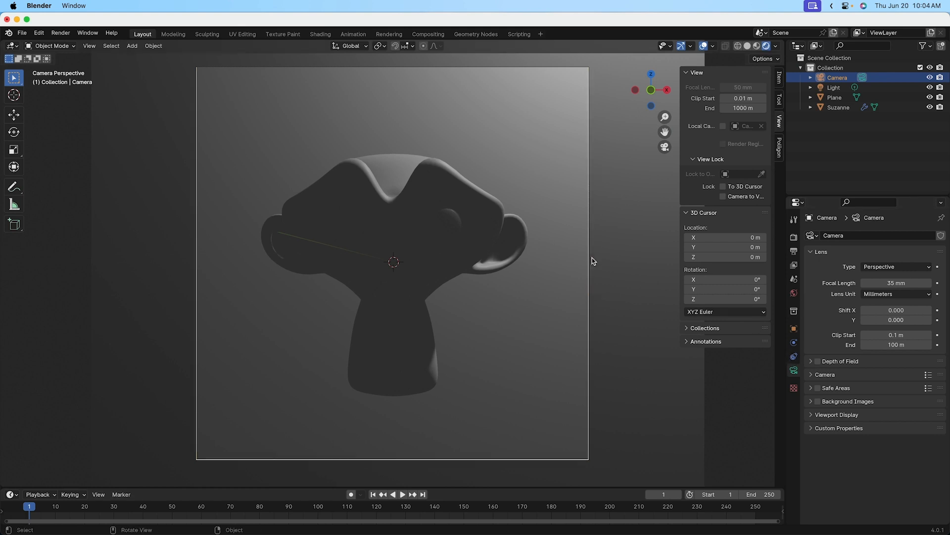
{"action": "mouse_move", "coordinate": [343, 427]}
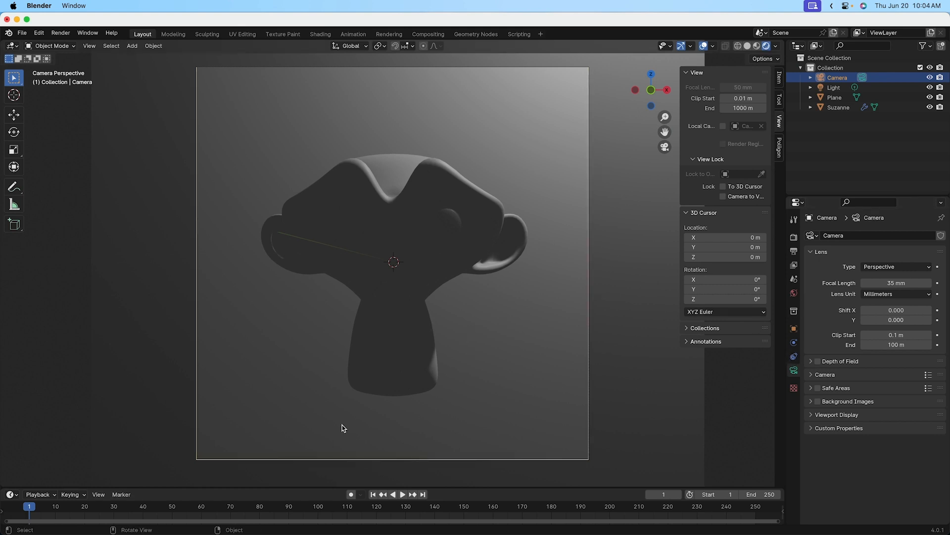
{"action": "mouse_move", "coordinate": [400, 379]}
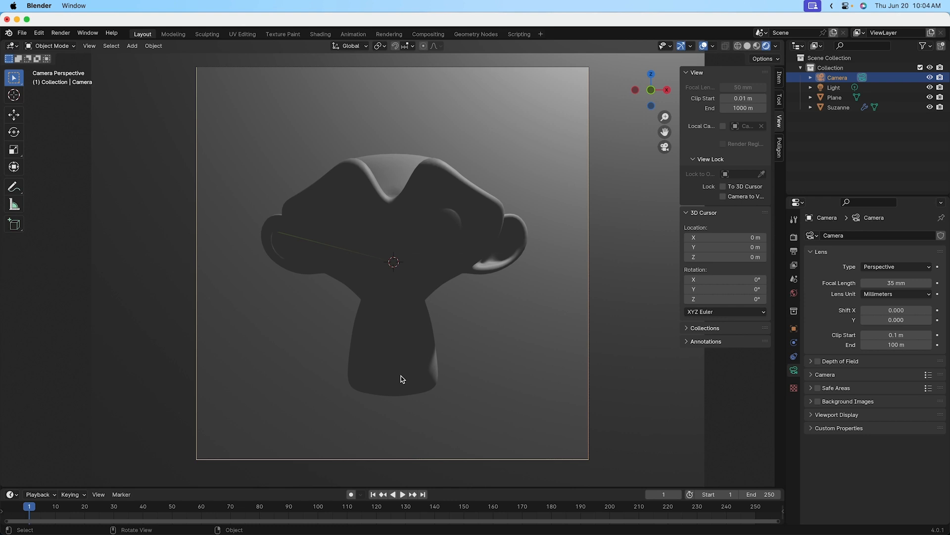
{"action": "mouse_move", "coordinate": [523, 370]}
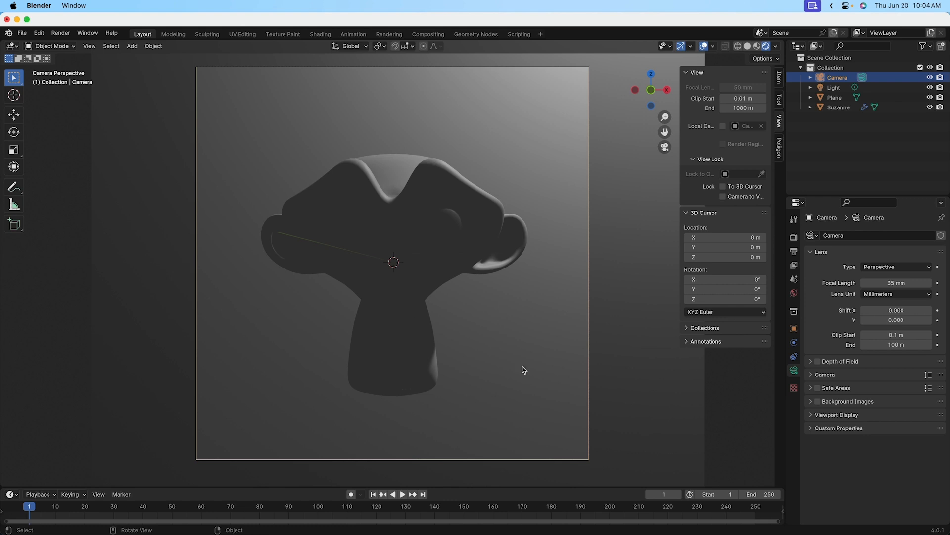
{"action": "mouse_move", "coordinate": [282, 392]}
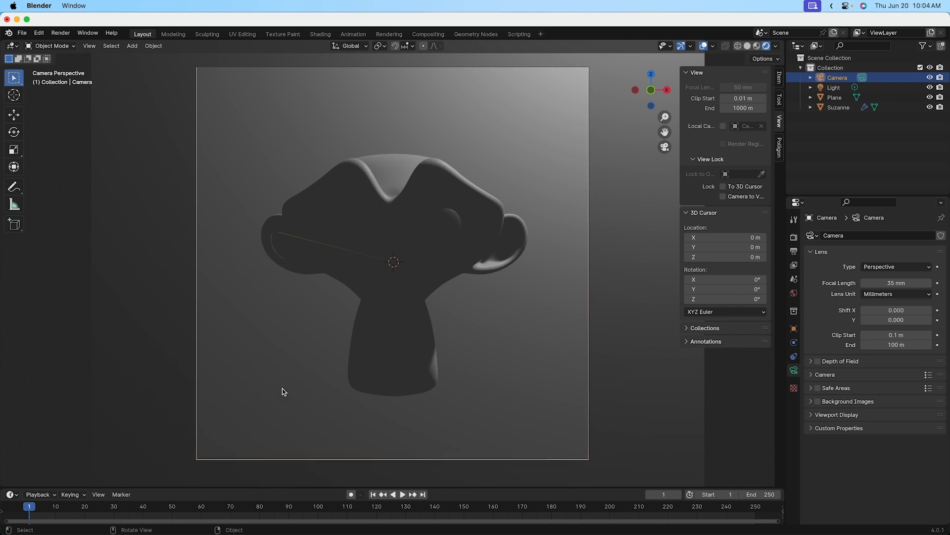
{"action": "mouse_move", "coordinate": [419, 405]}
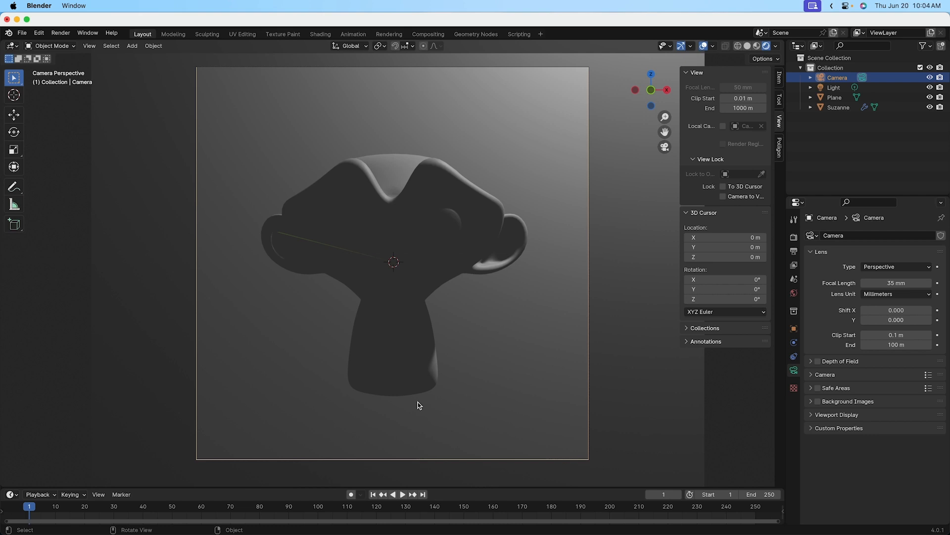
{"action": "mouse_move", "coordinate": [330, 378]}
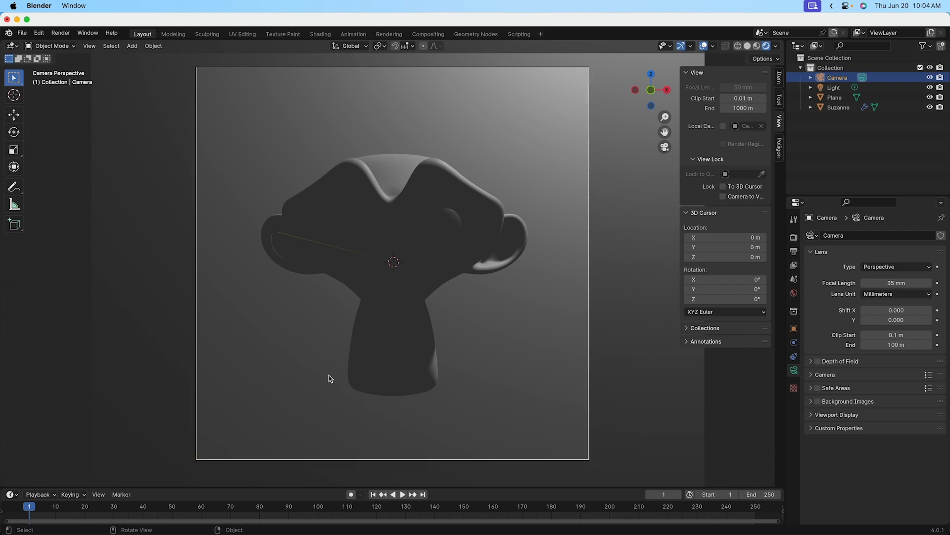
{"action": "mouse_move", "coordinate": [372, 289]}
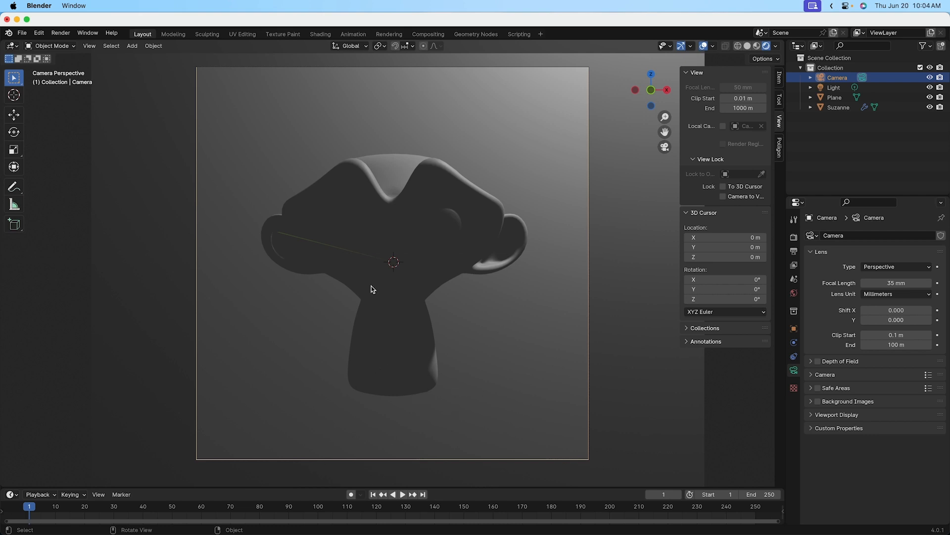
{"action": "mouse_move", "coordinate": [451, 397]}
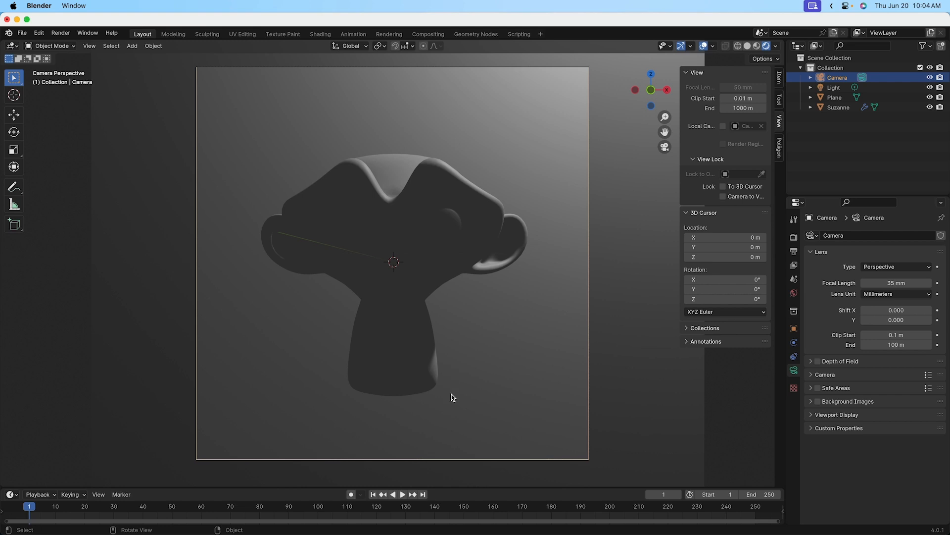
{"action": "mouse_move", "coordinate": [439, 321]}
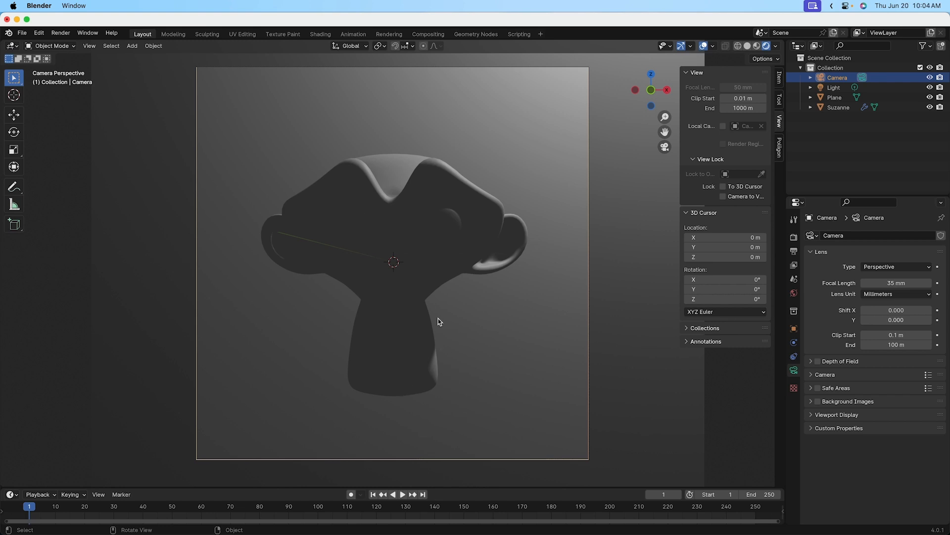
{"action": "mouse_move", "coordinate": [346, 361]}
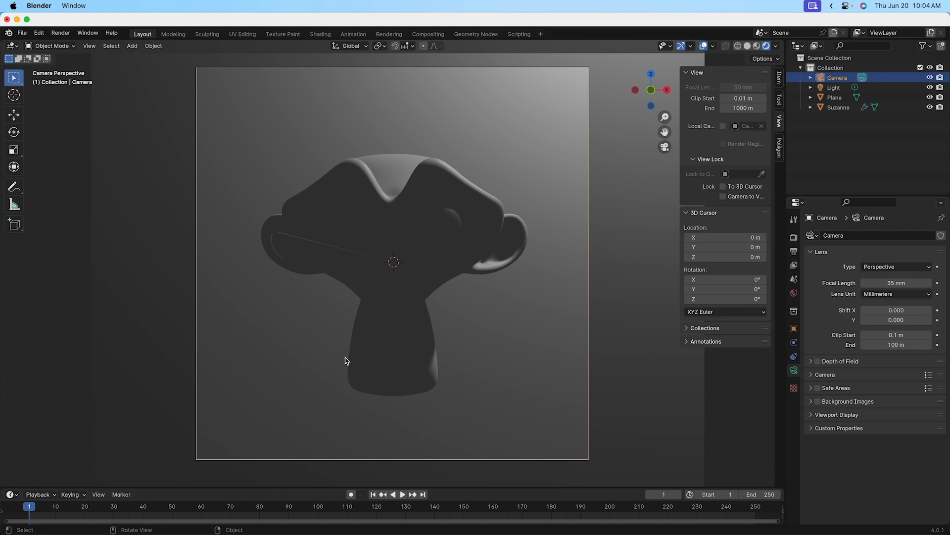
{"action": "mouse_move", "coordinate": [349, 353]}
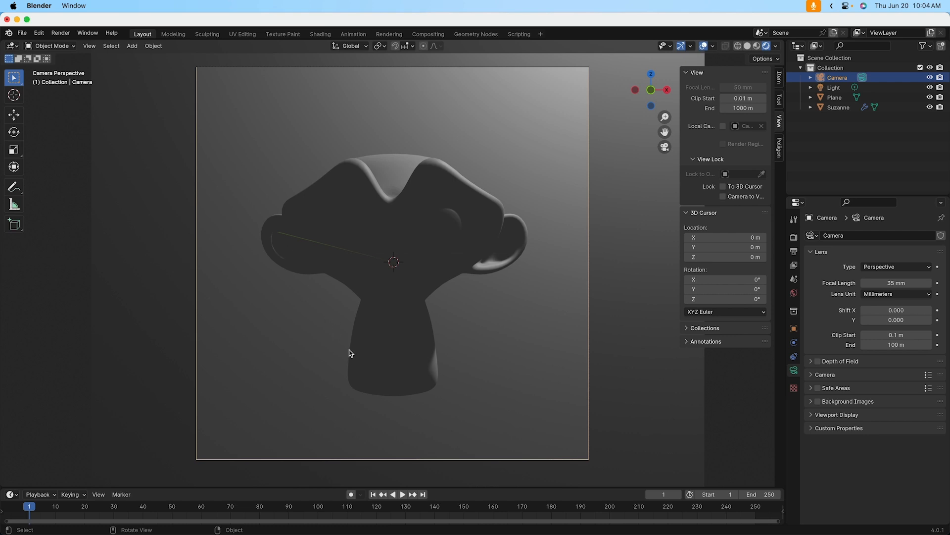
{"action": "mouse_move", "coordinate": [378, 401]}
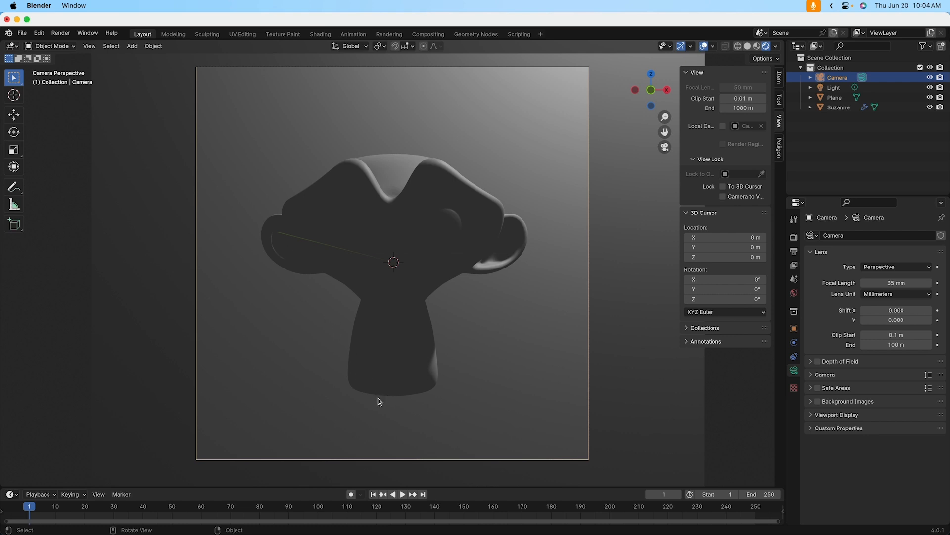
{"action": "mouse_move", "coordinate": [424, 437]}
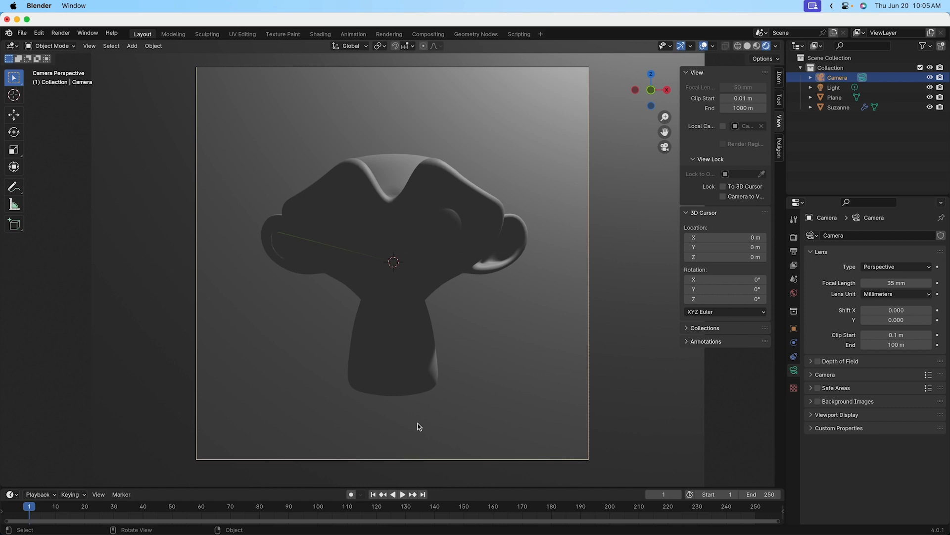
{"action": "mouse_move", "coordinate": [421, 367]}
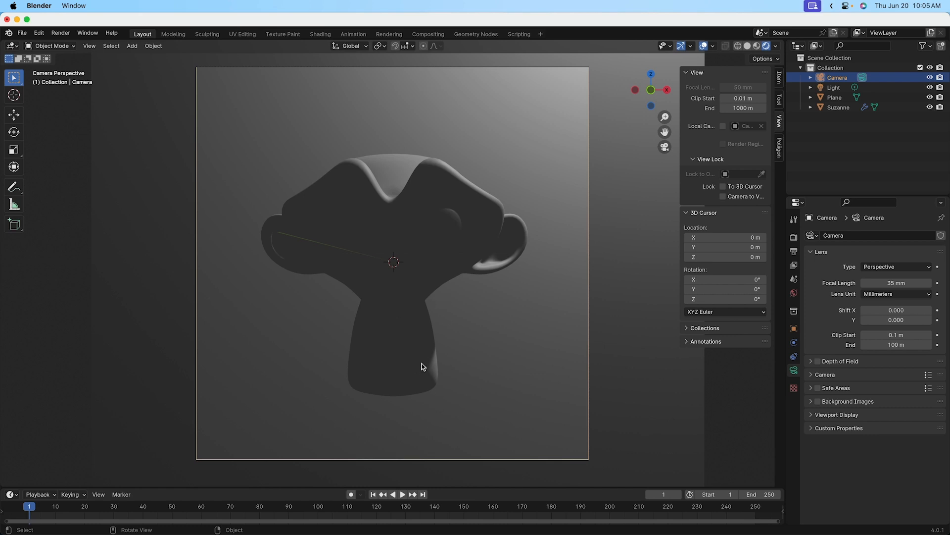
{"action": "mouse_move", "coordinate": [22, 33]}
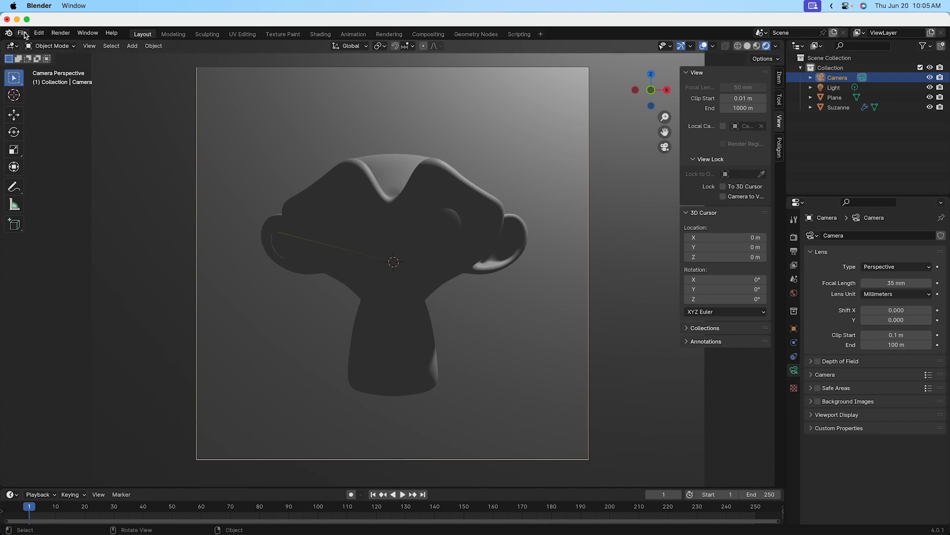
{"action": "left_click", "coordinate": [21, 32]}
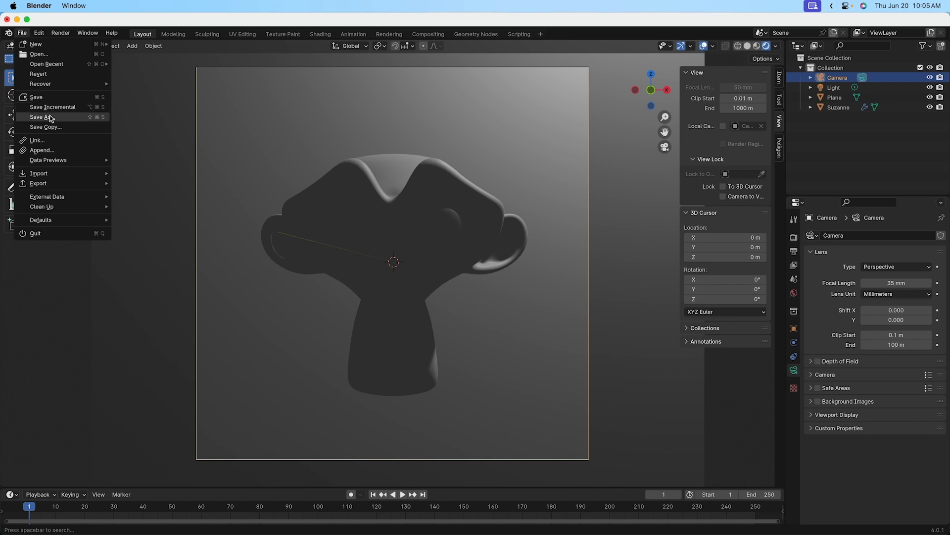
{"action": "left_click", "coordinate": [40, 117]}
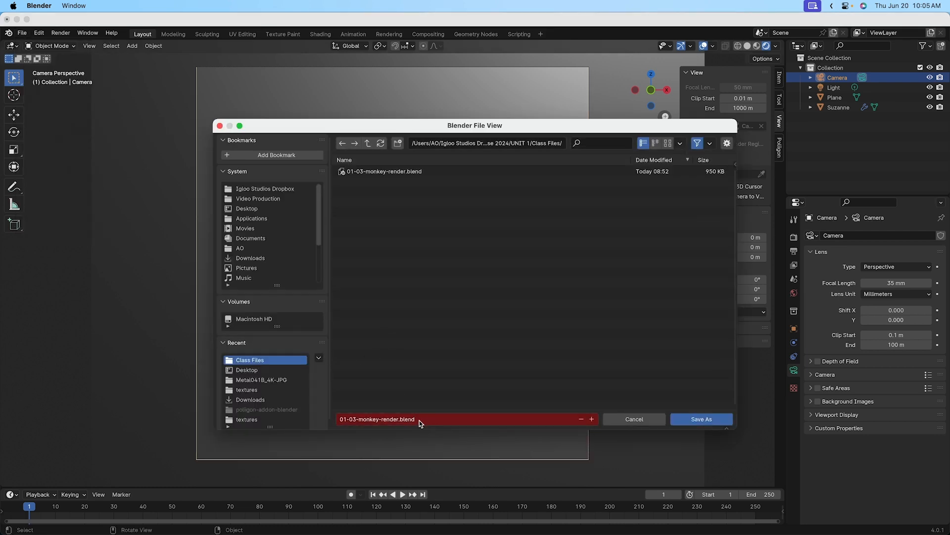
{"action": "mouse_move", "coordinate": [423, 430]}
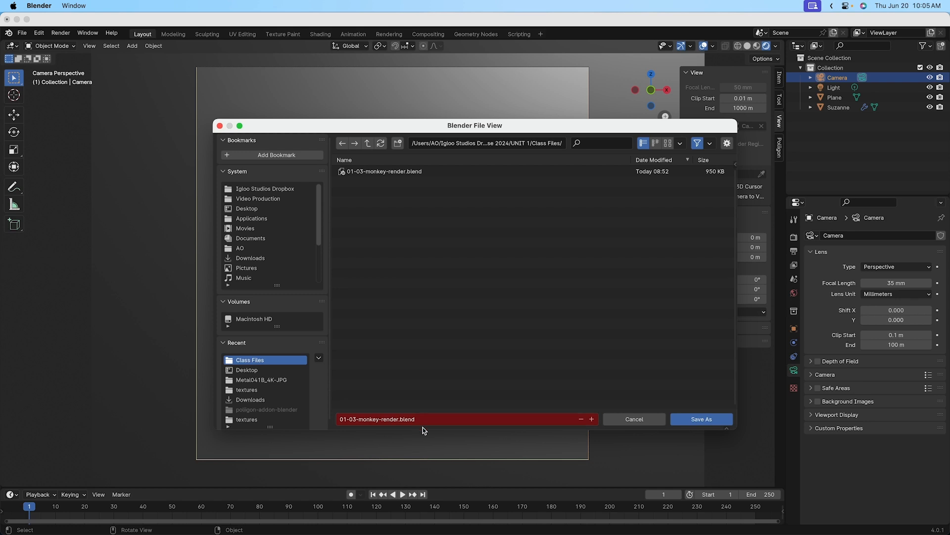
{"action": "mouse_move", "coordinate": [422, 430]}
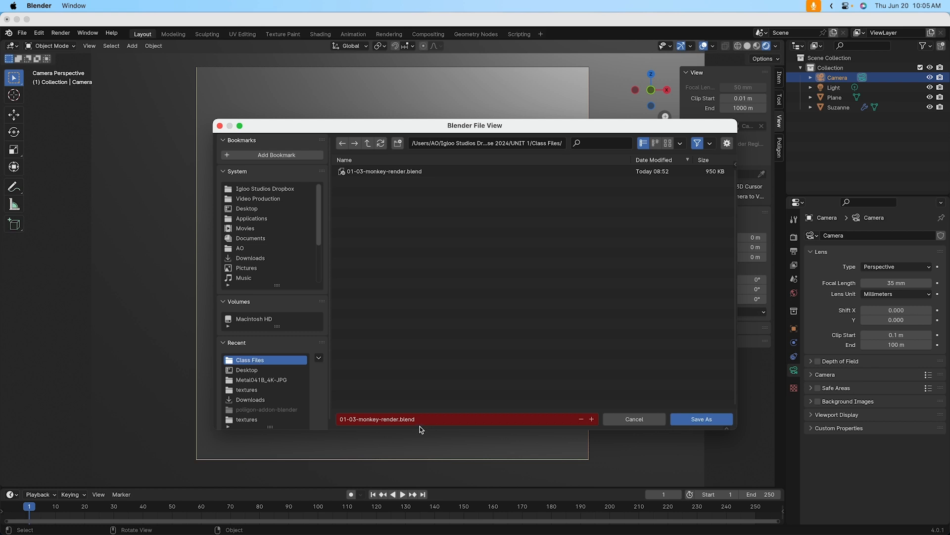
{"action": "mouse_move", "coordinate": [540, 406]}
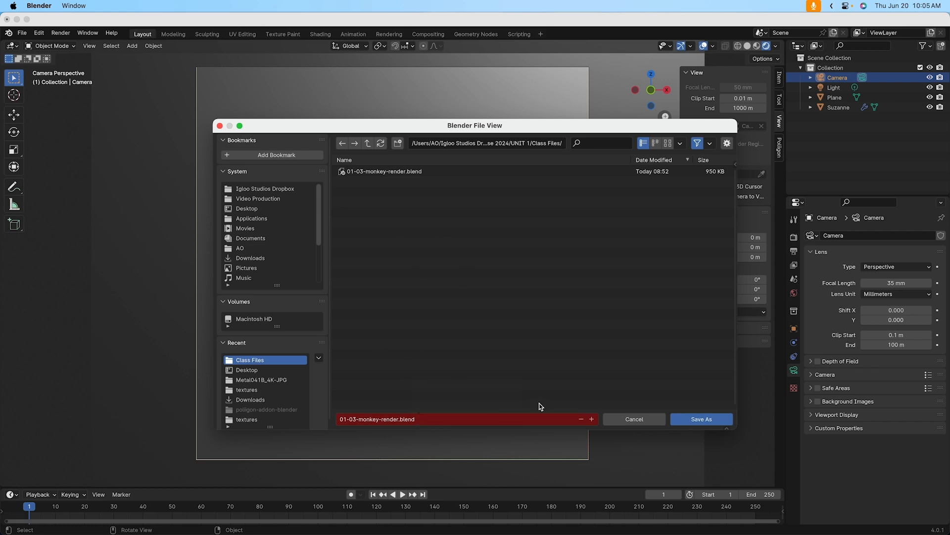
{"action": "mouse_move", "coordinate": [634, 419]}
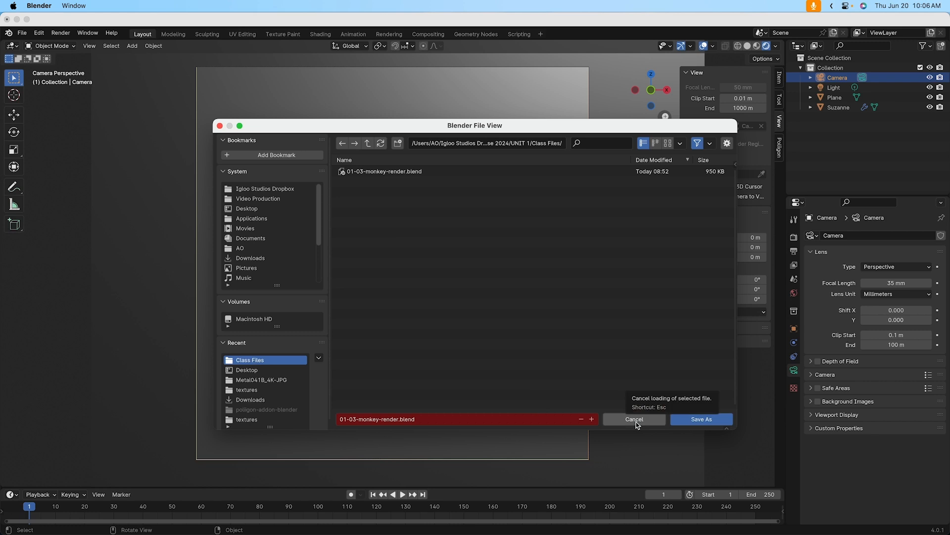
{"action": "left_click", "coordinate": [635, 419]}
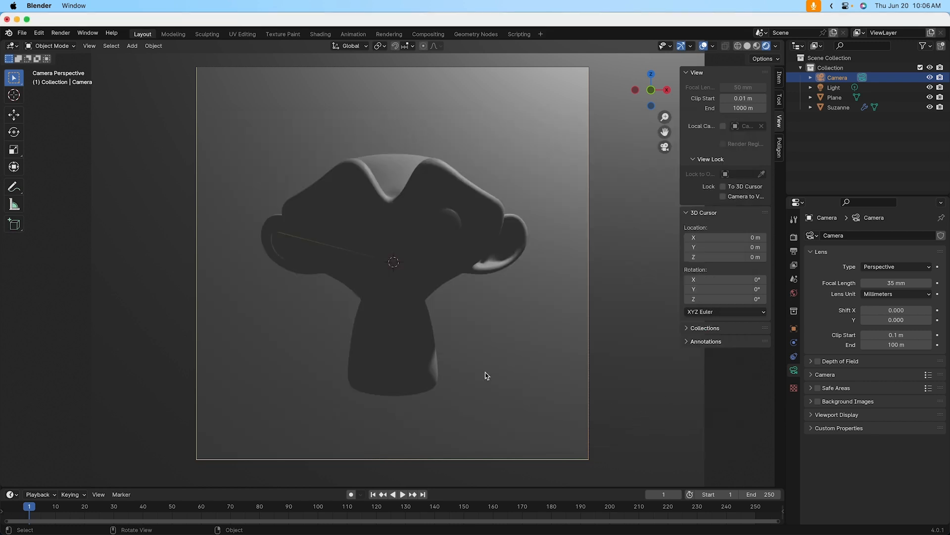
{"action": "mouse_move", "coordinate": [500, 405]}
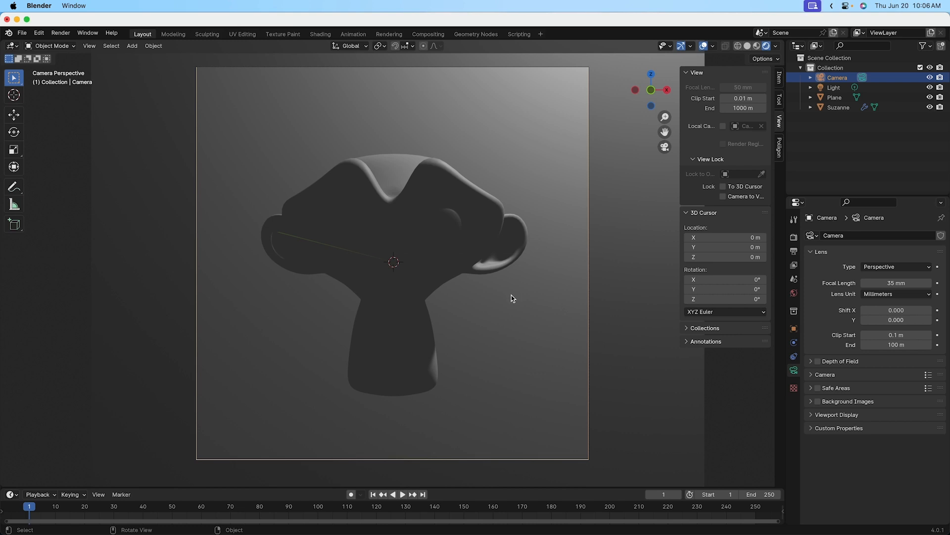
{"action": "mouse_move", "coordinate": [572, 312]}
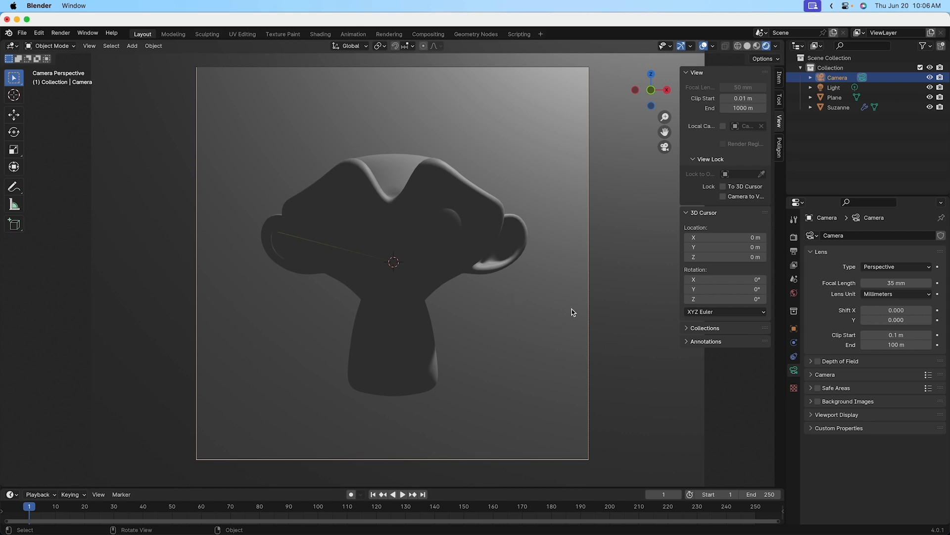
{"action": "mouse_move", "coordinate": [592, 381]}
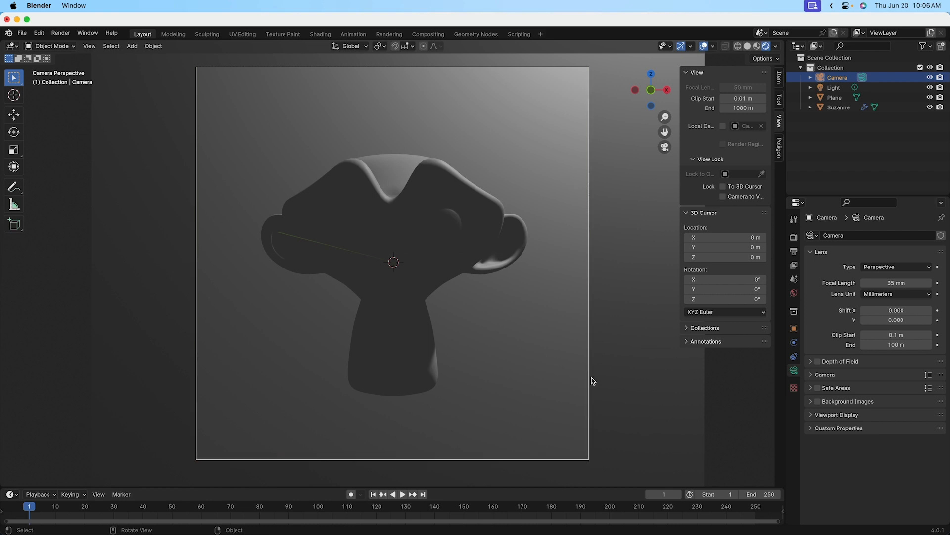
{"action": "mouse_move", "coordinate": [283, 79]}
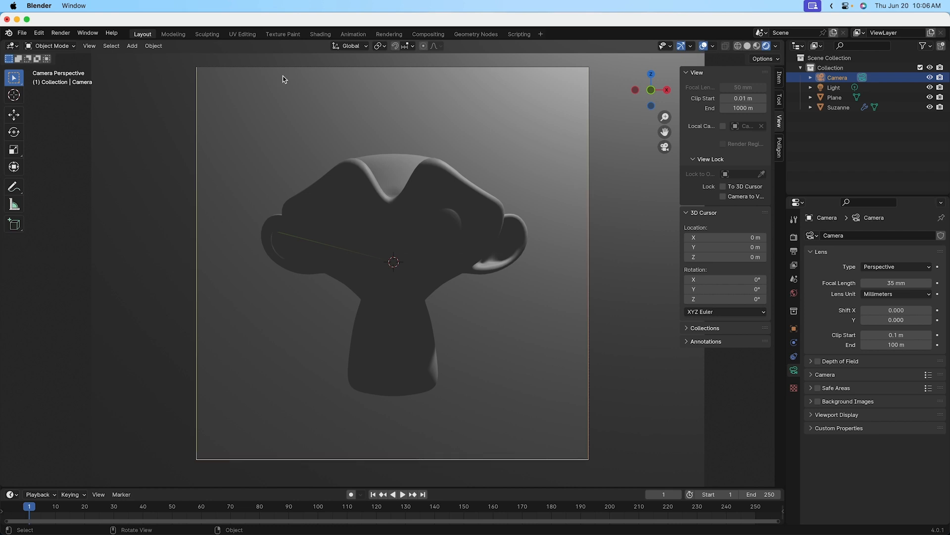